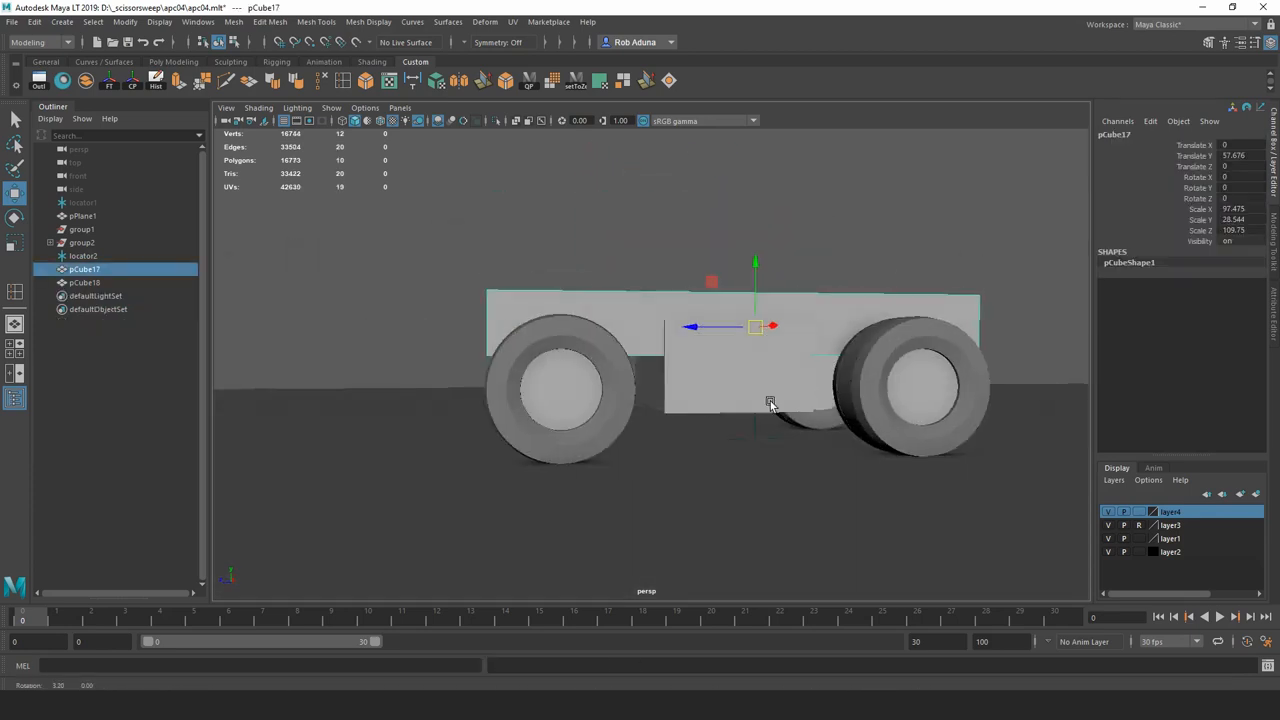
# Position the body block over the wheels as a flat chassis bed.
pyautogui.moveTo(770, 405); pyautogui.dragTo(700, 390)
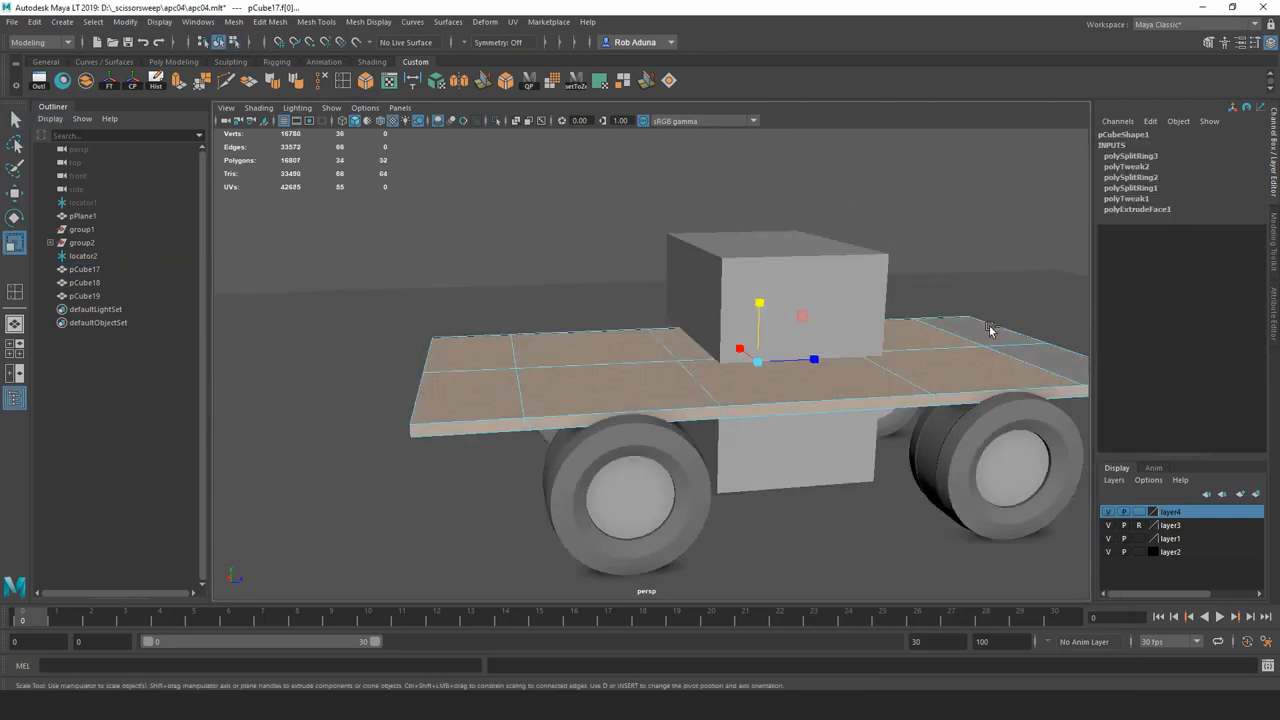
# Pull the hull's front vertices into a slope and shift the roof edge.
pyautogui.click(84, 269)
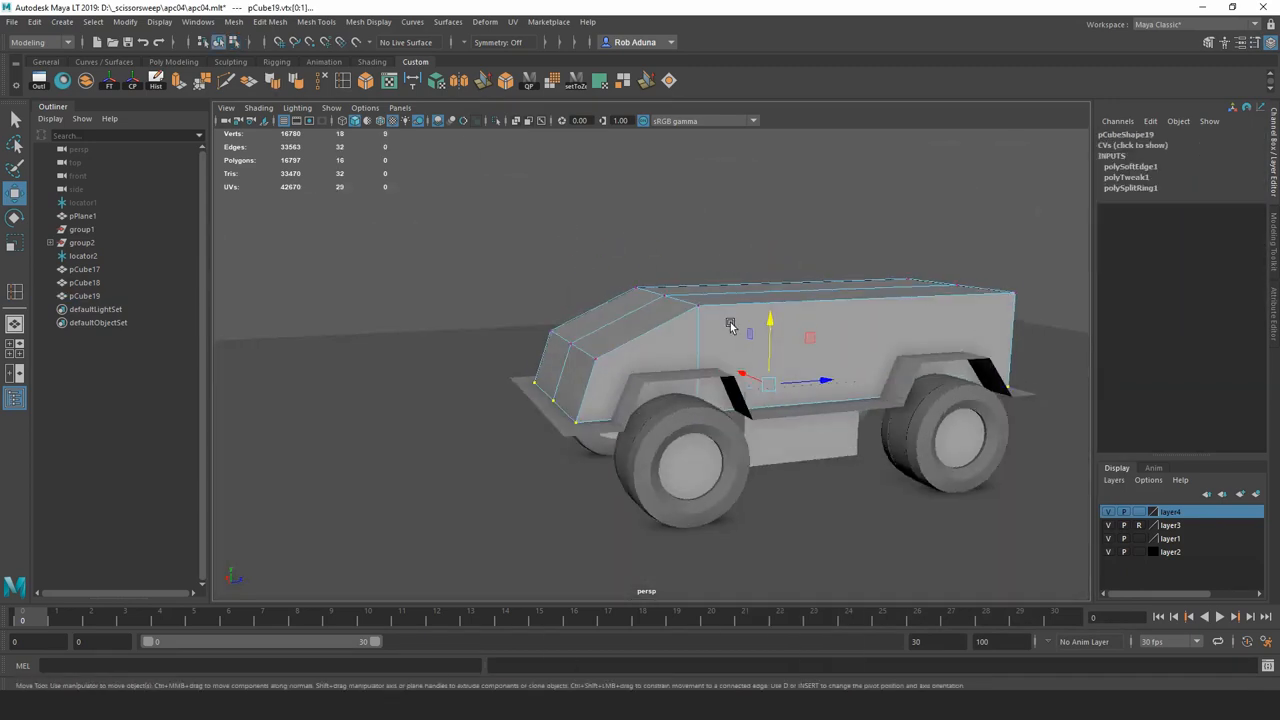
pyautogui.moveTo(730, 325); pyautogui.dragTo(555, 390)
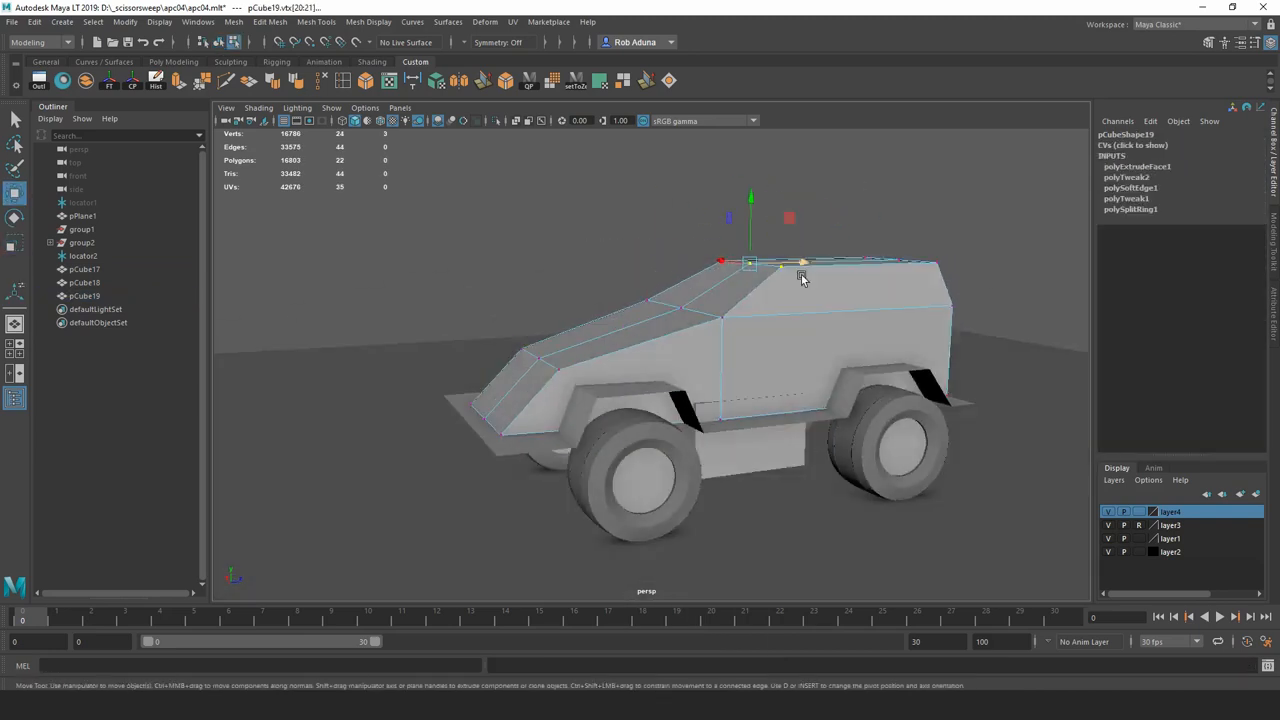
pyautogui.moveTo(800, 280); pyautogui.dragTo(868, 325)
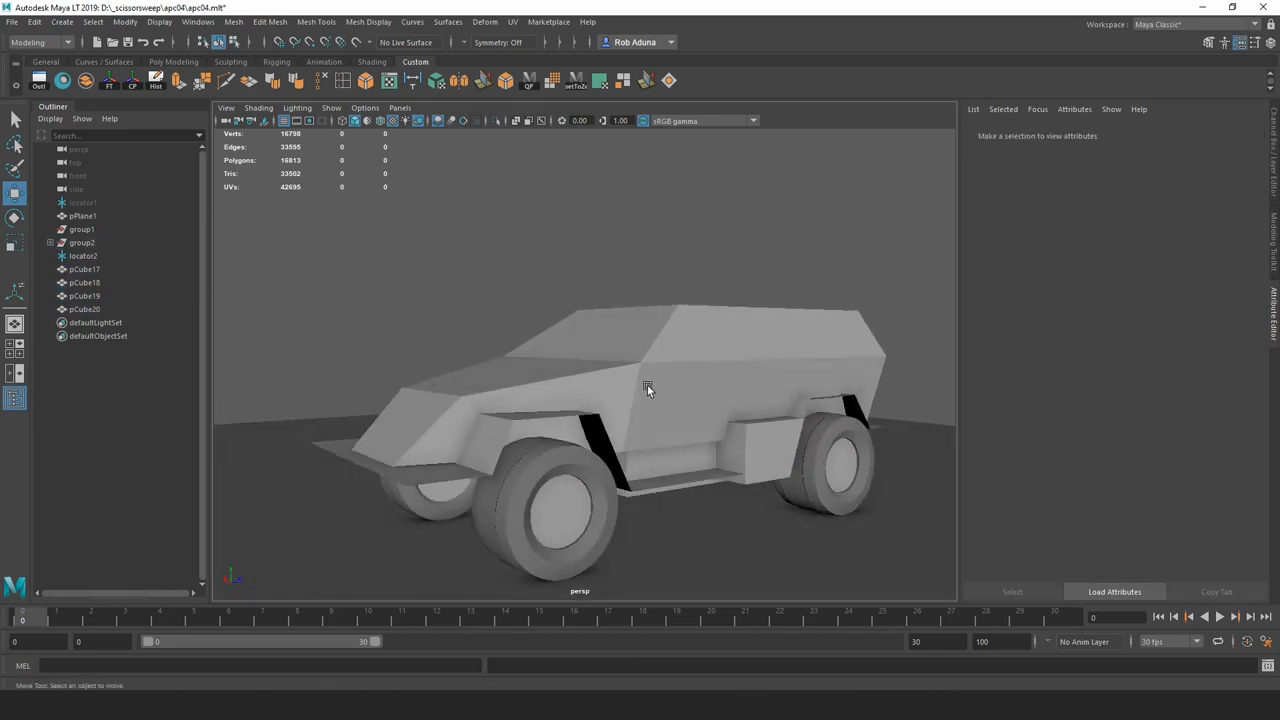
# Place the rear side panel, front bumper, side skirt vertices and hull body.
pyautogui.click(84, 269)
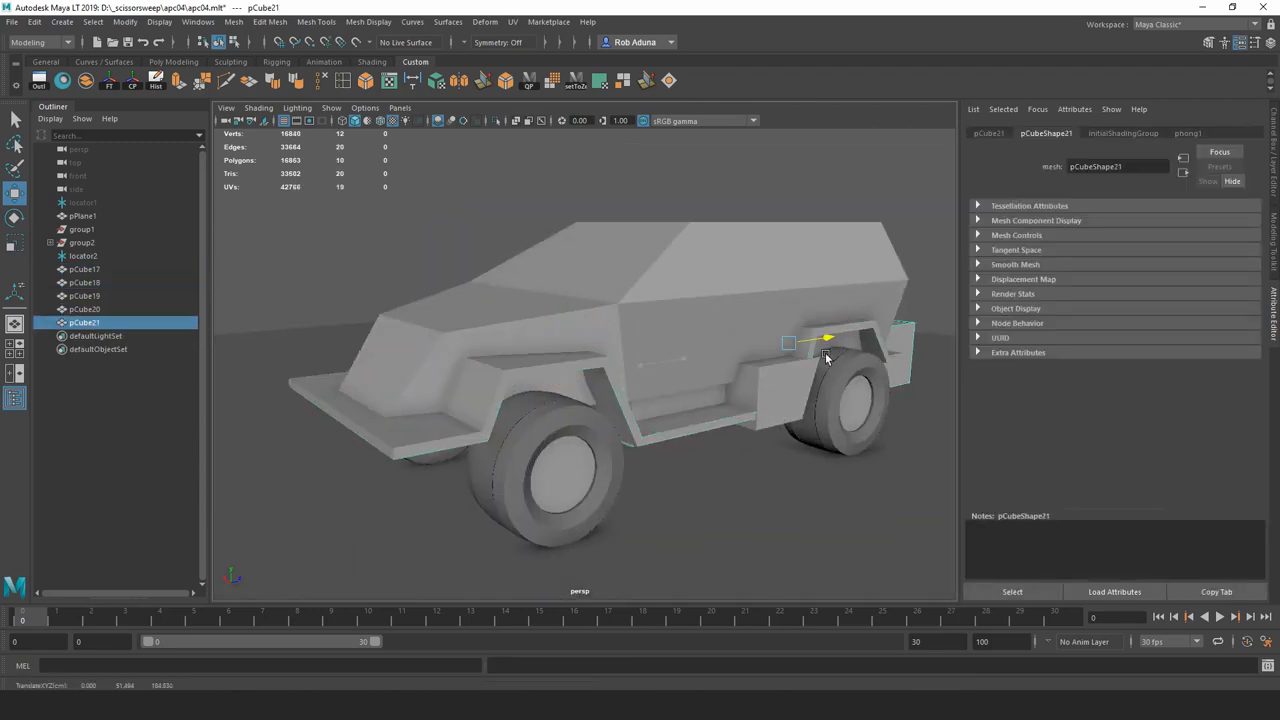
pyautogui.moveTo(820, 350); pyautogui.dragTo(820, 260)
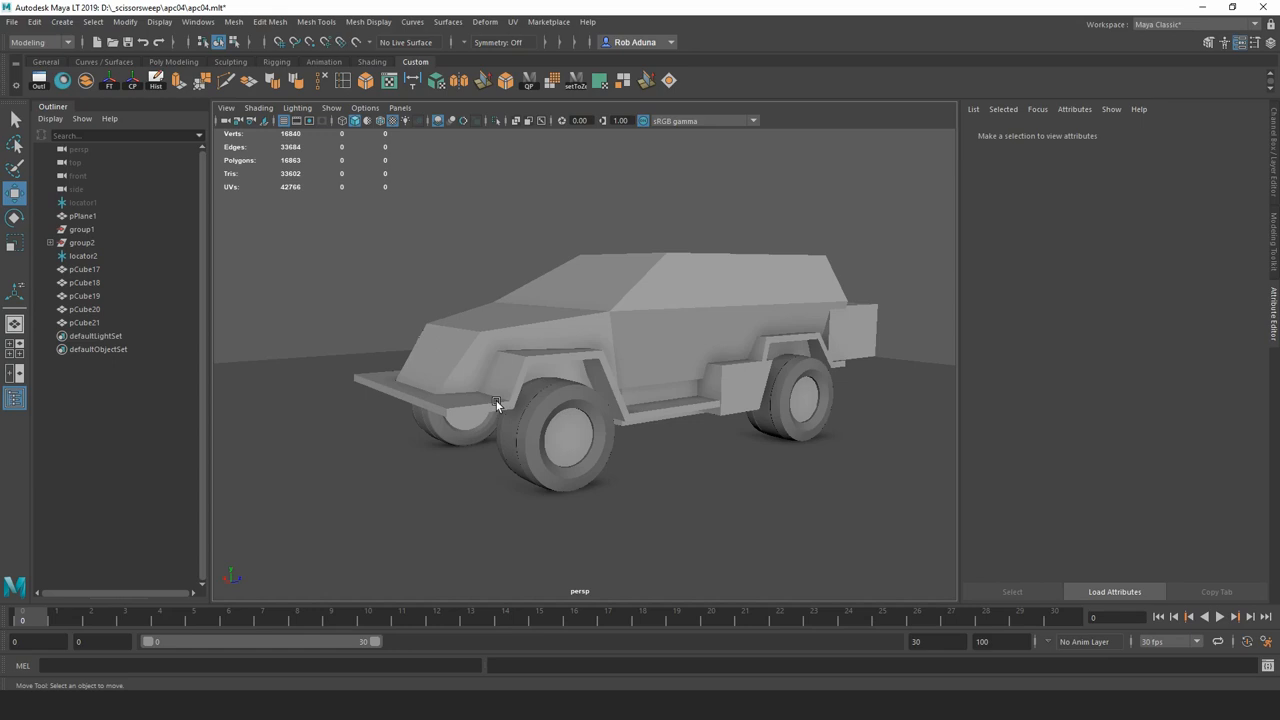
pyautogui.click(430, 340)
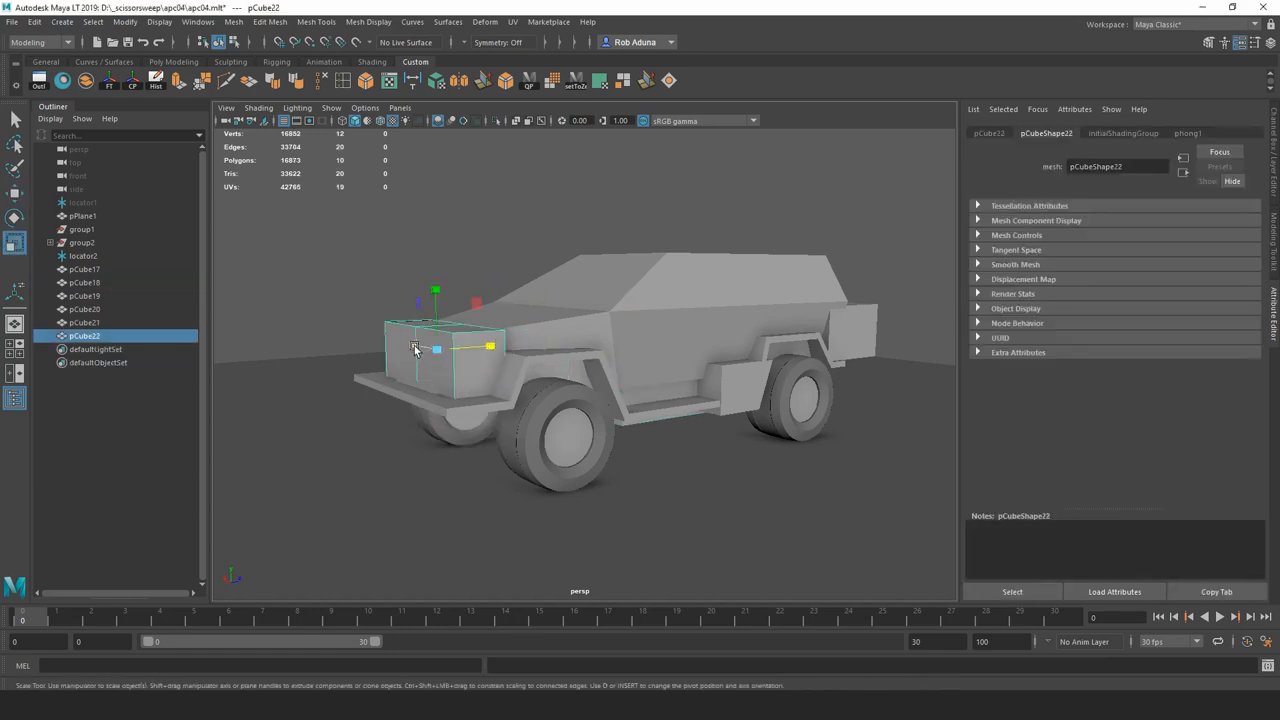
pyautogui.press('e')
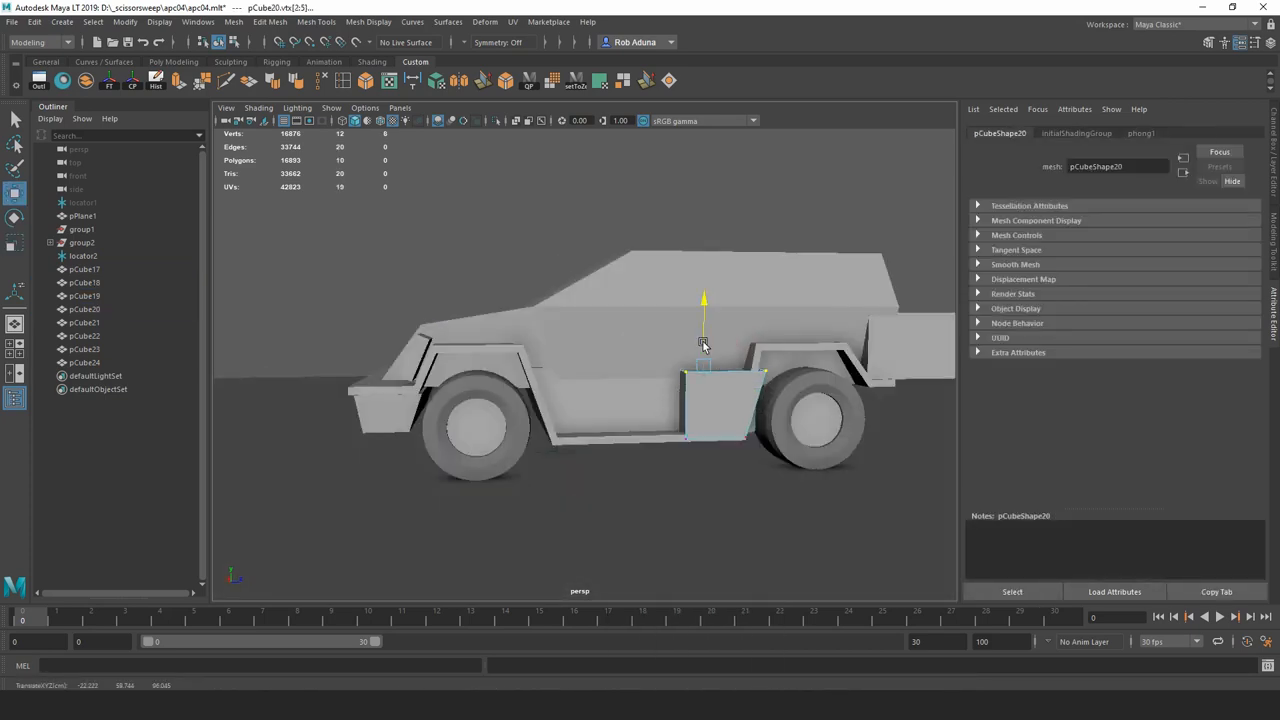
pyautogui.moveTo(705, 345); pyautogui.dragTo(740, 328)
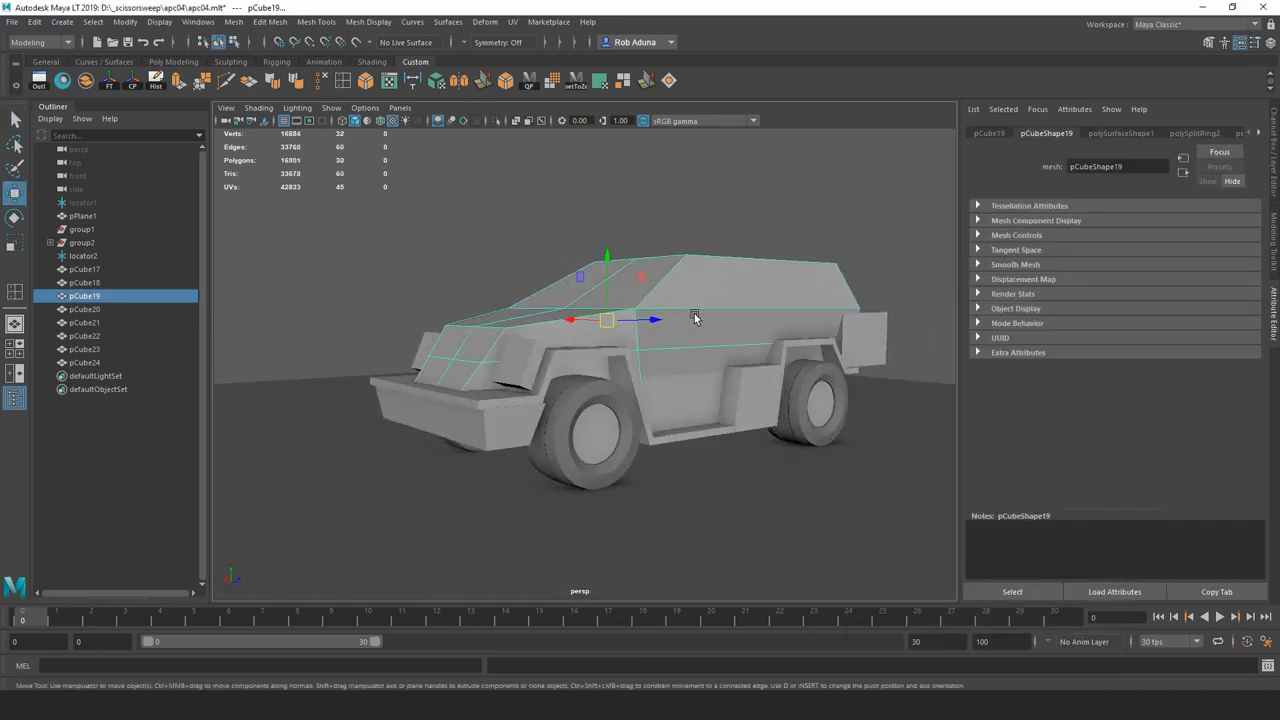
pyautogui.moveTo(695, 318); pyautogui.dragTo(480, 355)
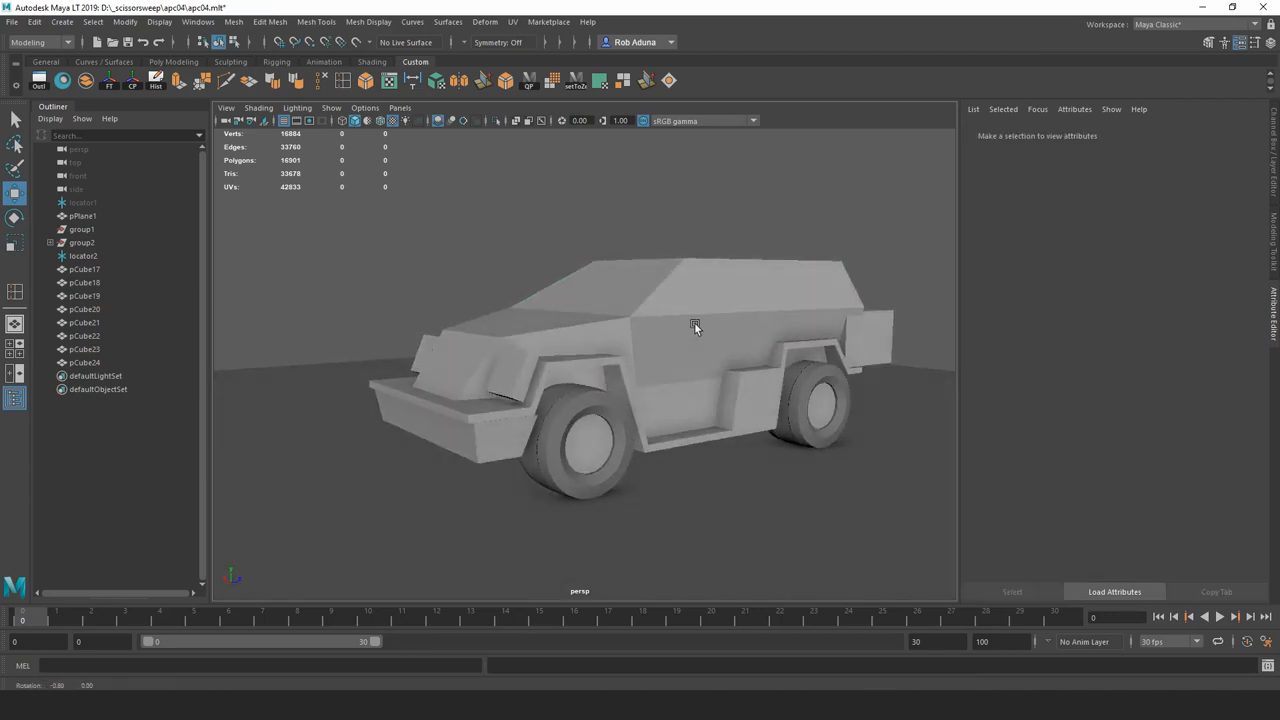
pyautogui.click(490, 410)
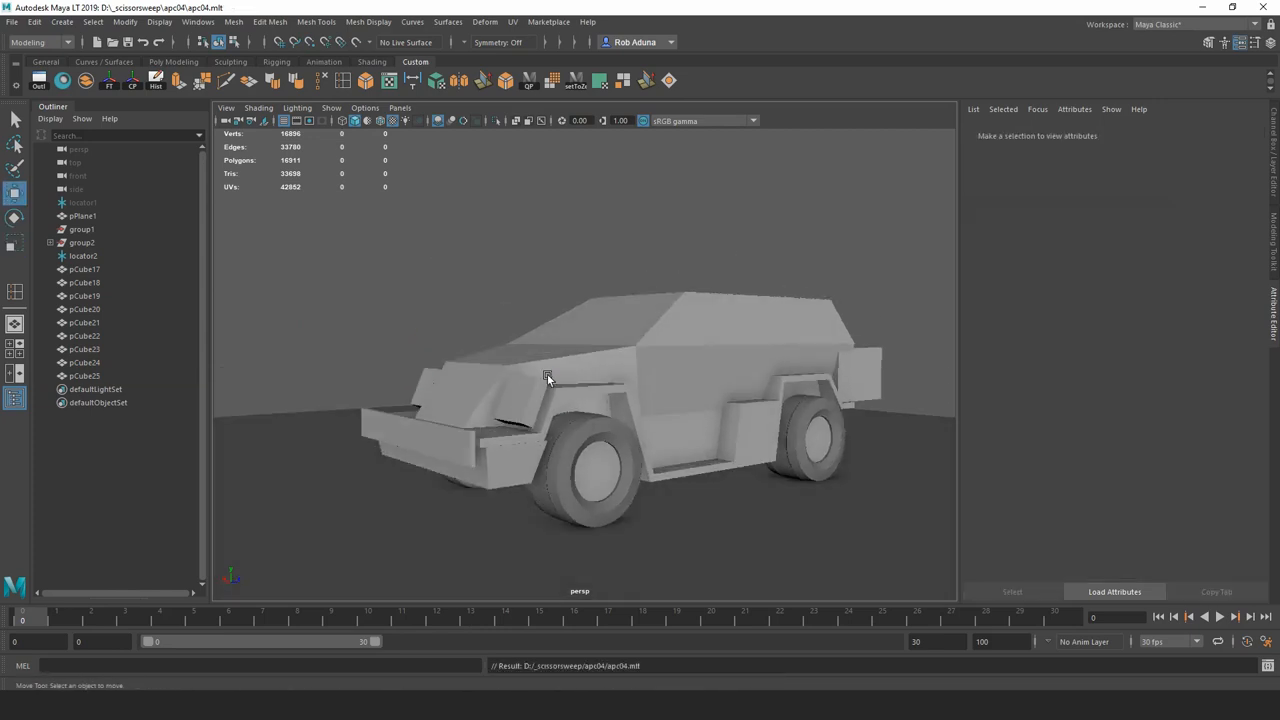
# Move a turret part into position on top of the hull.
pyautogui.moveTo(547, 378); pyautogui.dragTo(755, 413)
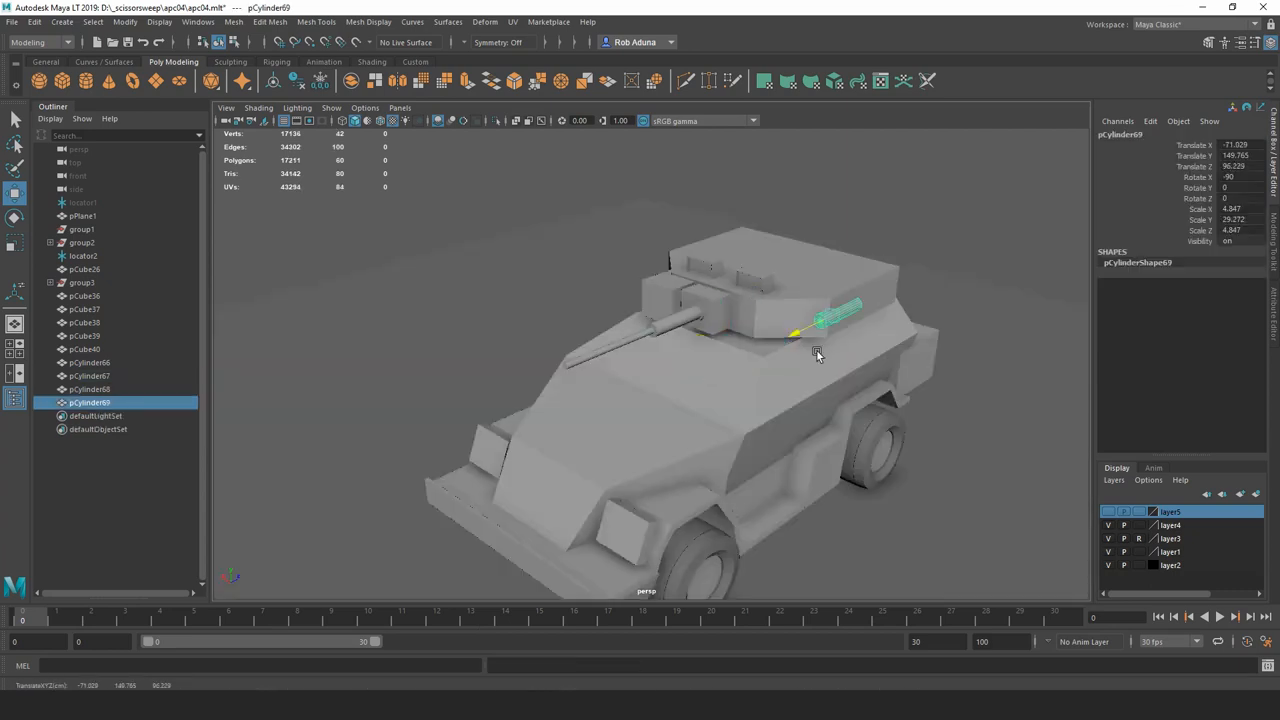
# Move a cylinder into place on the turret.
pyautogui.moveTo(815, 350); pyautogui.dragTo(910, 325)
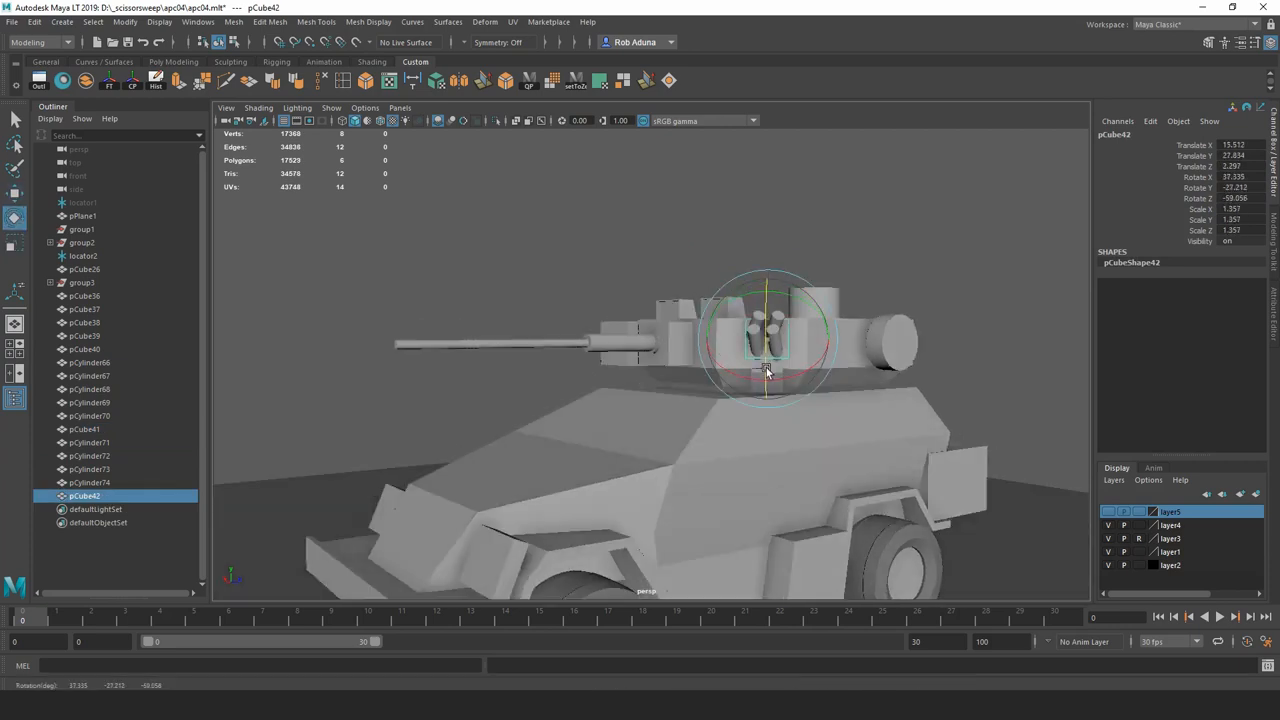
# Group the turret parts with Ctrl+G and move the new block under the turret.
pyautogui.press('ctrl+g')
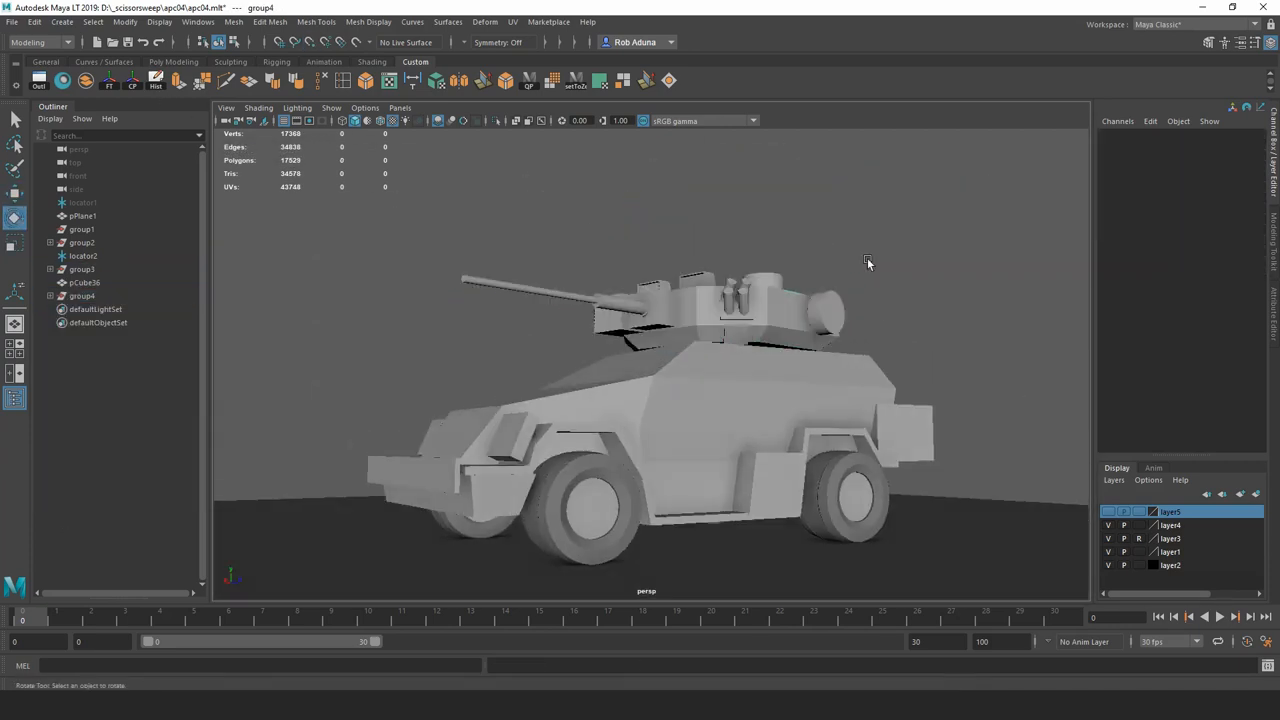
pyautogui.moveTo(868, 263); pyautogui.dragTo(898, 320)
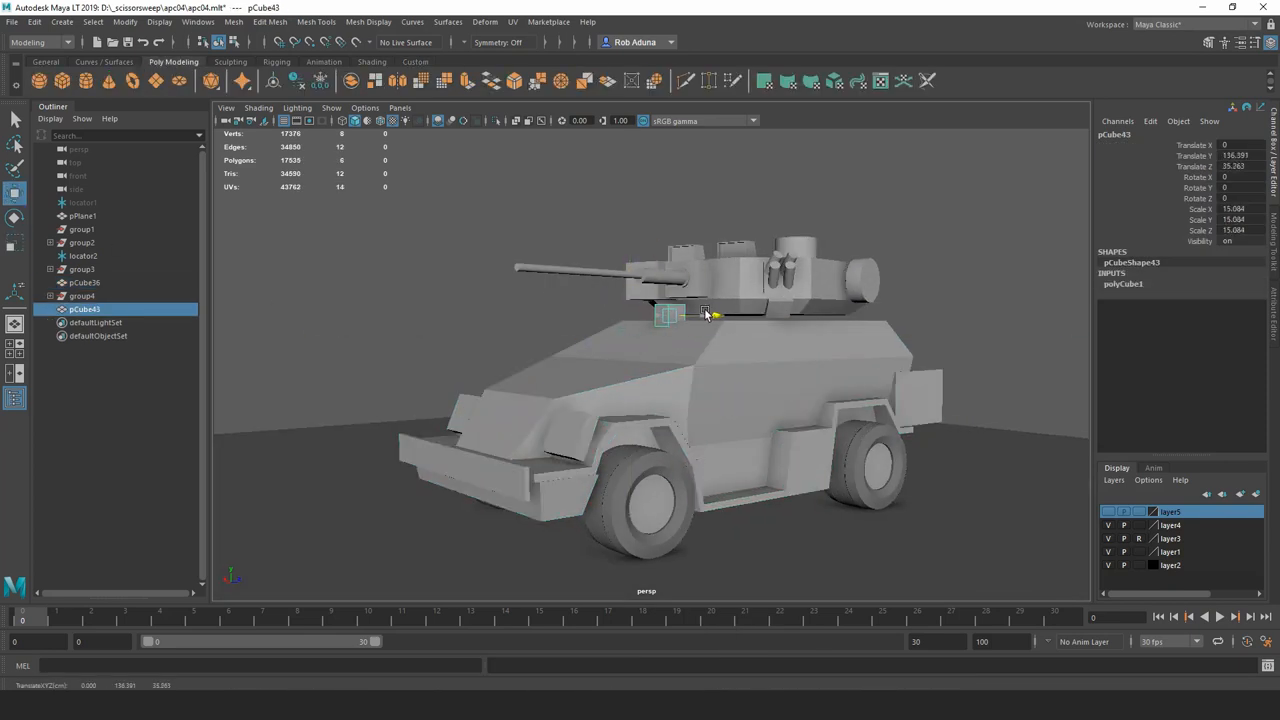
pyautogui.moveTo(705, 315); pyautogui.dragTo(910, 287)
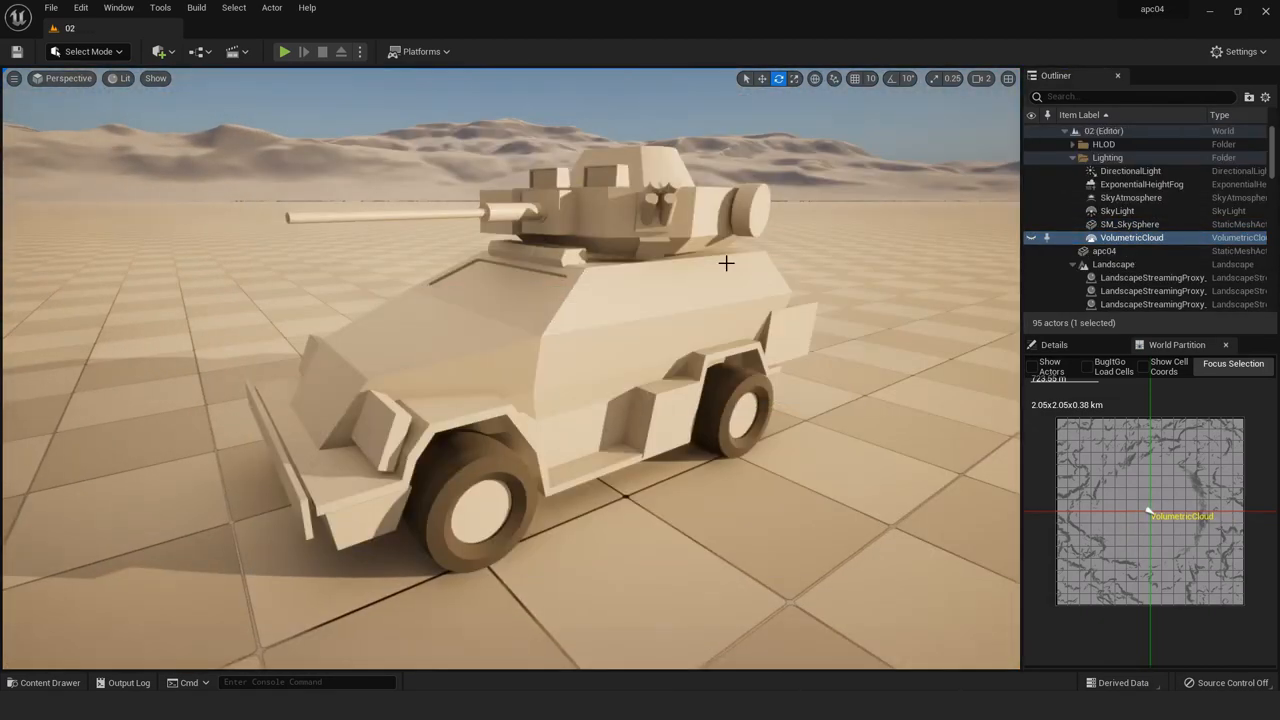
# Add a ground plane, adjust the directional light and sky sphere, and place a camera.
pyautogui.click(1130, 170)
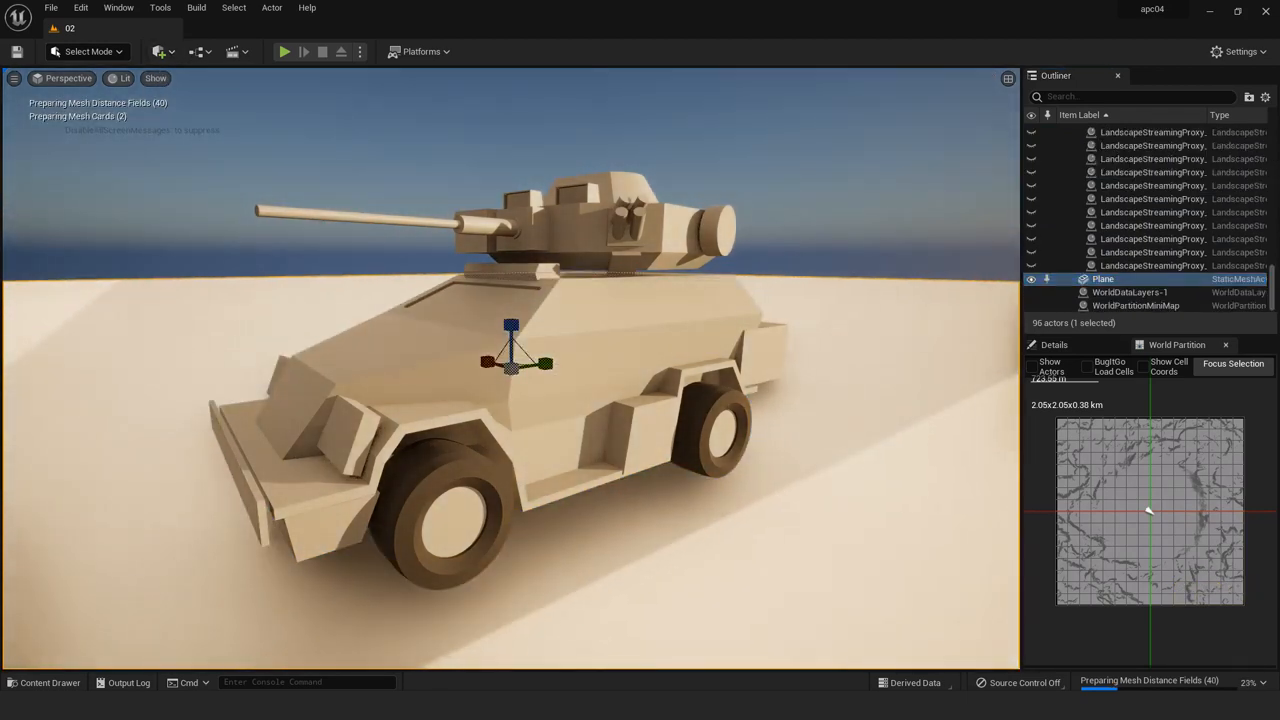
pyautogui.click(1120, 211)
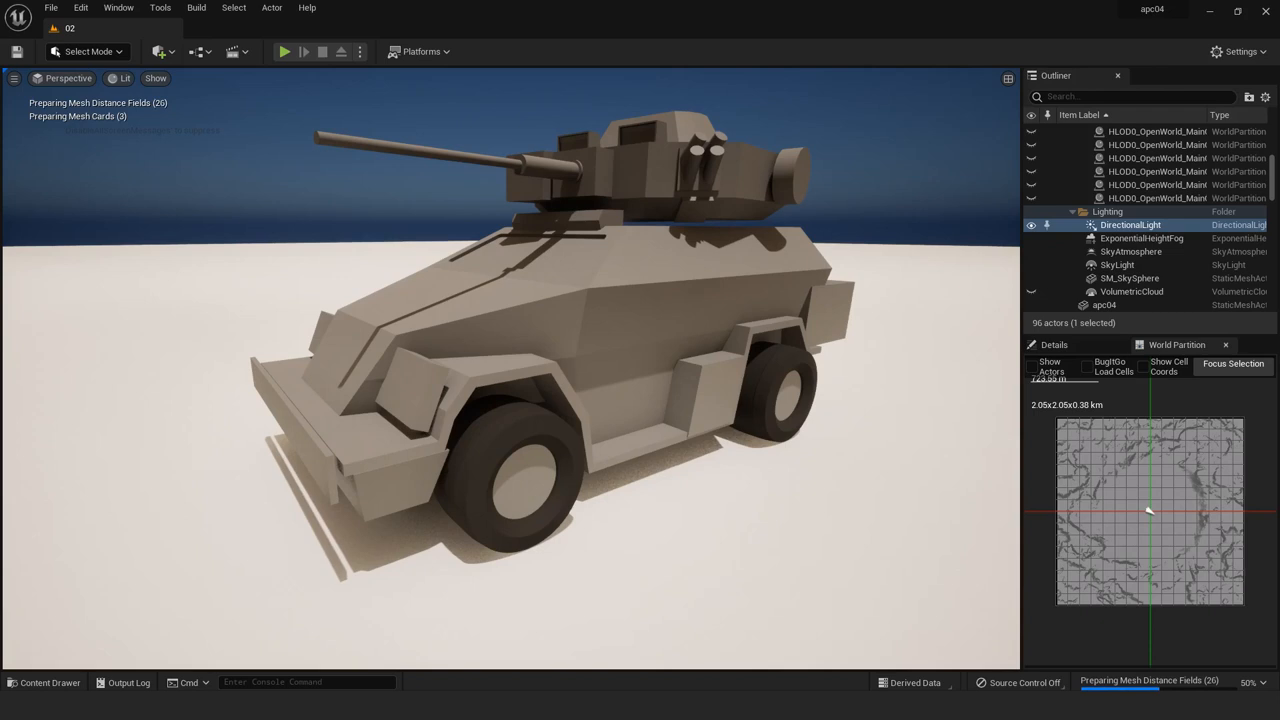
pyautogui.click(1130, 278)
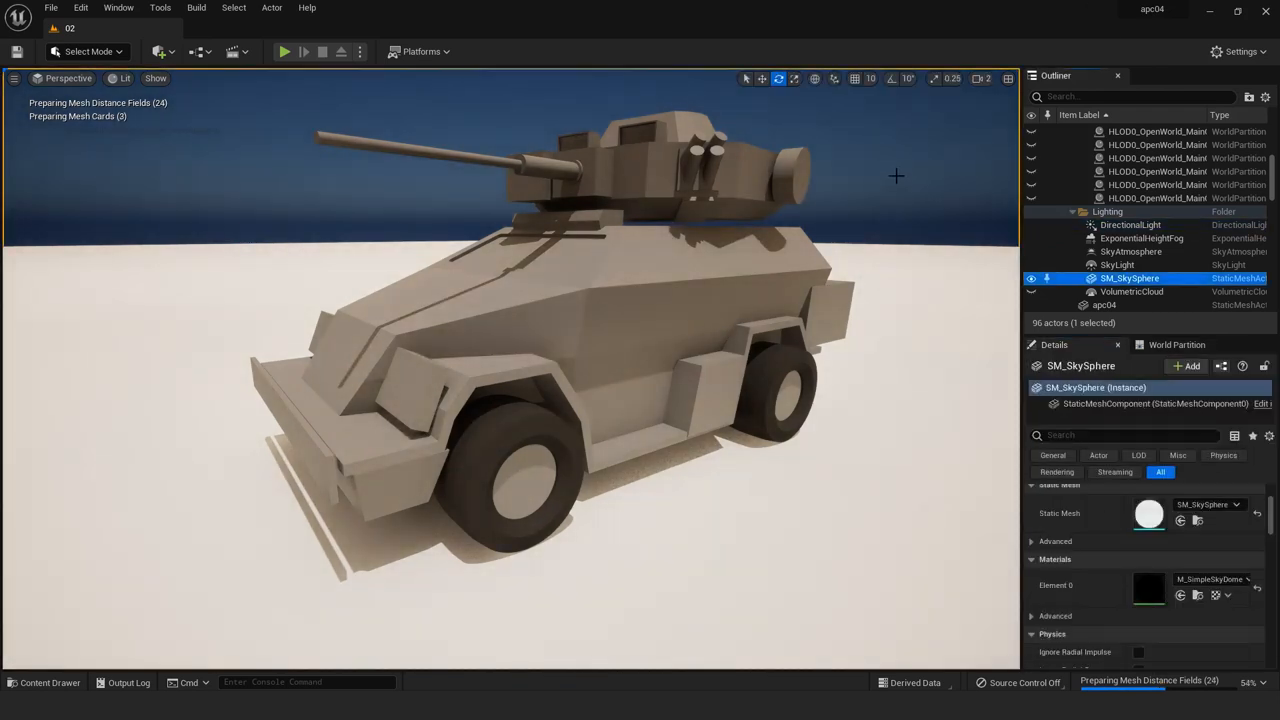
pyautogui.click(1117, 224)
pyautogui.write('CAM')
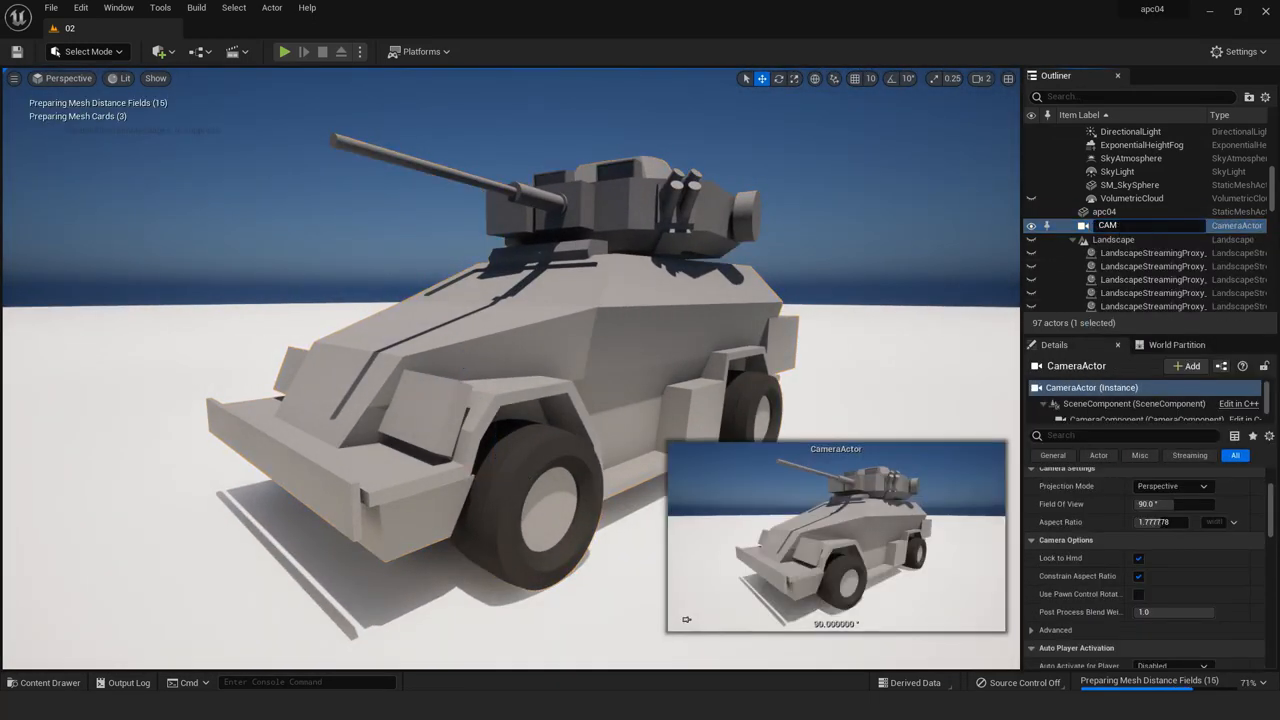
# Name the cameras CAMERAEDIT and CAMERAMAIN and pilot the view through CAMERAMAIN.
pyautogui.click(1130, 184)
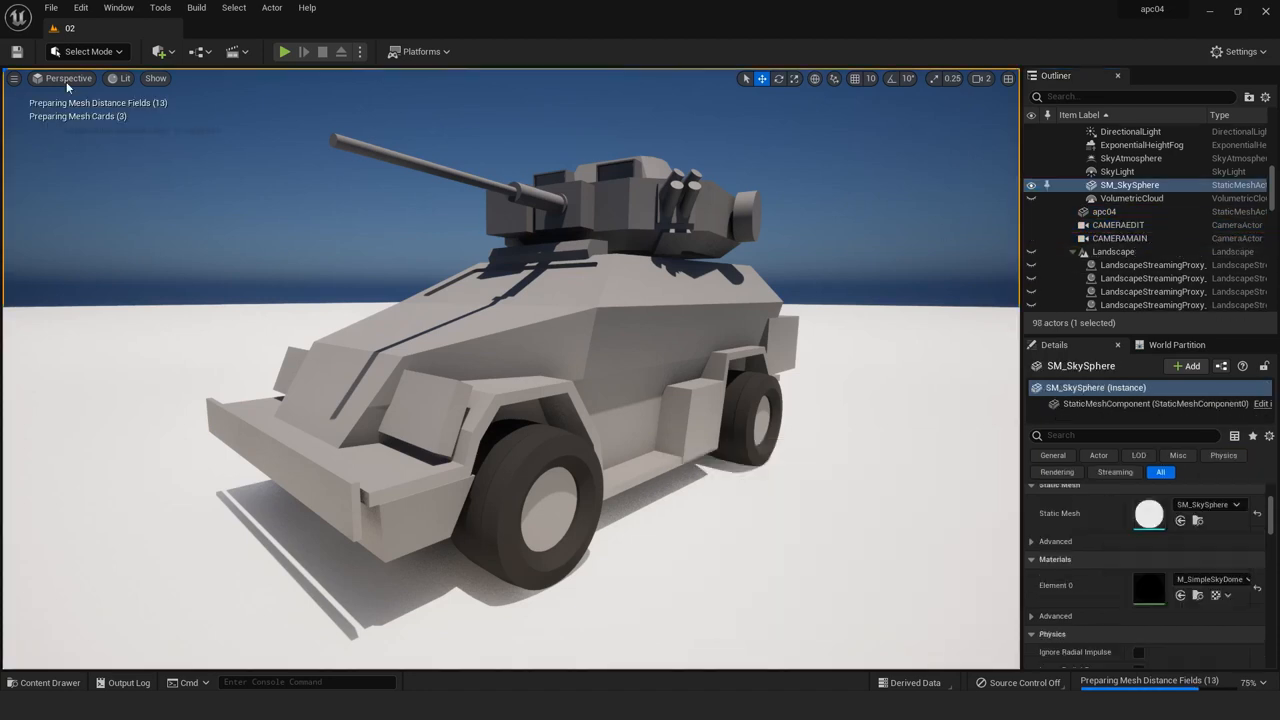
pyautogui.click(1120, 238)
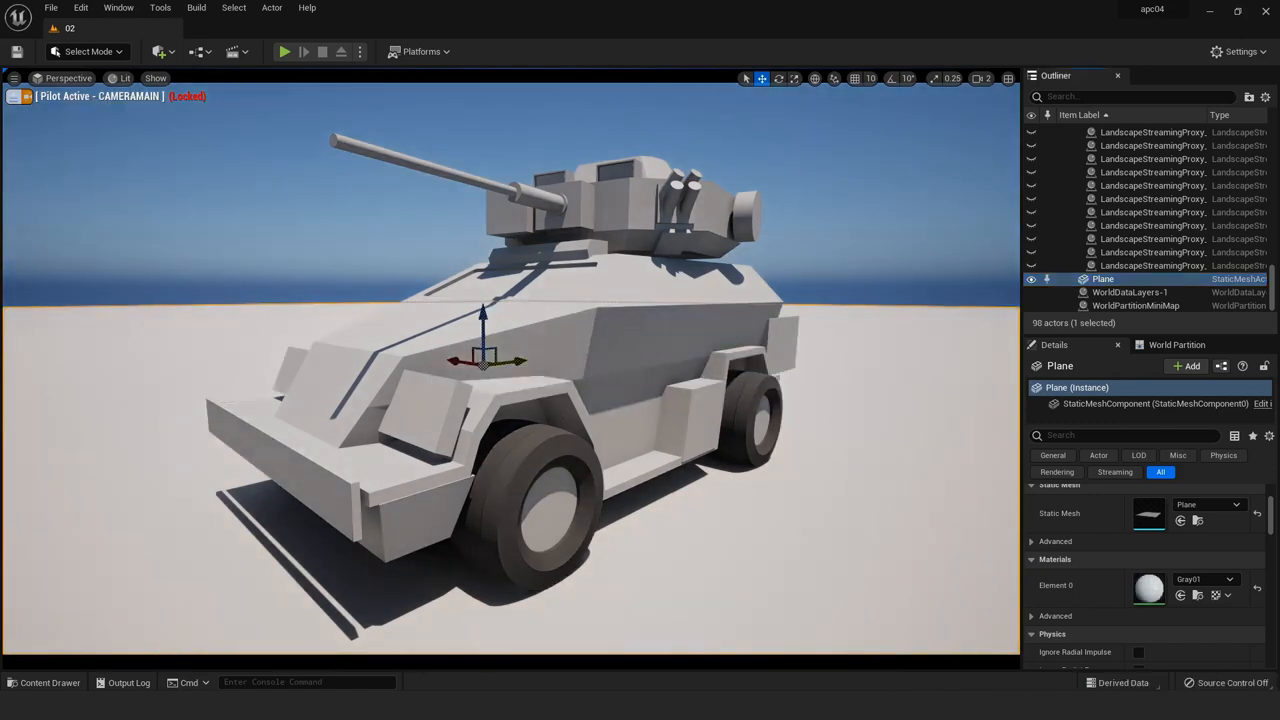
pyautogui.click(1130, 224)
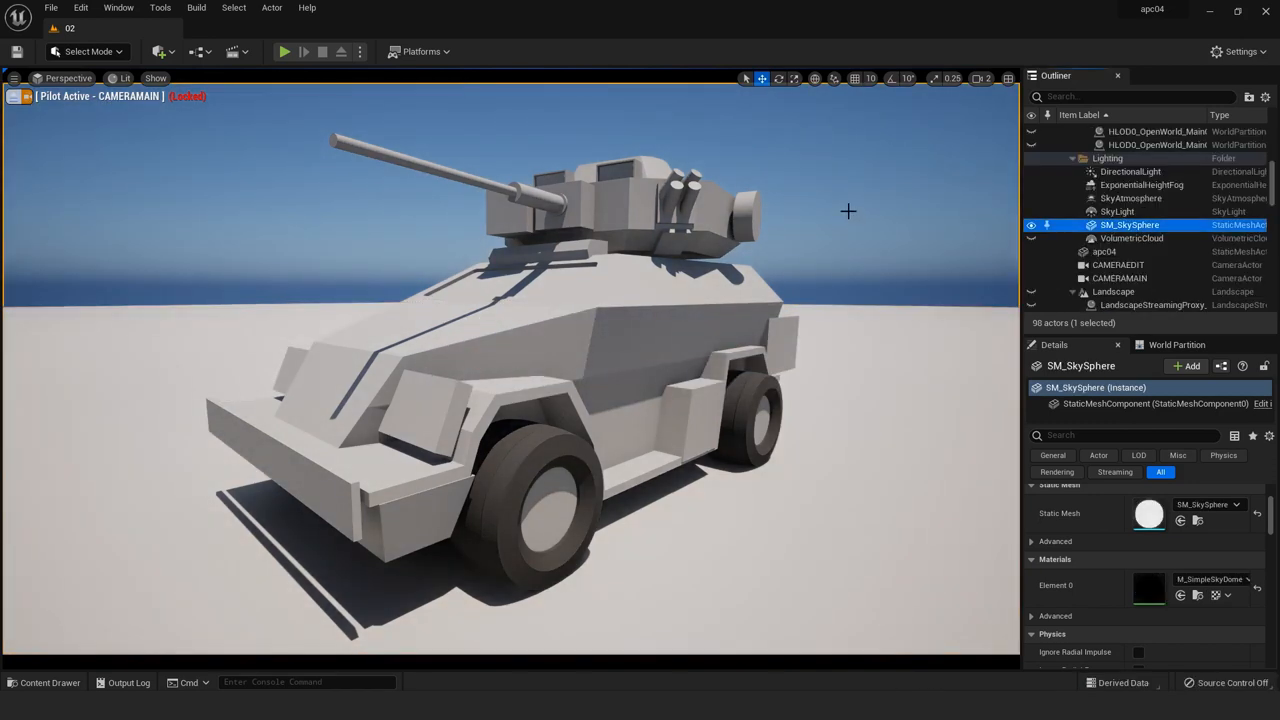
pyautogui.click(1120, 278)
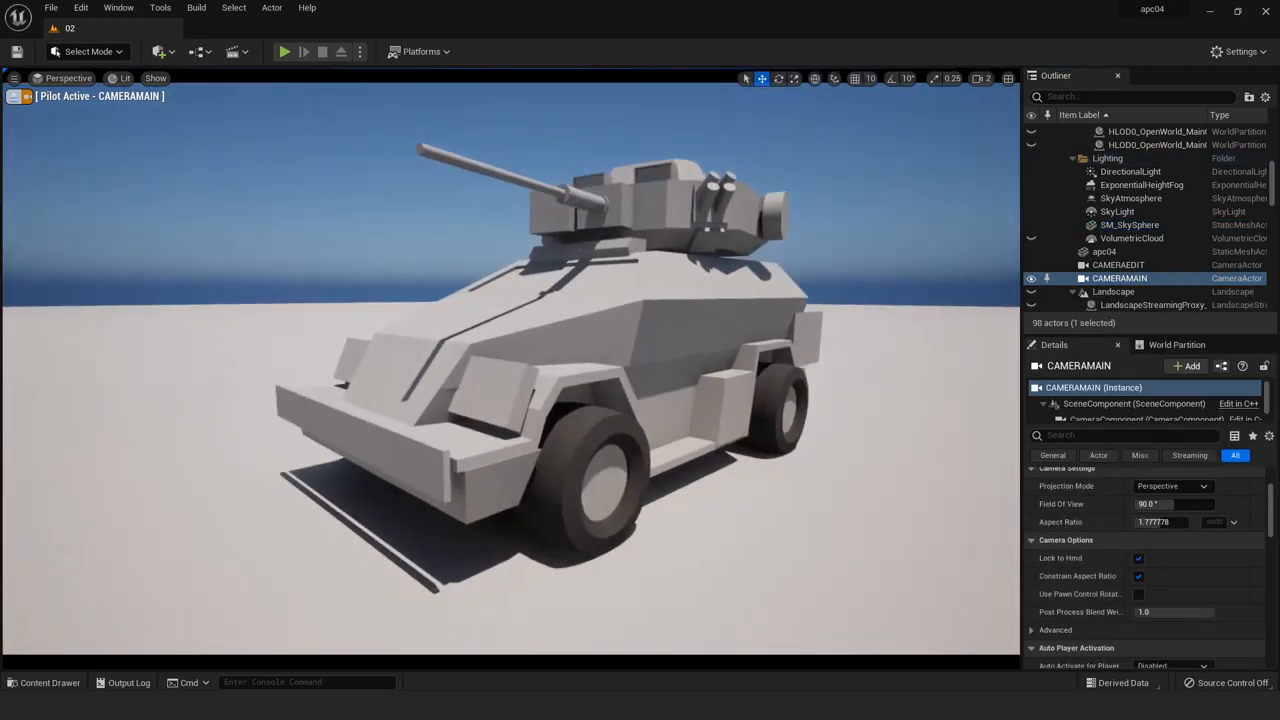
pyautogui.rightClick(1119, 278)
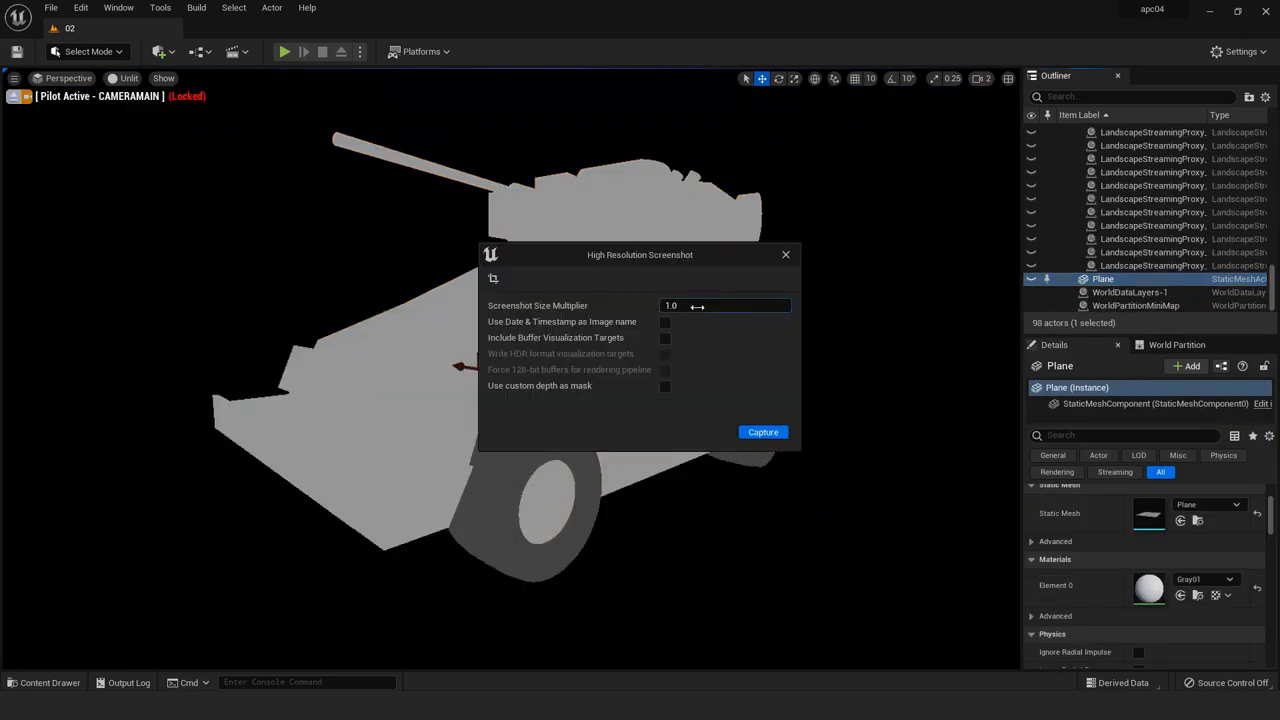
# Capture the high-resolution screenshot of the vehicle from CAMERAMAIN.
pyautogui.click(762, 432)
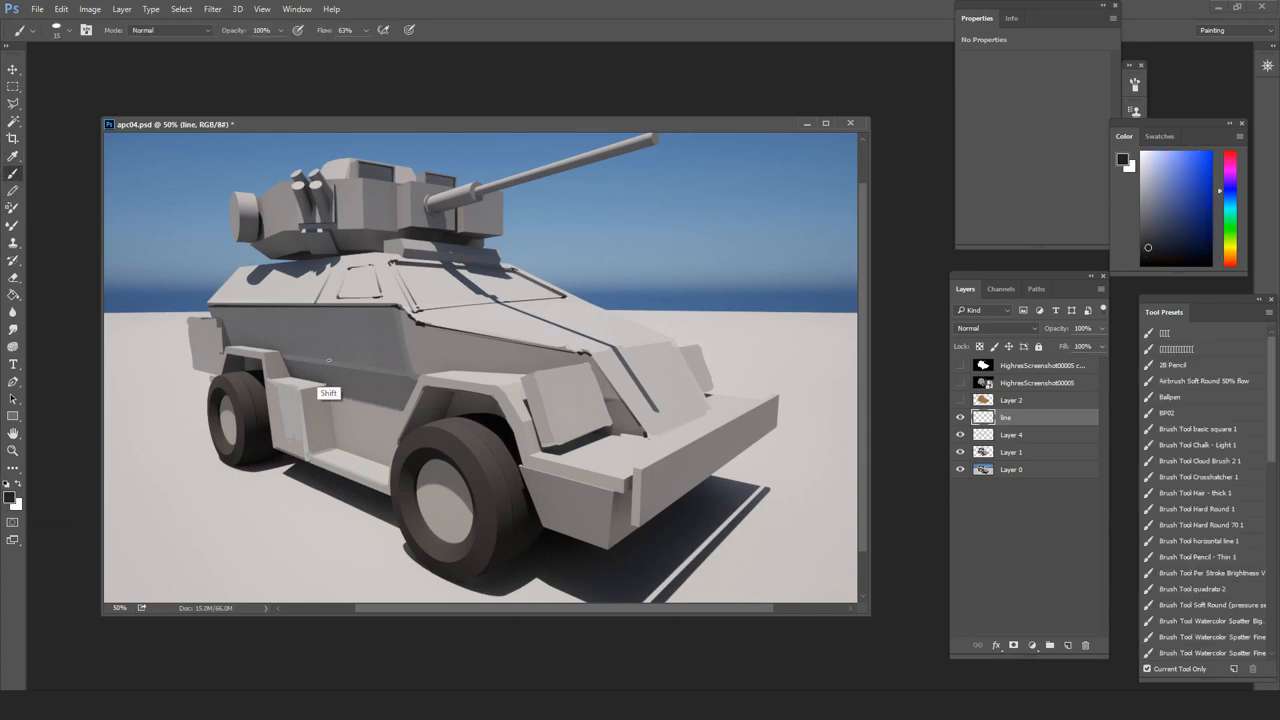
# Preview a green Hue shift of about +57, then return to Maya LT.
pyautogui.click(1011, 434)
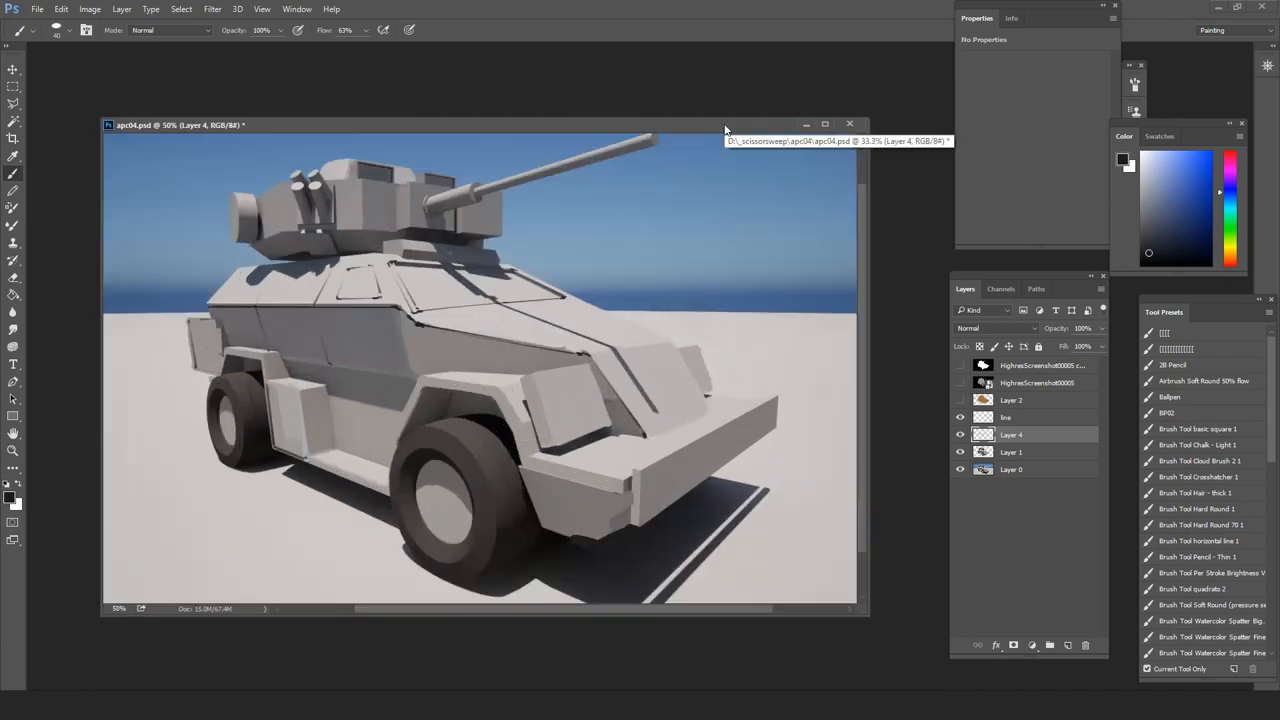
pyautogui.click(1011, 417)
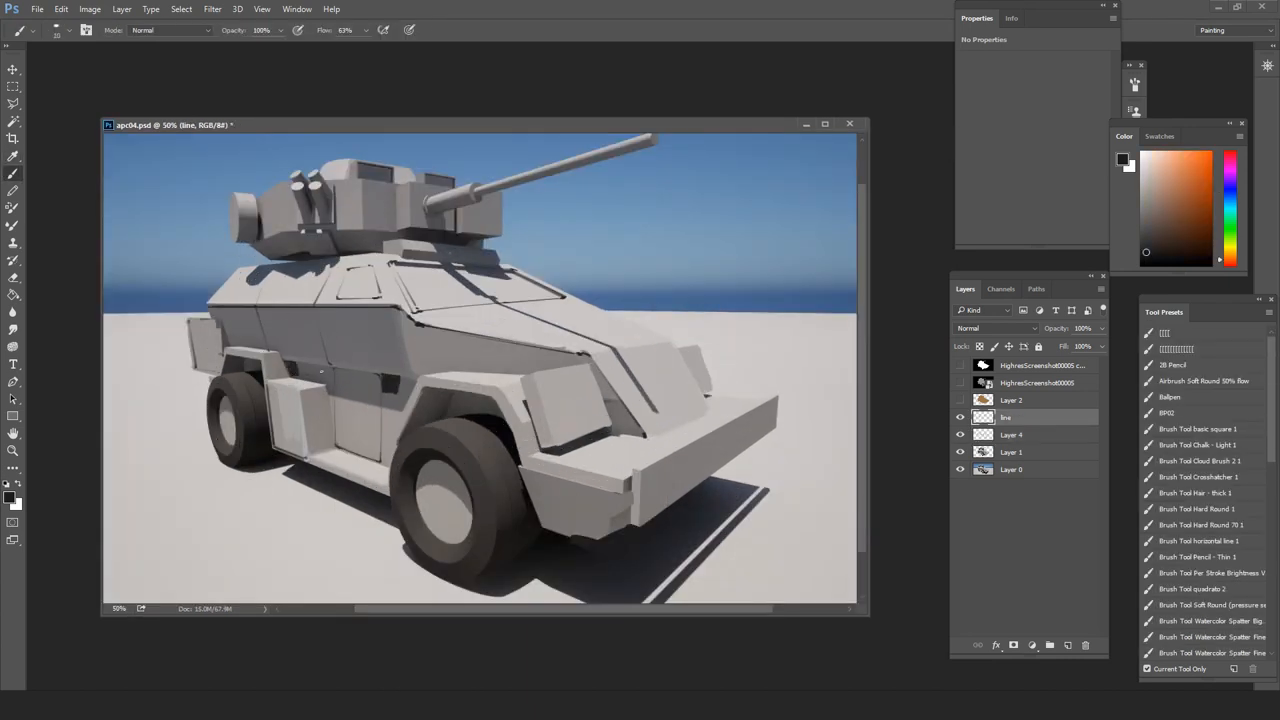
pyautogui.click(1011, 434)
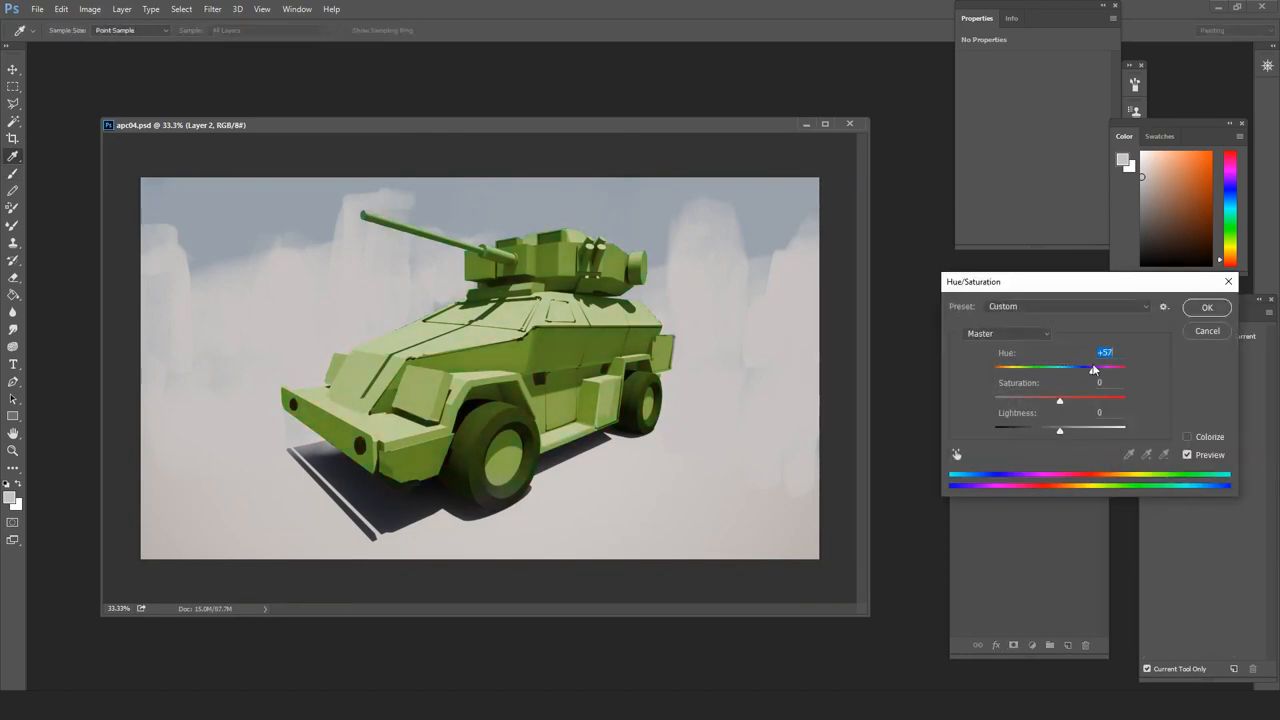
pyautogui.click(1207, 307)
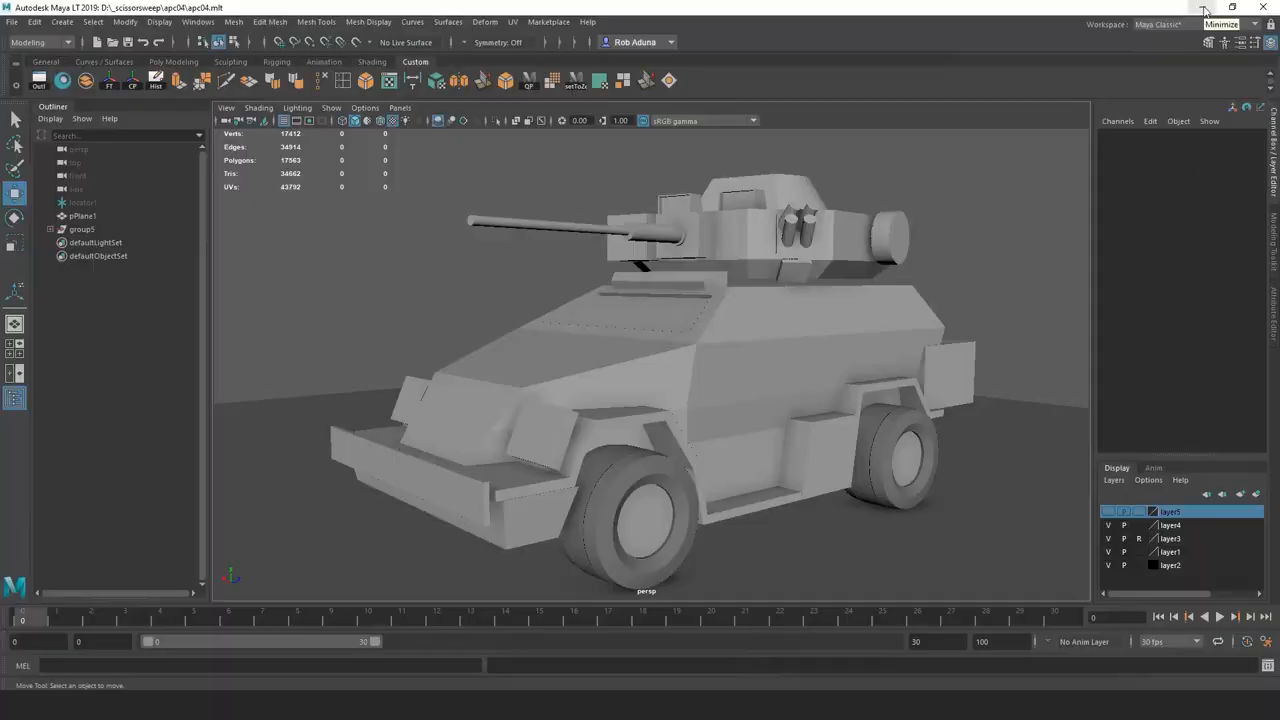
# Minimize Maya LT 2019 and bring the Photoshop vehicle painting back to the front.
pyautogui.click(1204, 11)
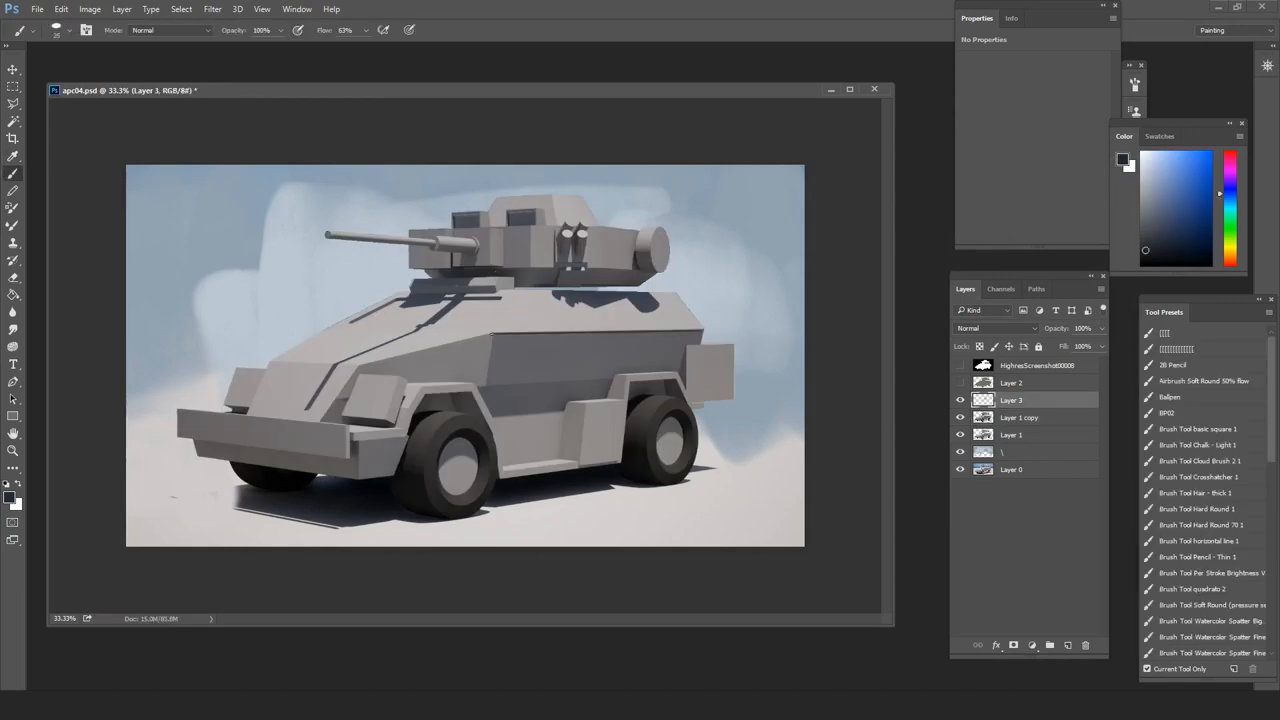
# Paste the other-angle render as Layer 0 copy and brush armour seams, grille and hood lines.
pyautogui.click(1019, 417)
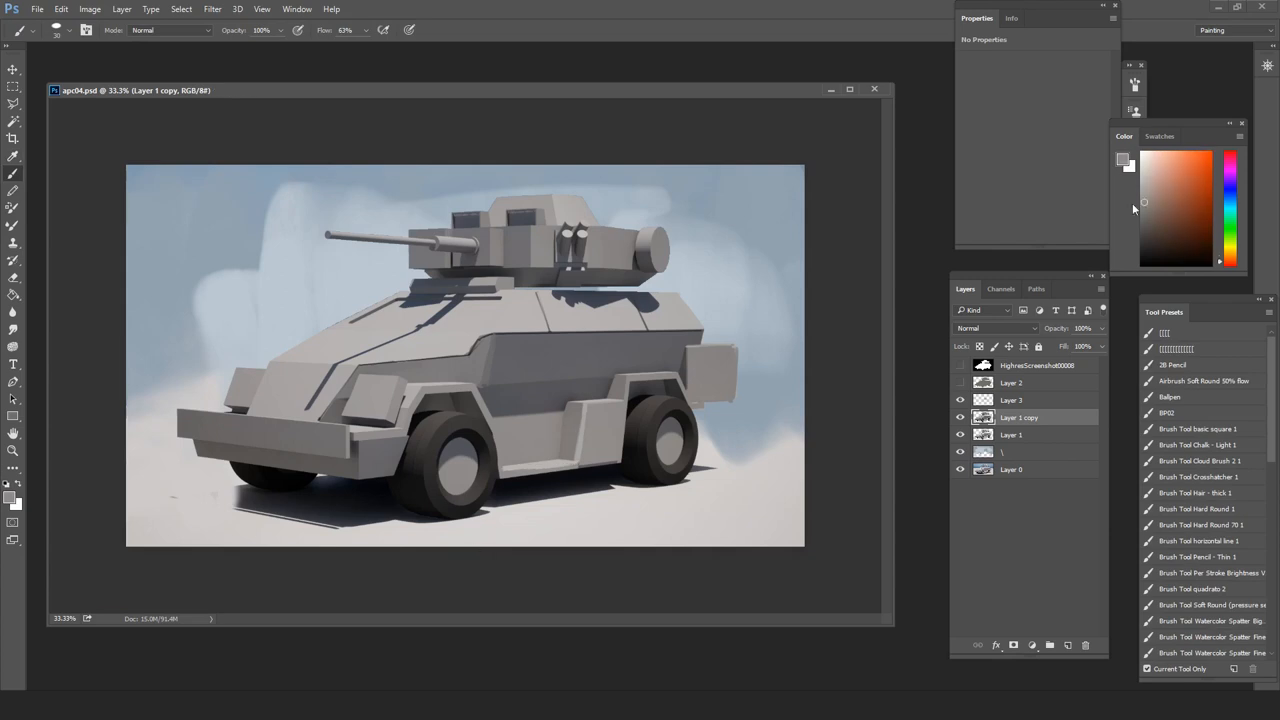
pyautogui.click(1144, 203)
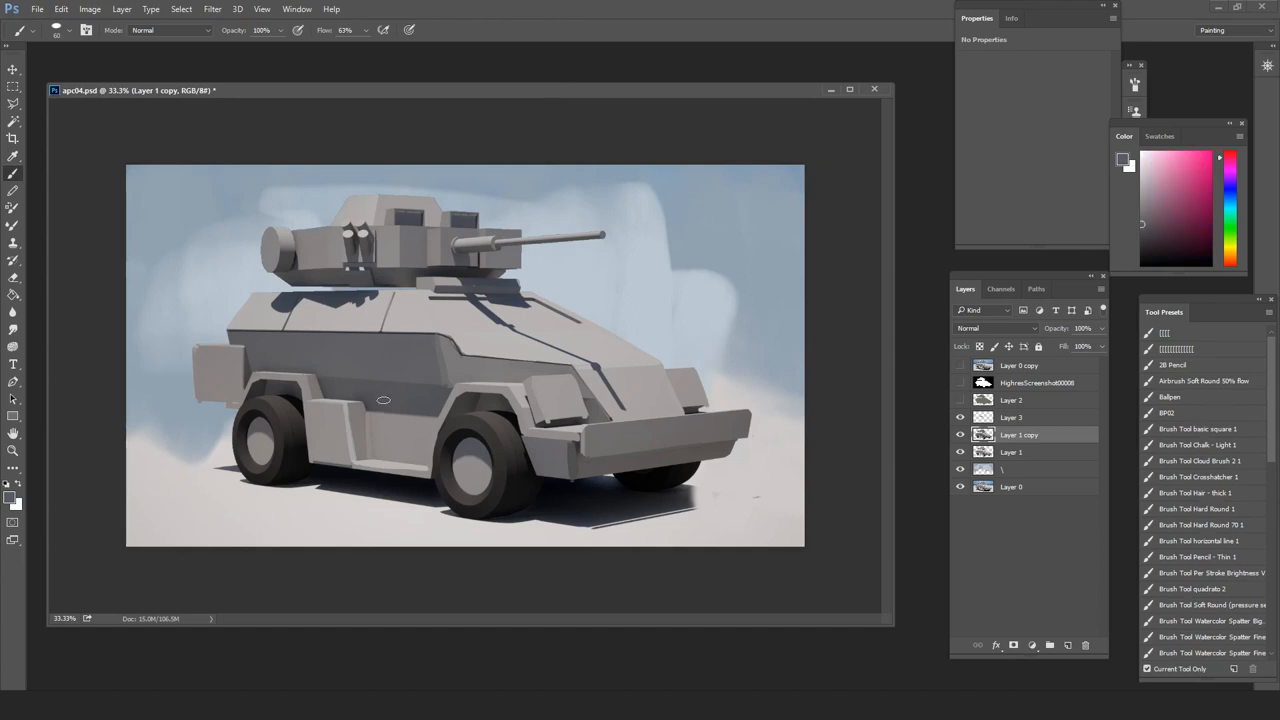
pyautogui.click(1011, 417)
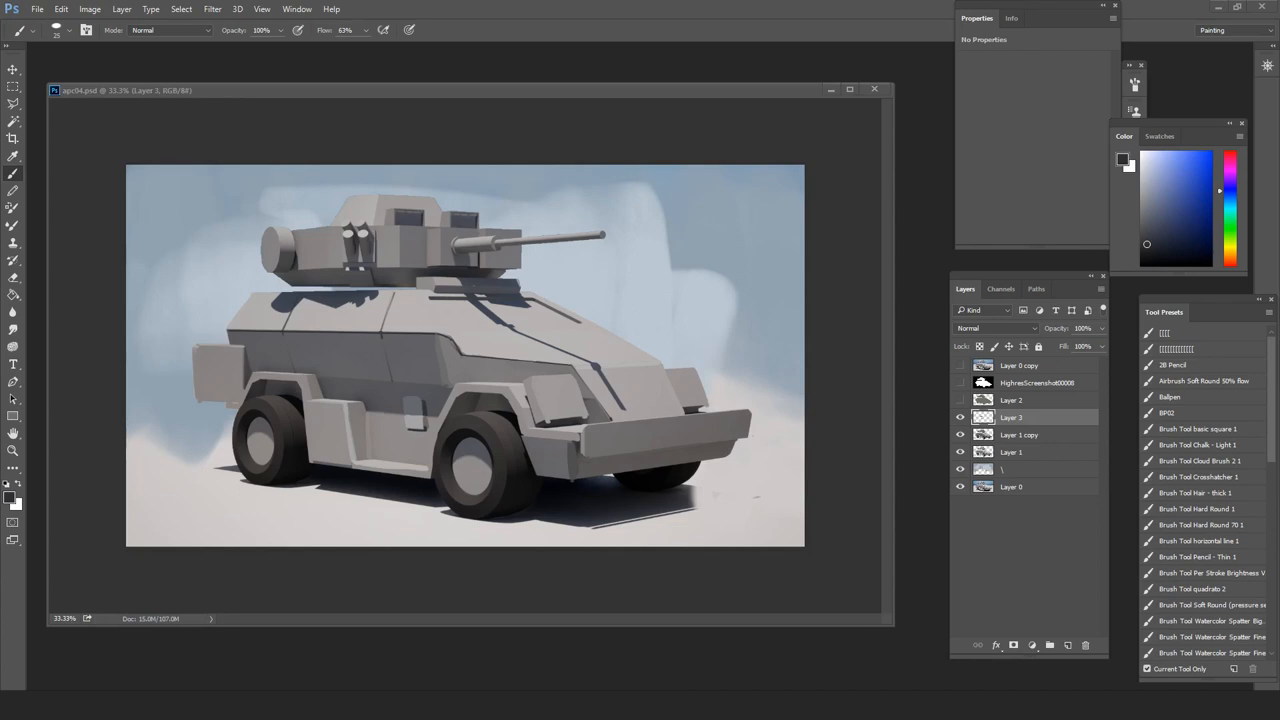
pyautogui.click(1019, 434)
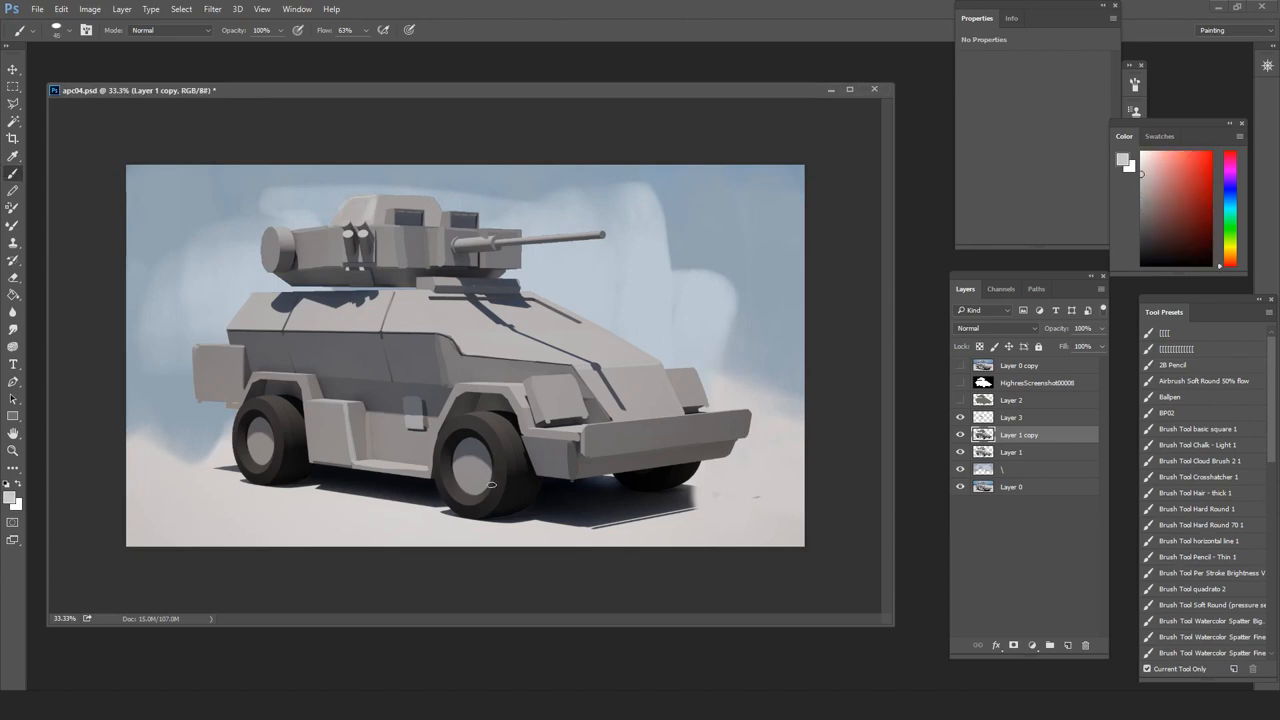
pyautogui.click(1018, 417)
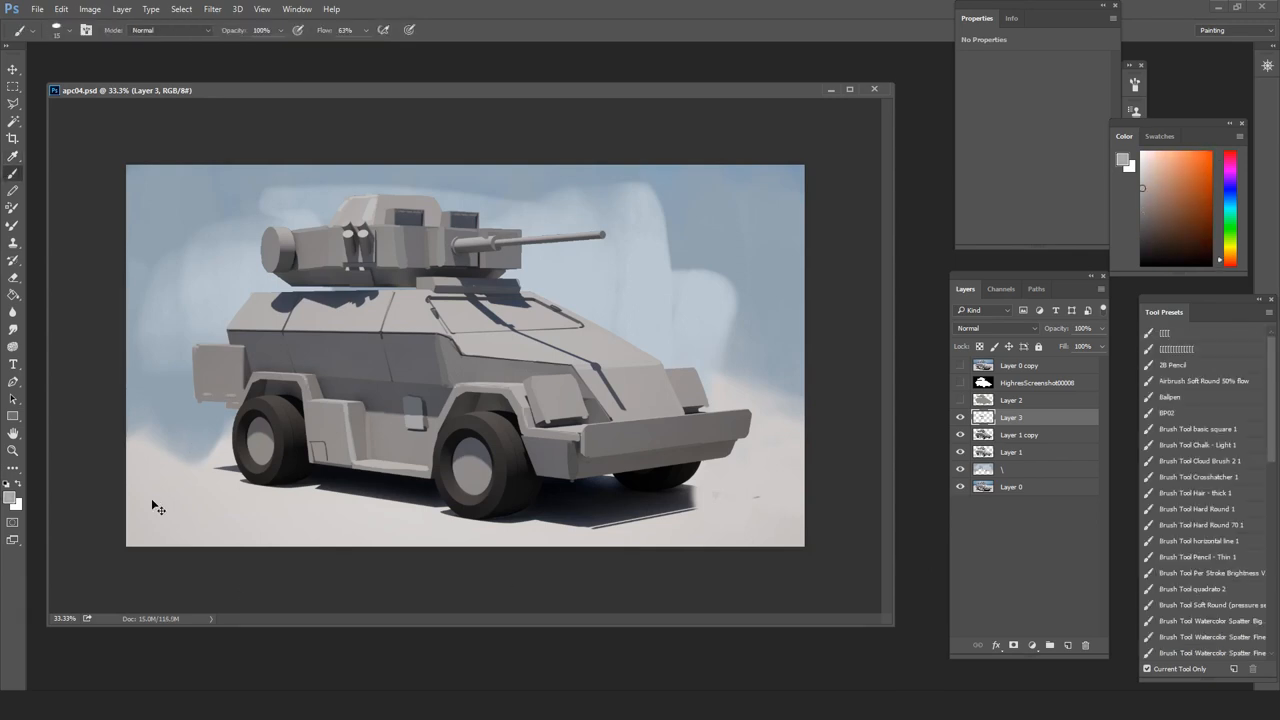
pyautogui.click(1018, 434)
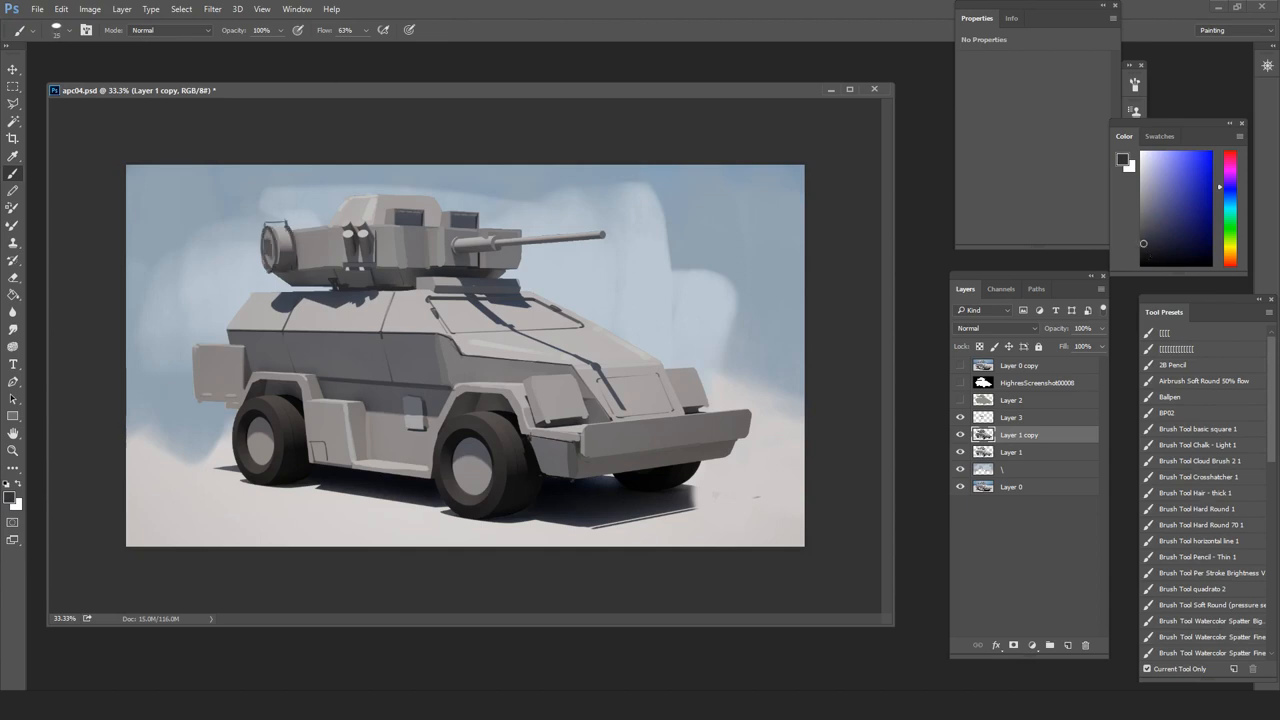
# Preview and cancel Hue/Saturation, then paint brush-guard grilles, round white headlights and rivets.
pyautogui.click(1143, 186)
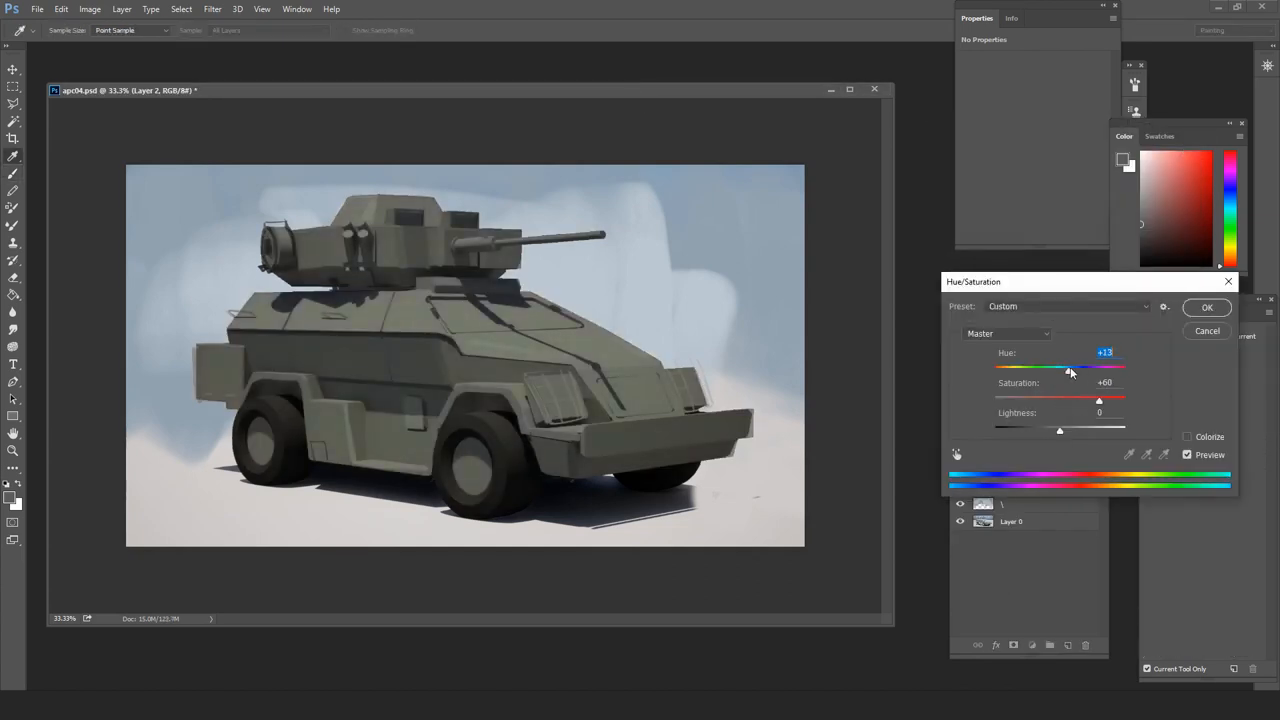
pyautogui.click(1207, 307)
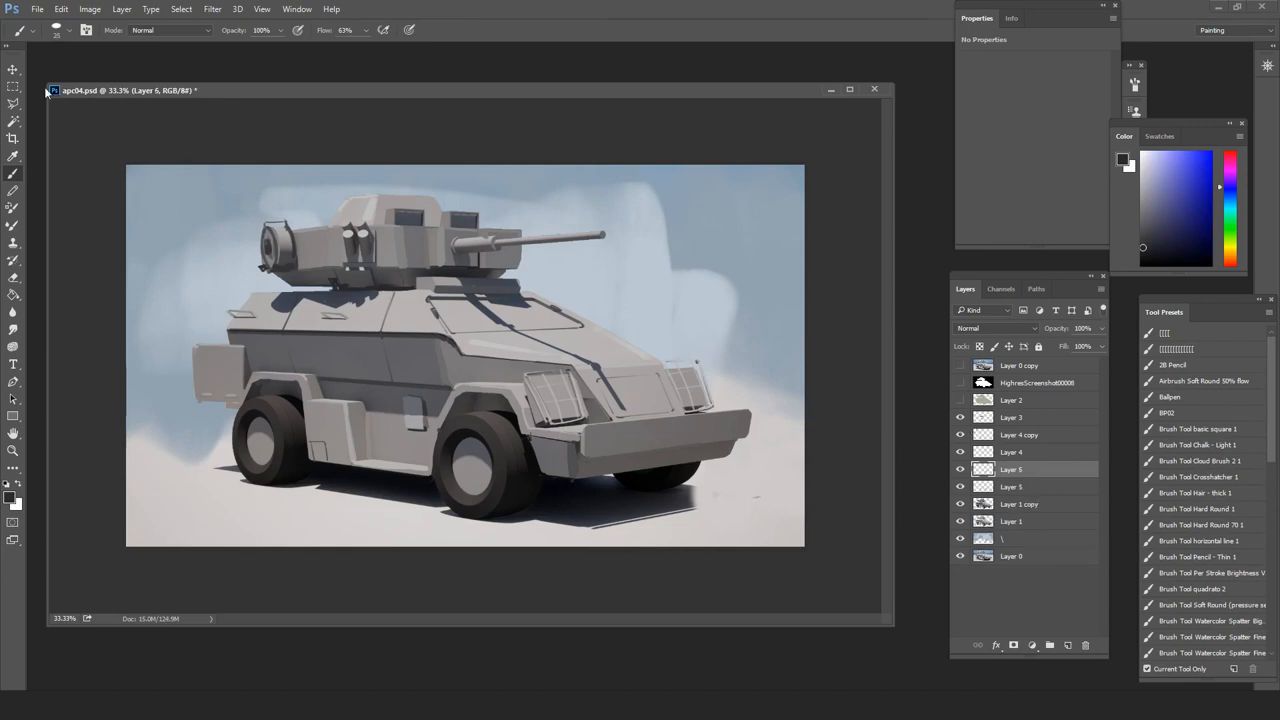
pyautogui.click(1019, 486)
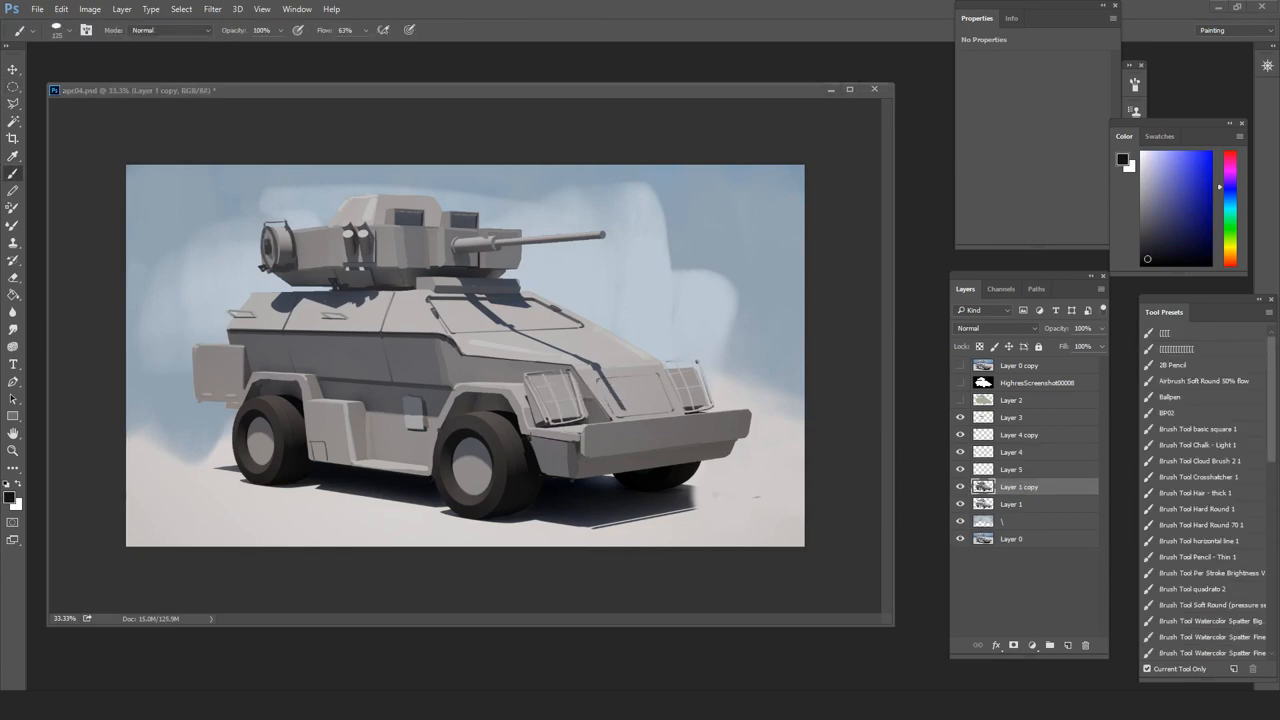
pyautogui.click(1067, 645)
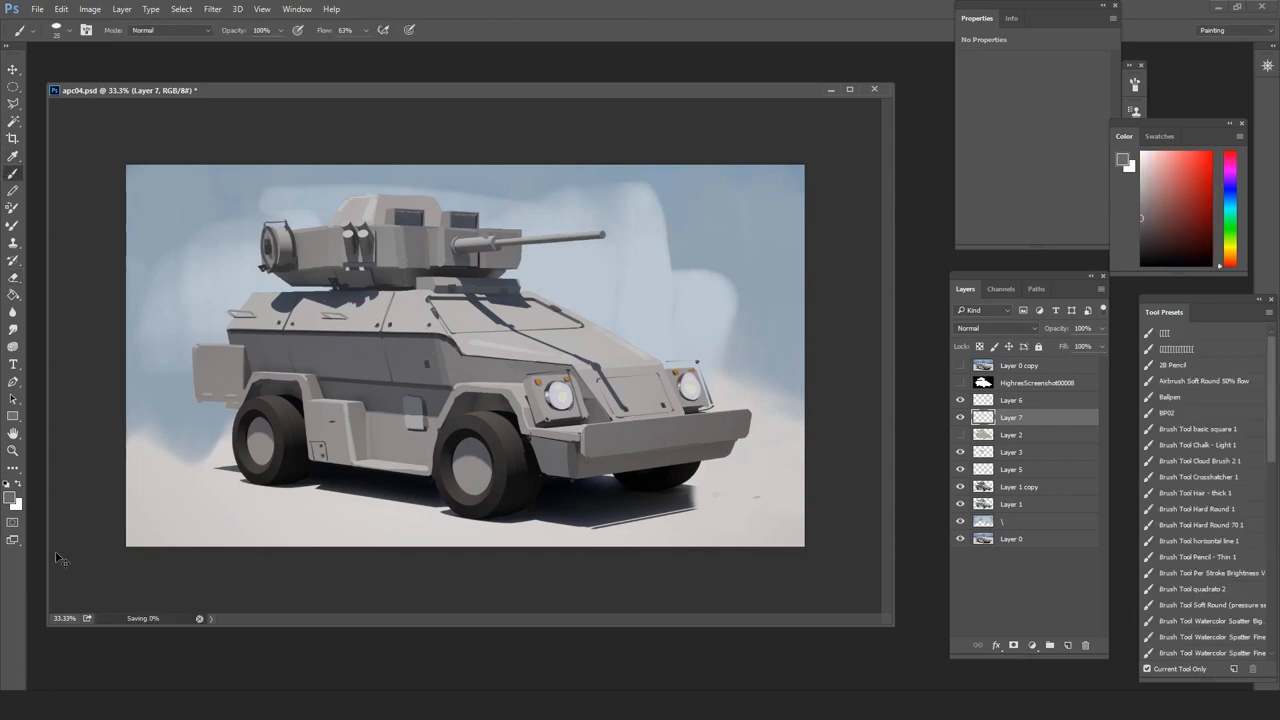
# Merge the grey vent rectangles into one layer, set it to Darker Color, and fit it onto the hood.
pyautogui.click(1011, 452)
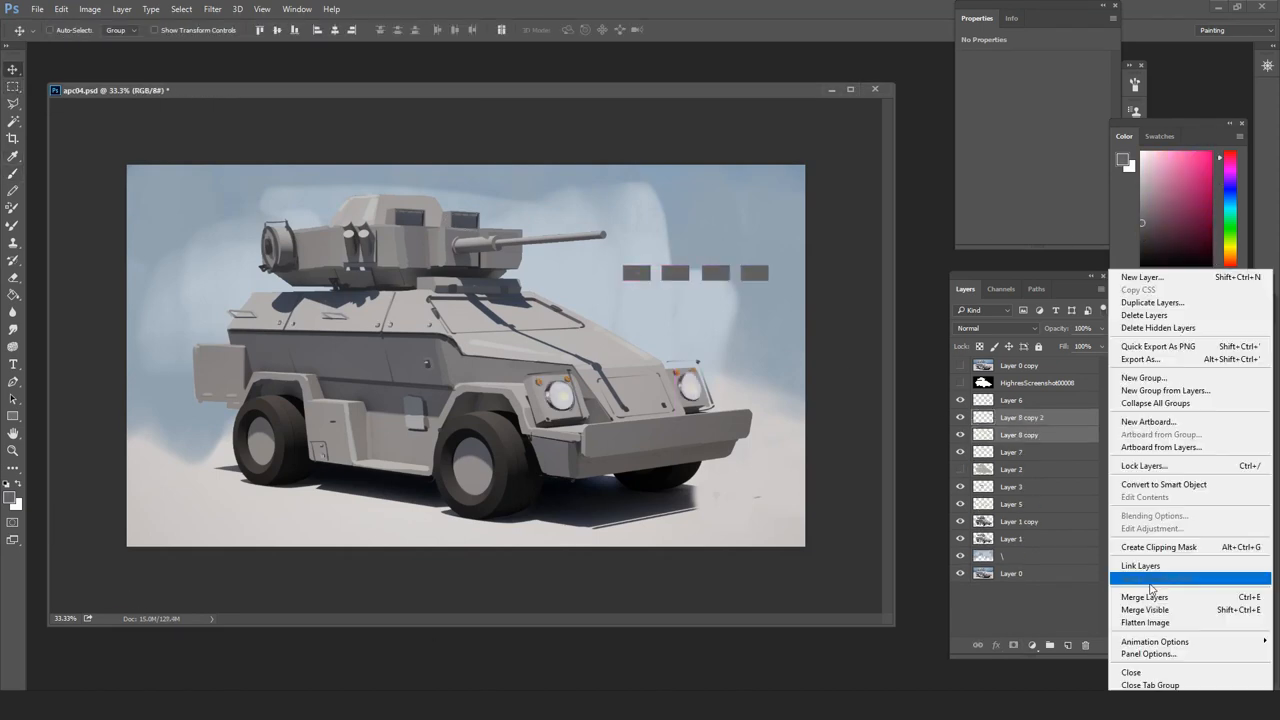
pyautogui.click(1150, 578)
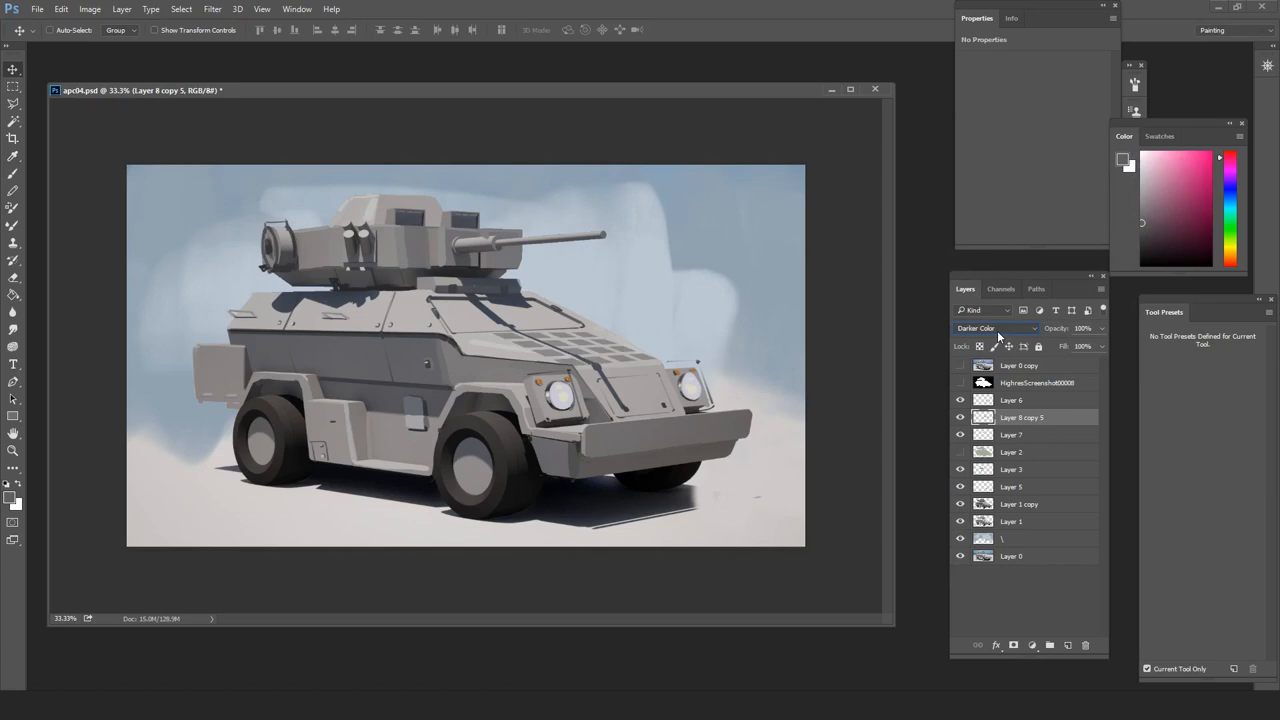
pyautogui.click(995, 328)
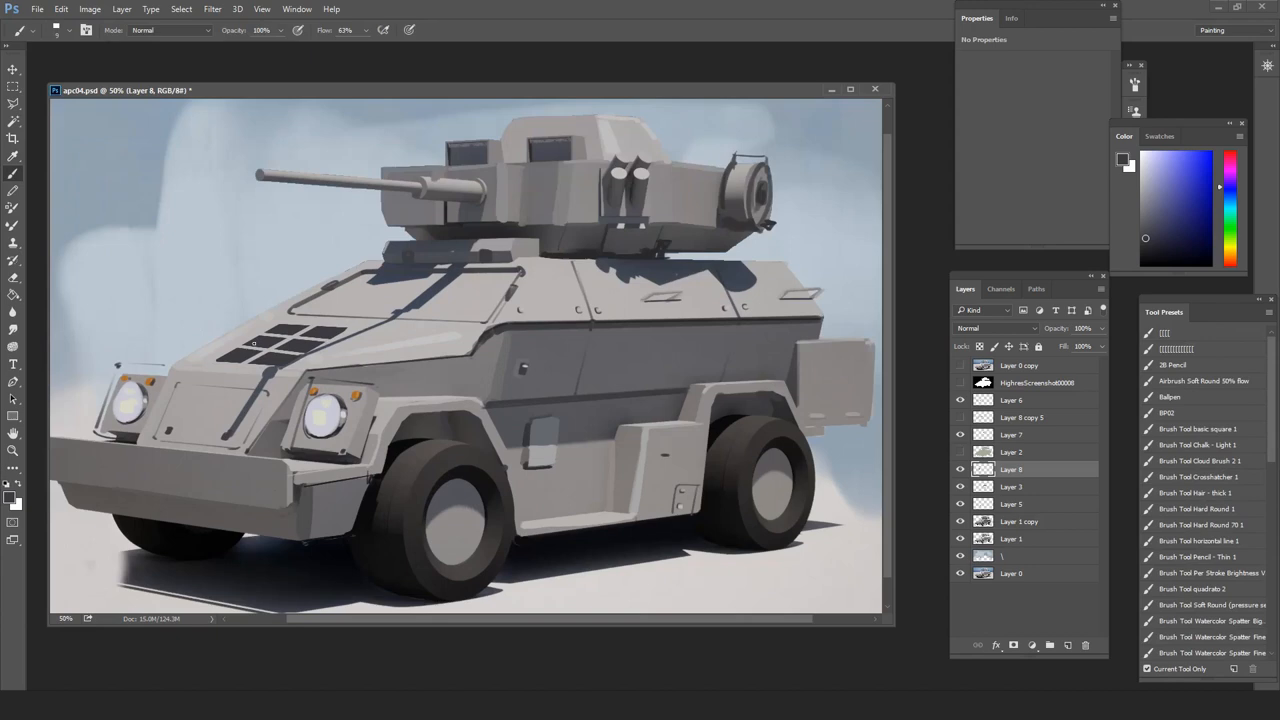
# Flip the canvas and paint black twin-lamp headlight boxes and a bumper bar on Layers 9–11.
pyautogui.click(310, 335)
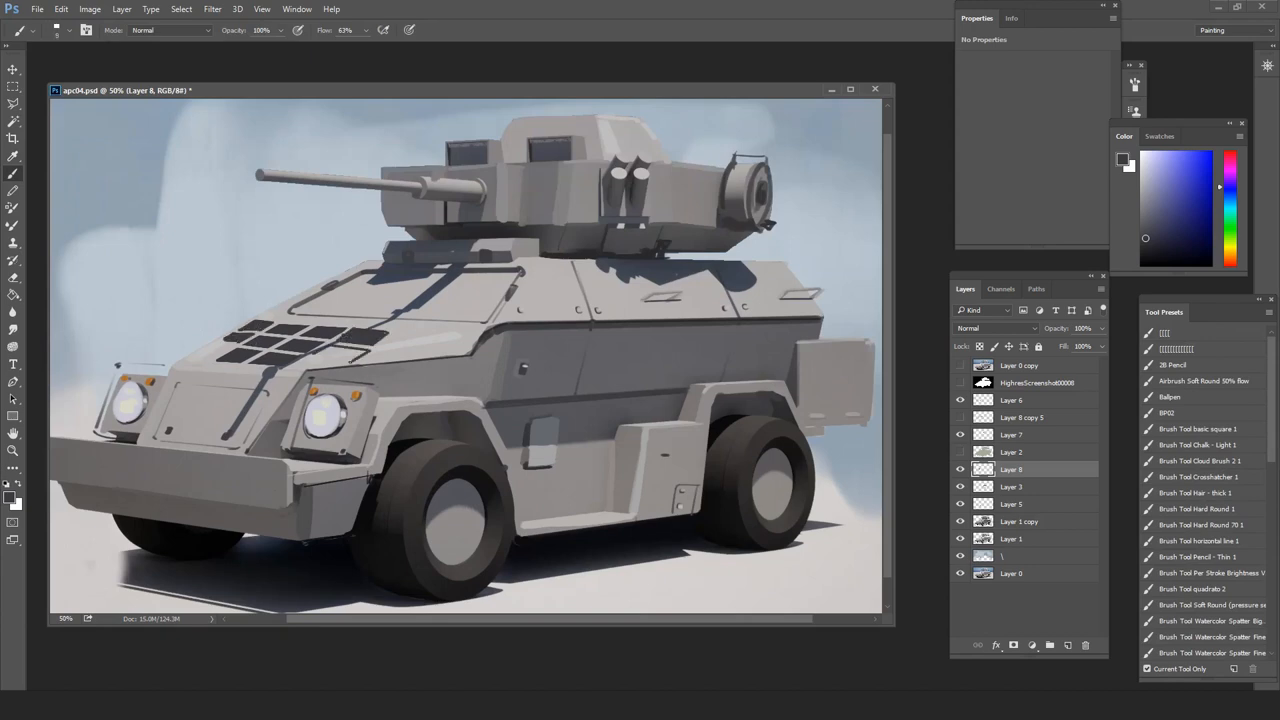
pyautogui.rightClick(360, 355)
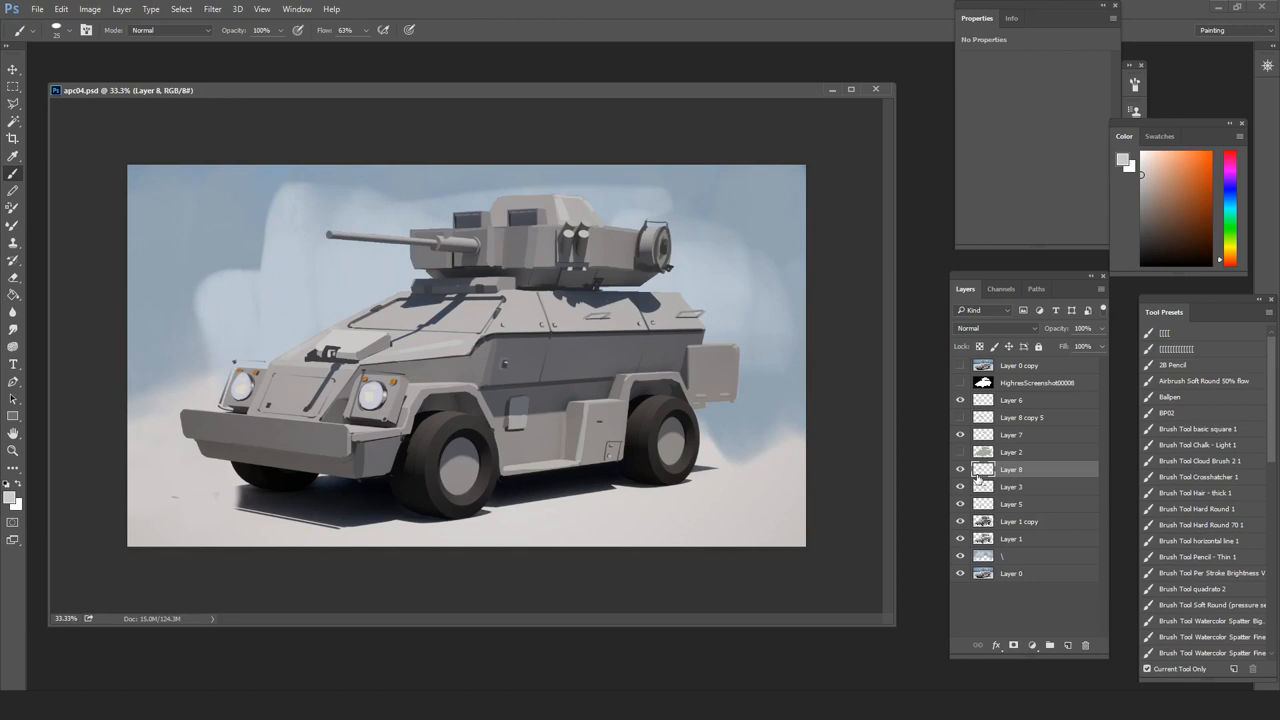
pyautogui.click(1163, 226)
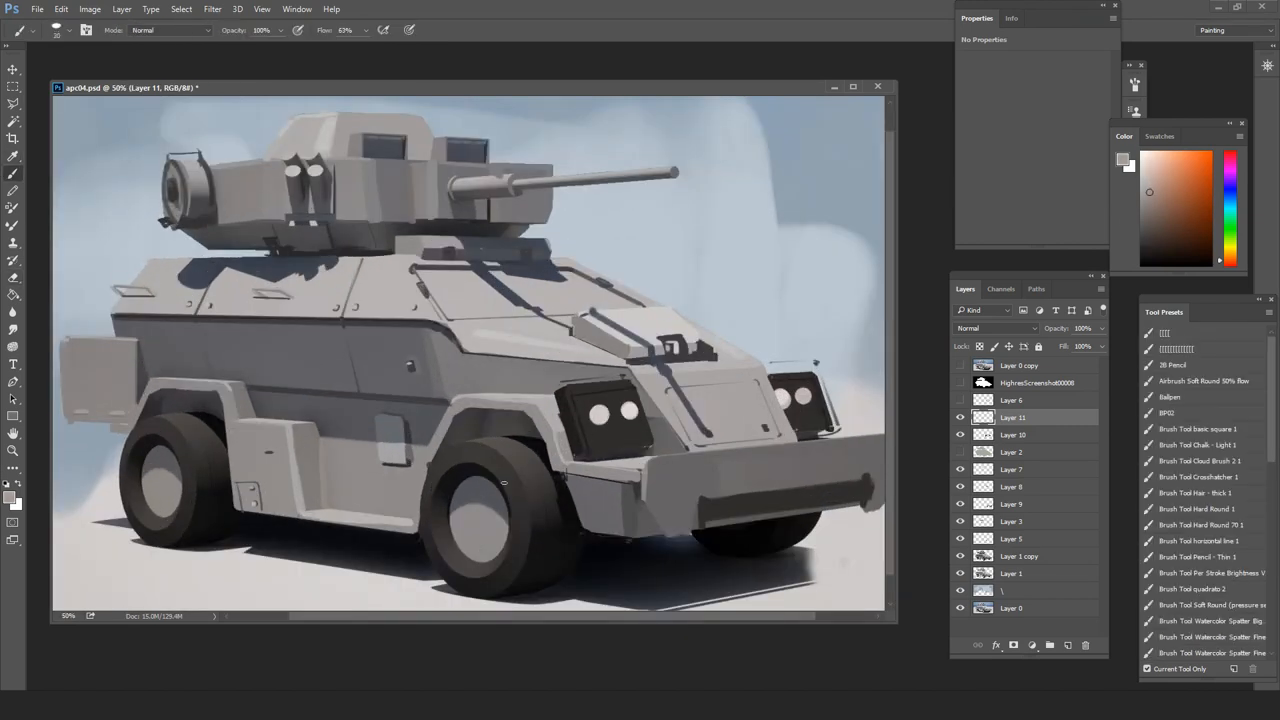
# Paint the hull olive green with orange headlight markers and red bumper lamps, then add a new layer.
pyautogui.click(1158, 247)
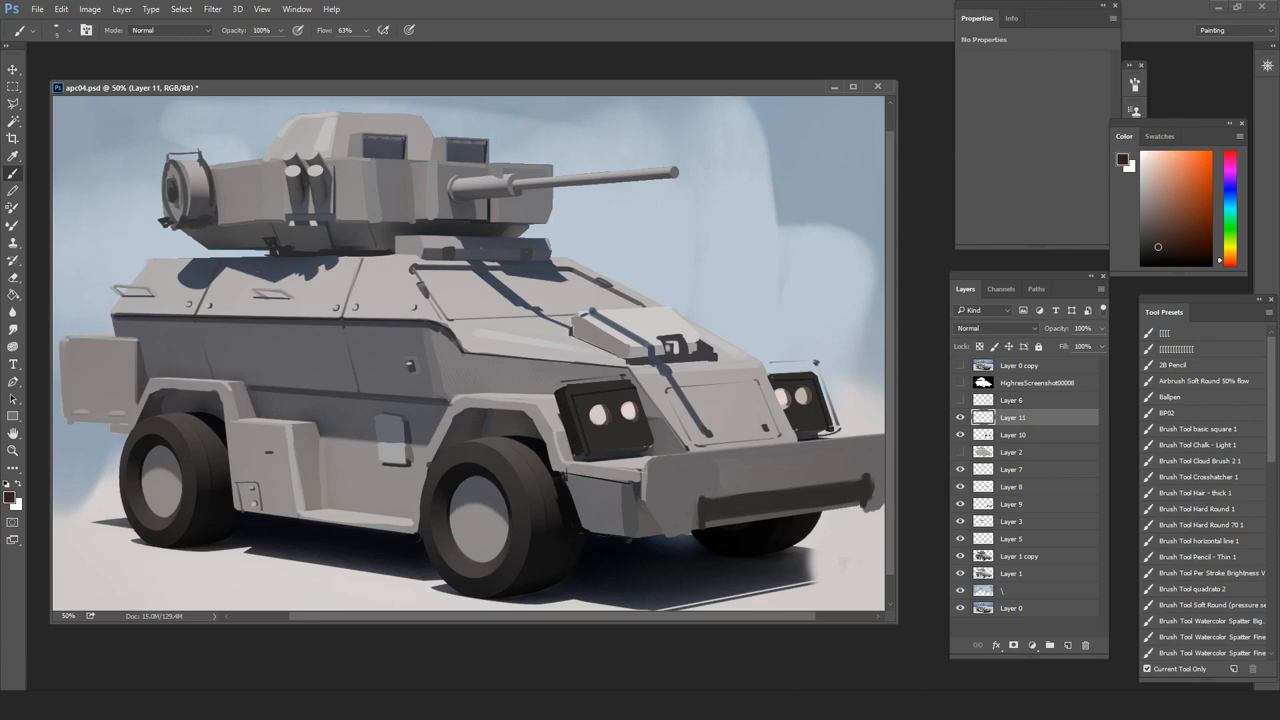
pyautogui.click(1199, 175)
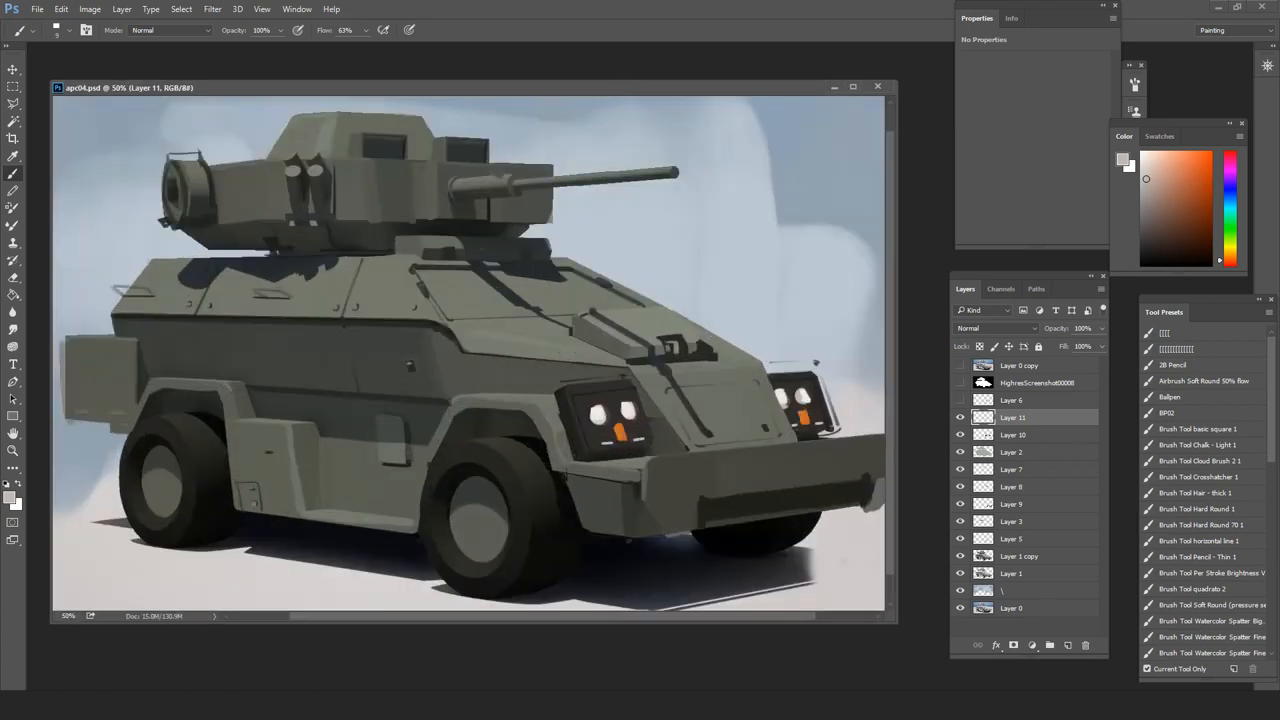
pyautogui.click(1012, 434)
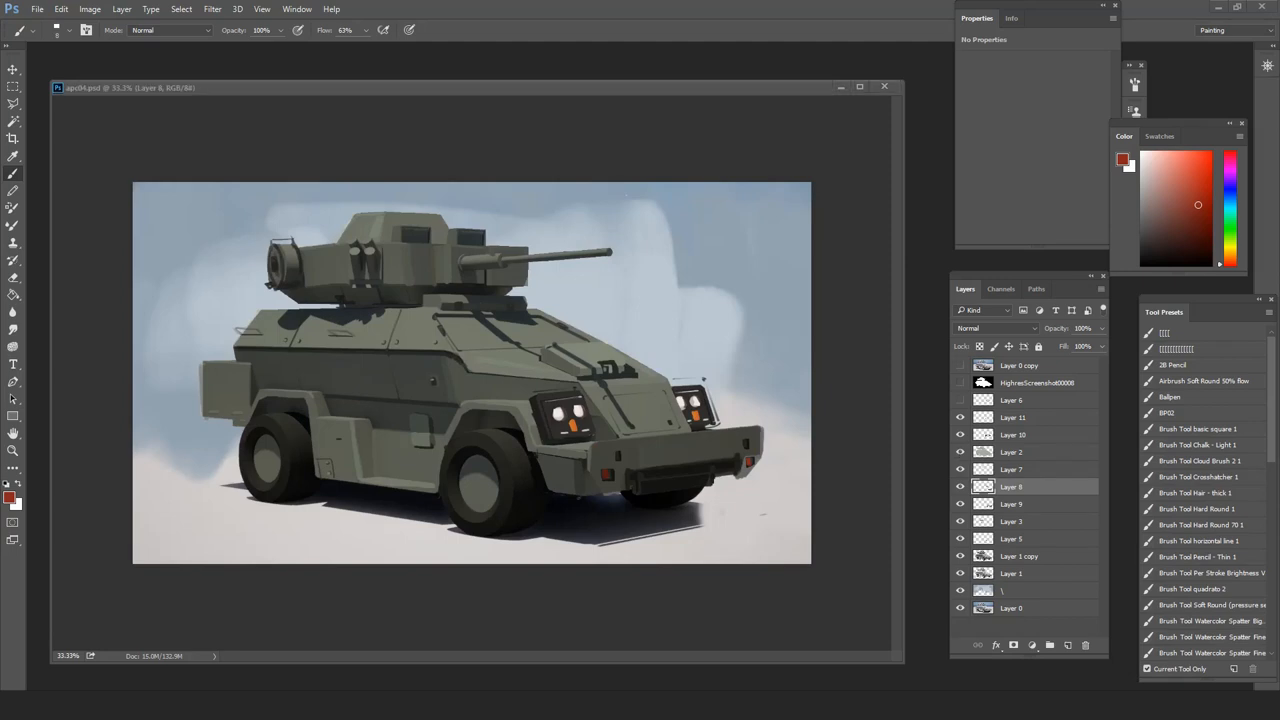
pyautogui.click(960, 487)
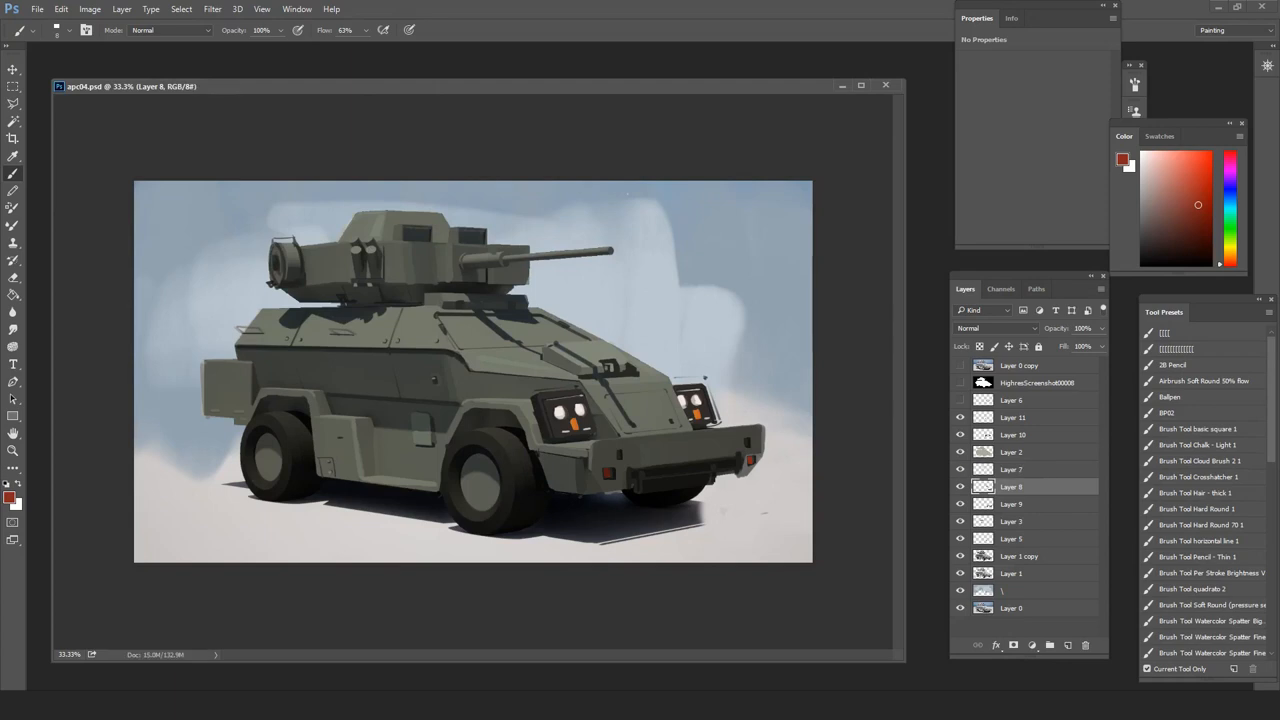
pyautogui.click(1011, 452)
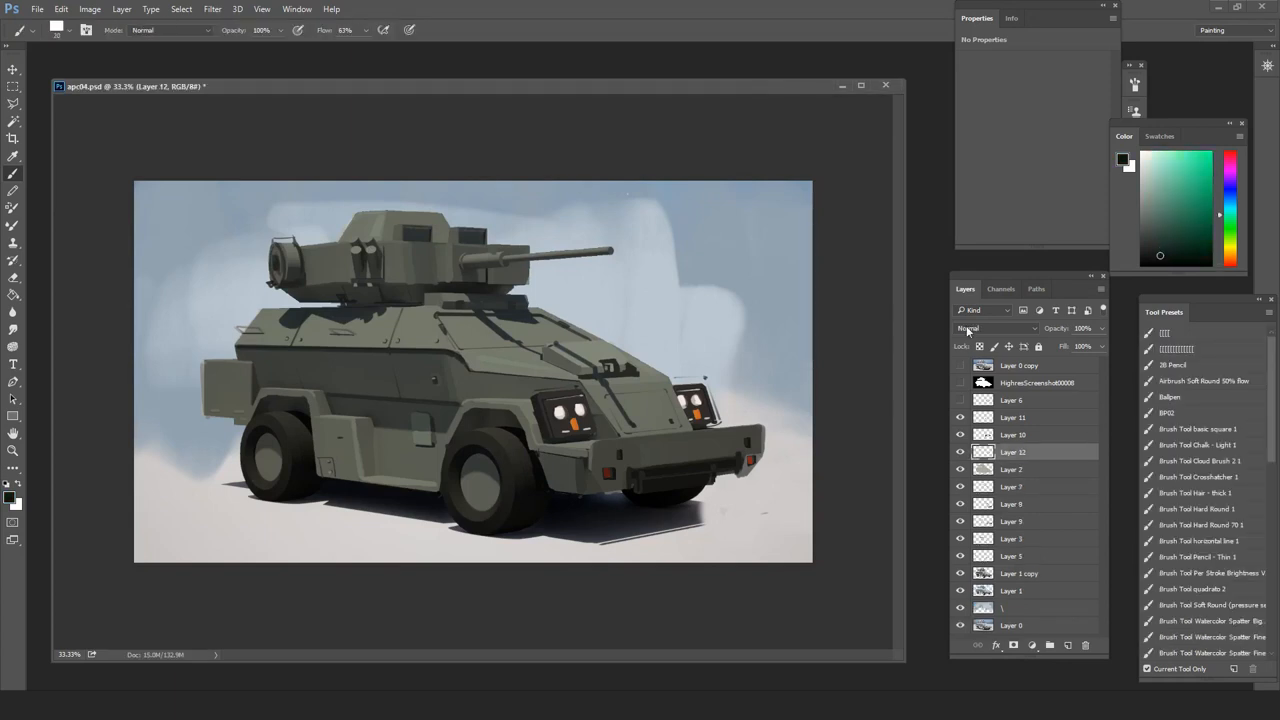
# Group Layer 2, paint a dark windscreen across the hull front, and flip the canvas horizontally.
pyautogui.click(995, 328)
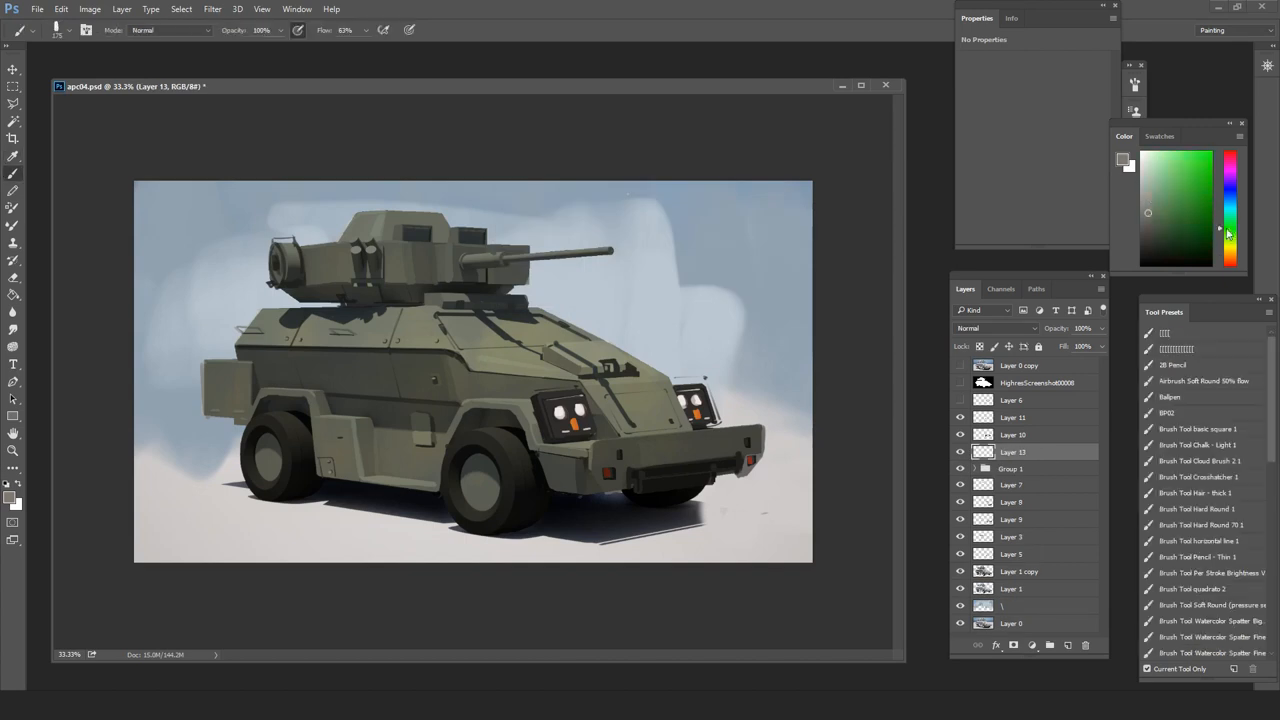
pyautogui.click(1160, 250)
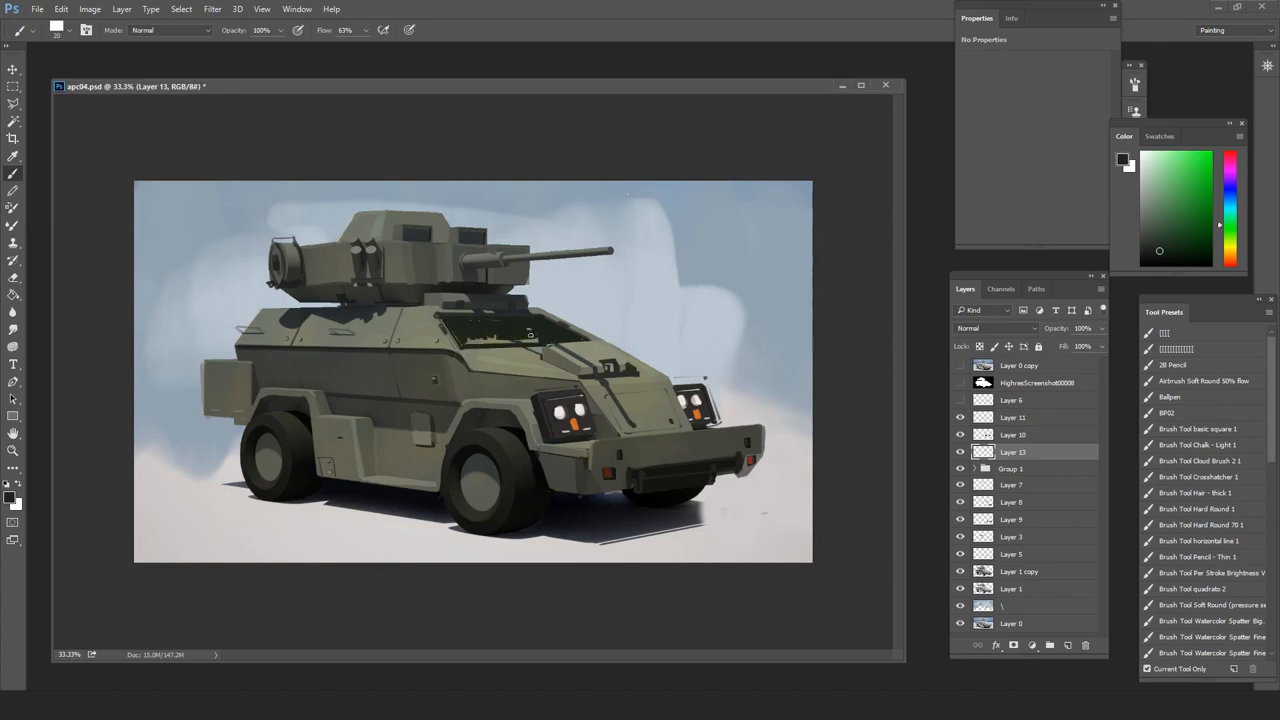
pyautogui.click(500, 338)
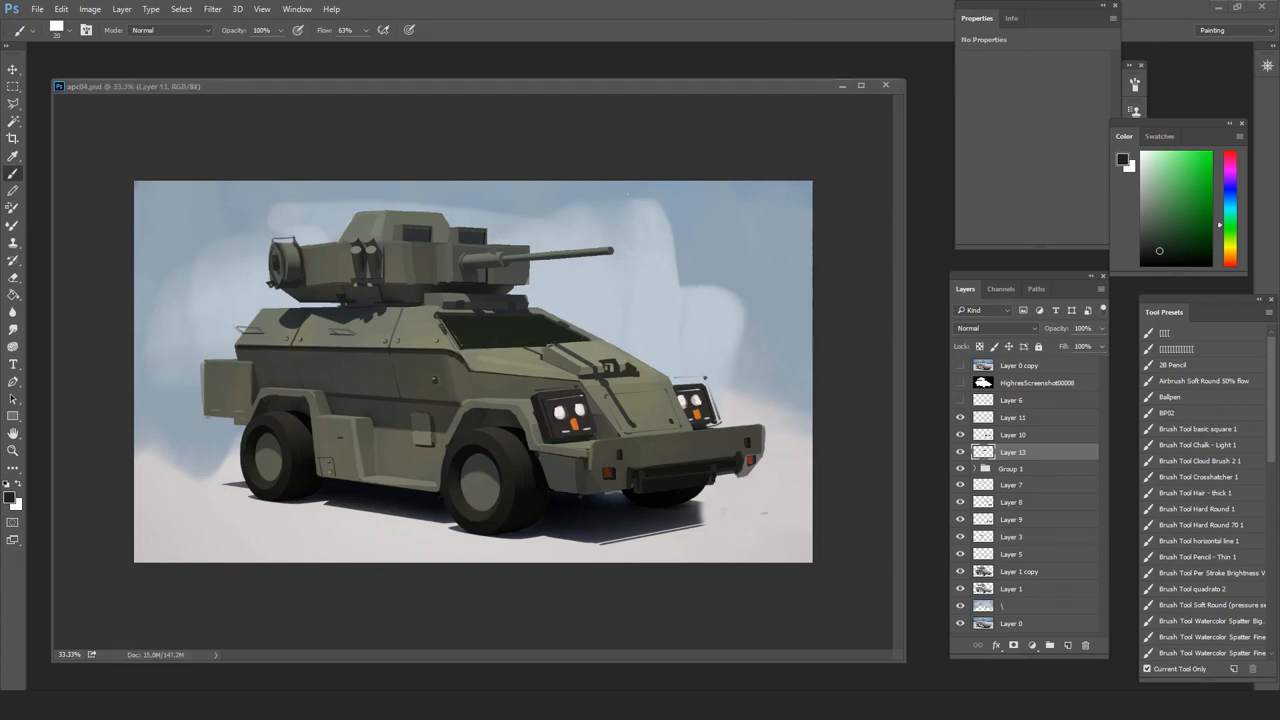
pyautogui.click(540, 328)
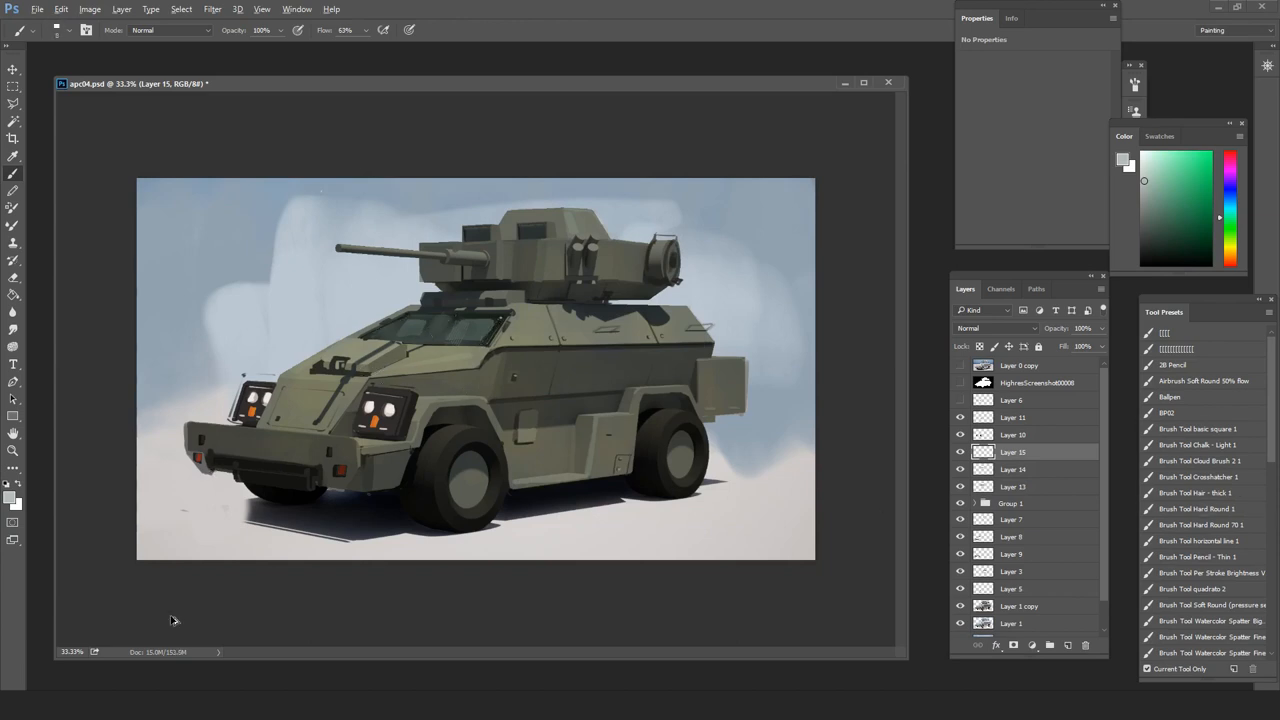
# Erase stray paint on Layer 15, flip the canvas back, and zoom to 50%.
pyautogui.scroll(-3)
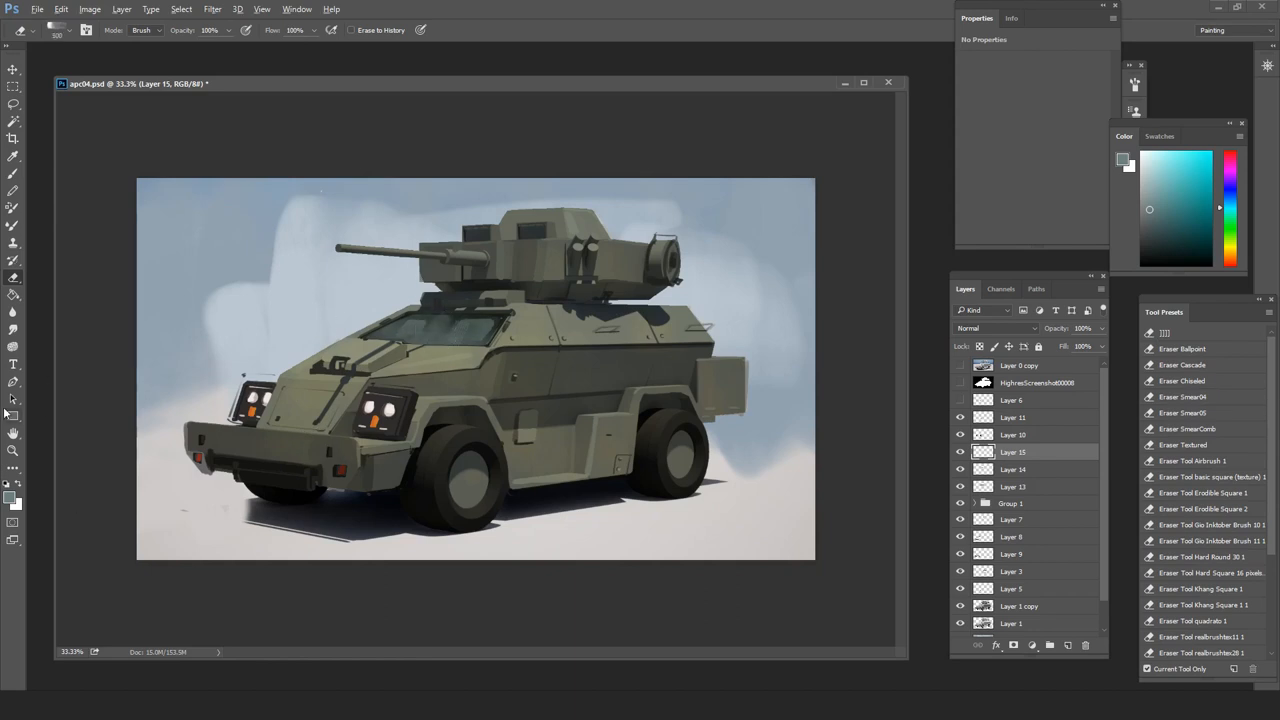
pyautogui.click(1013, 434)
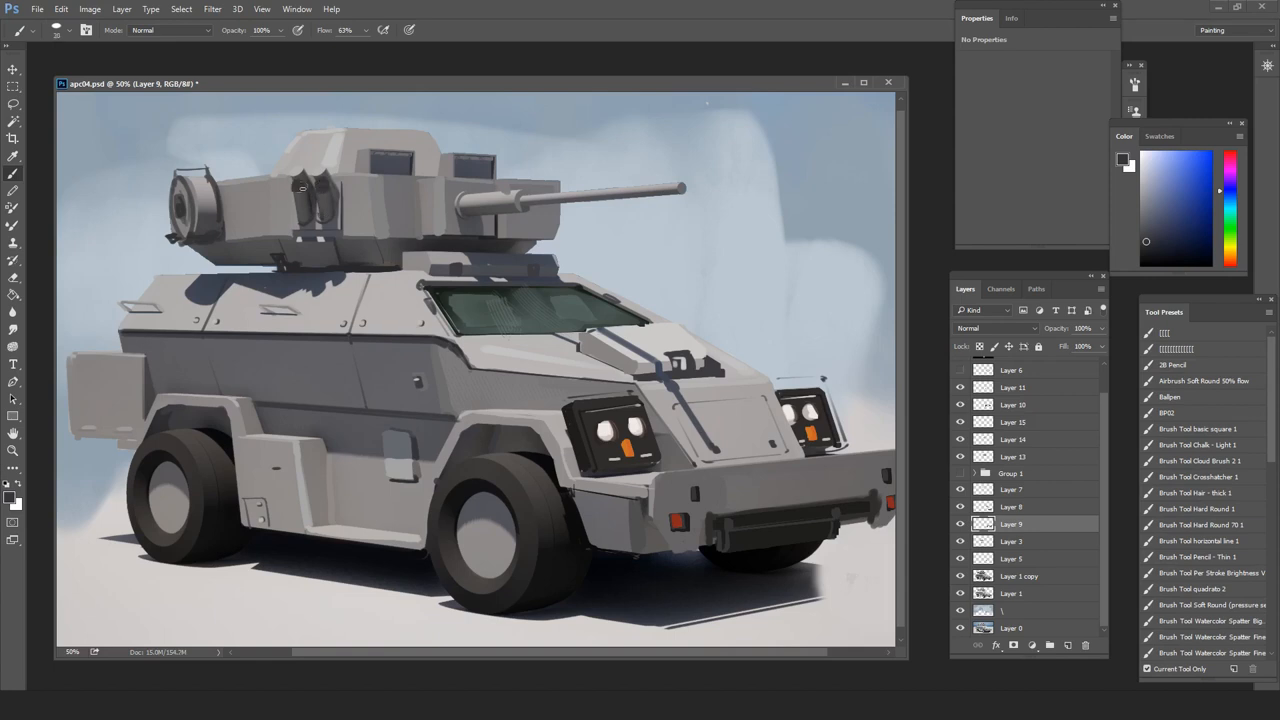
# Brush an antenna and small details onto the turret.
pyautogui.click(303, 180)
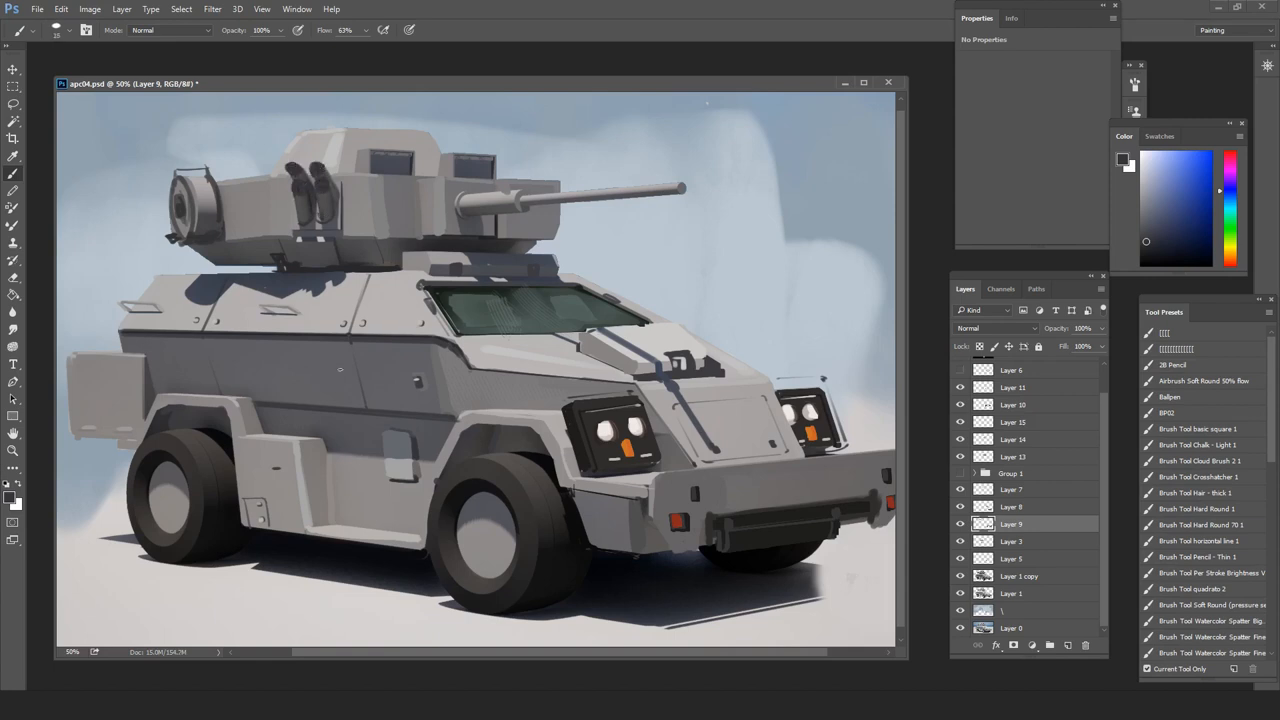
pyautogui.click(1180, 200)
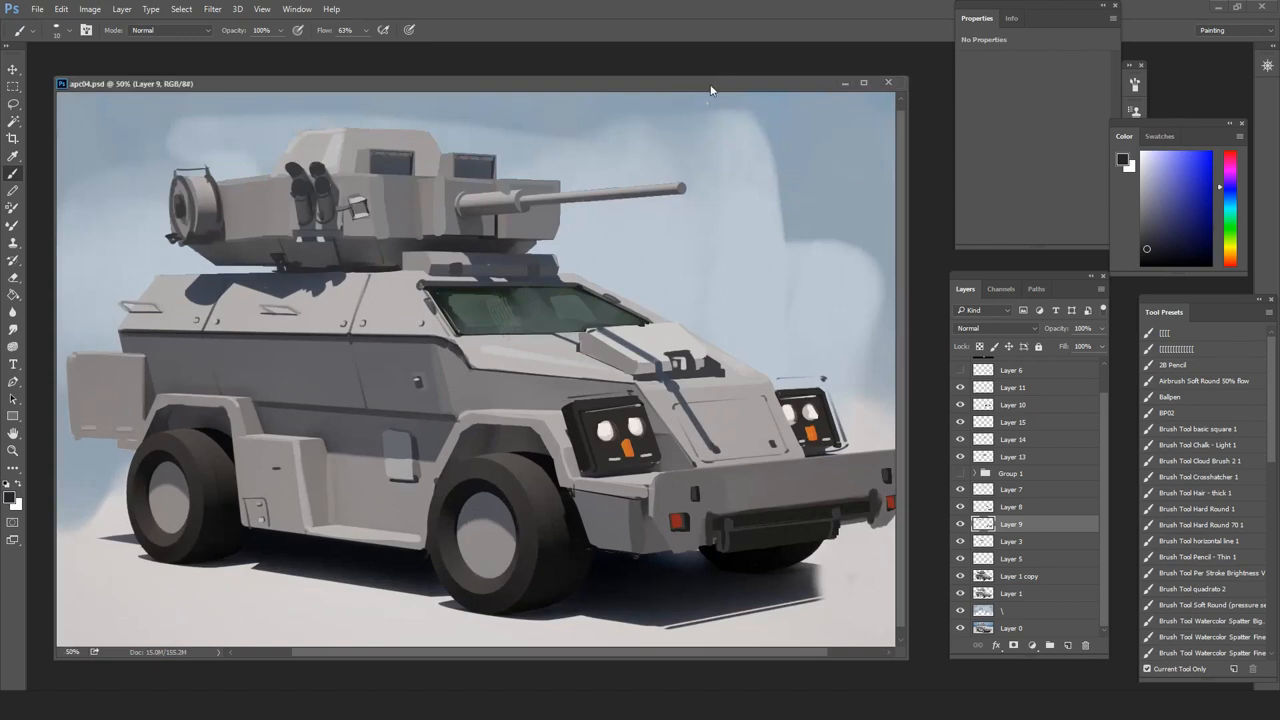
pyautogui.click(142, 459)
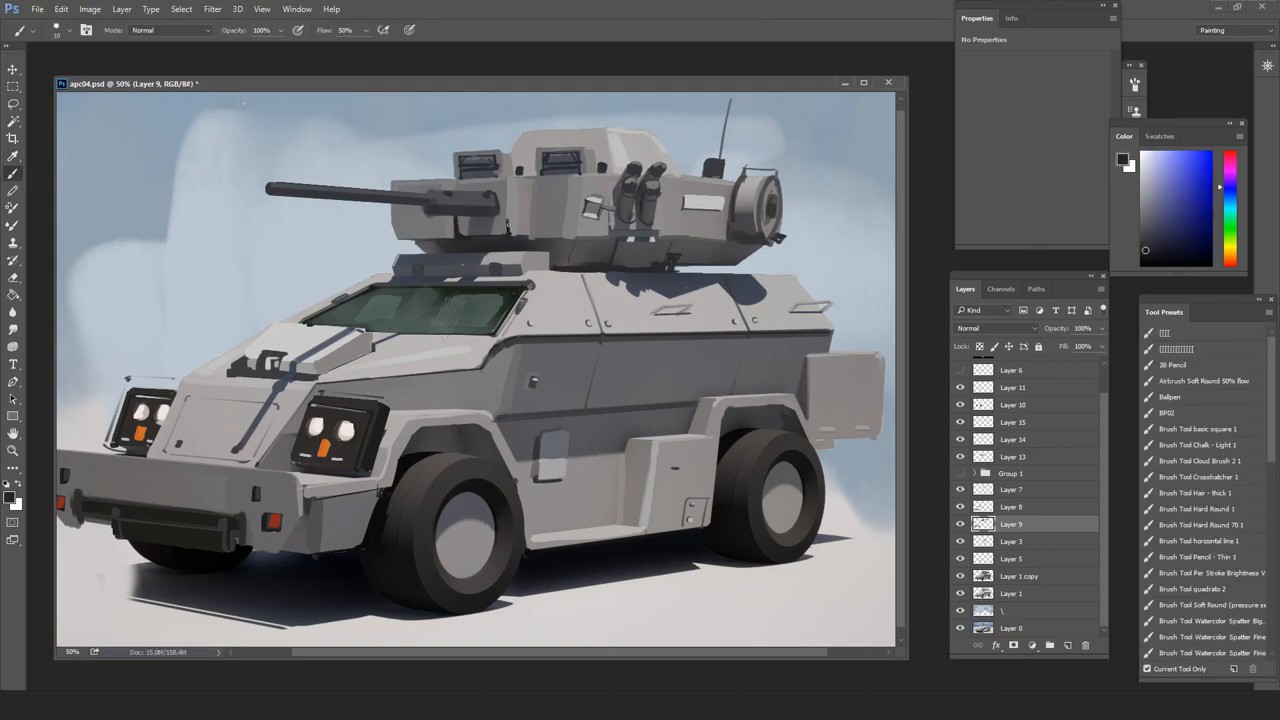
# Apply Hue/Saturation with Saturation +2 and add Layer 16.
pyautogui.click(1145, 224)
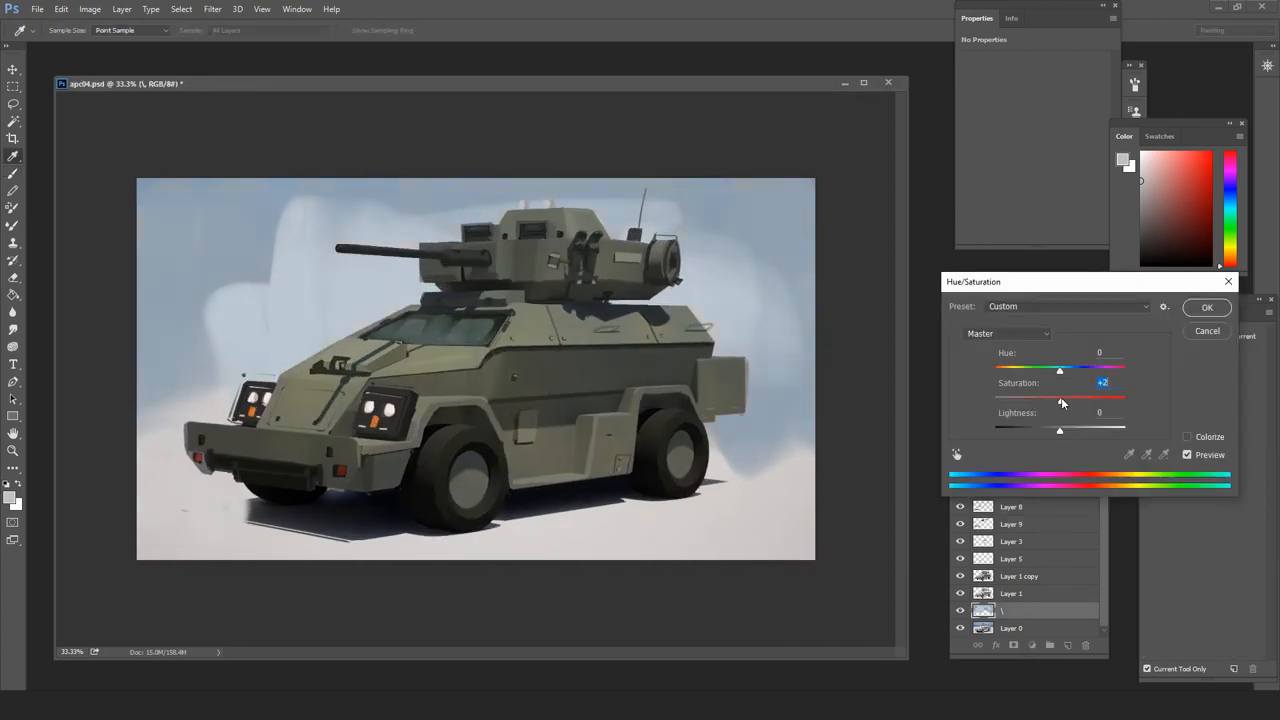
pyautogui.click(1206, 307)
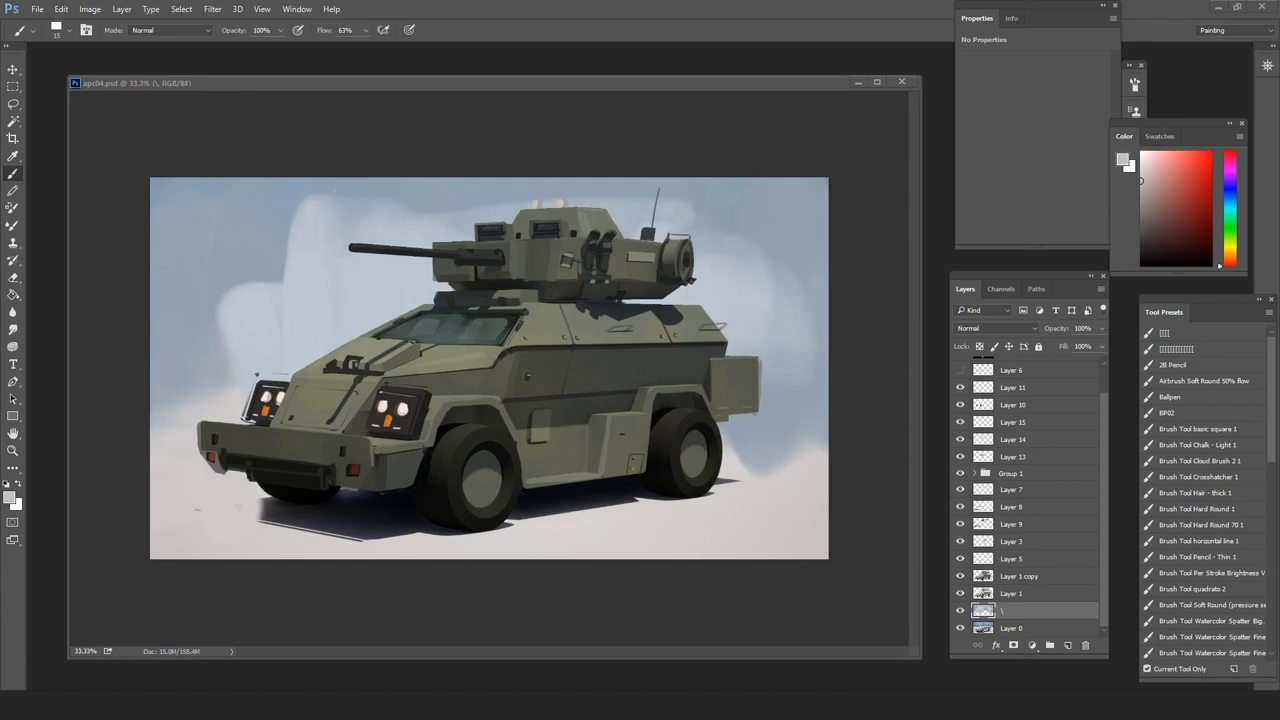
pyautogui.click(995, 328)
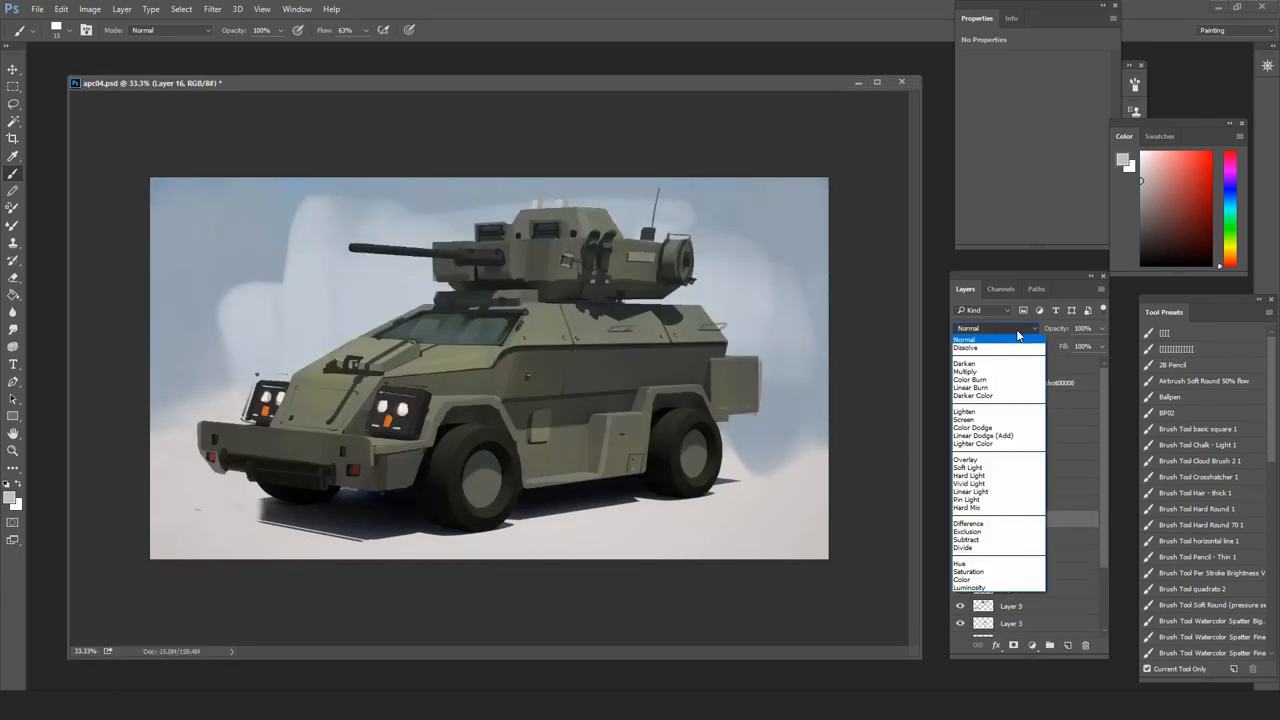
# Set Layer 16 to Overlay, paint grime with the SmearTexture brush, and flip the canvas.
pyautogui.click(965, 459)
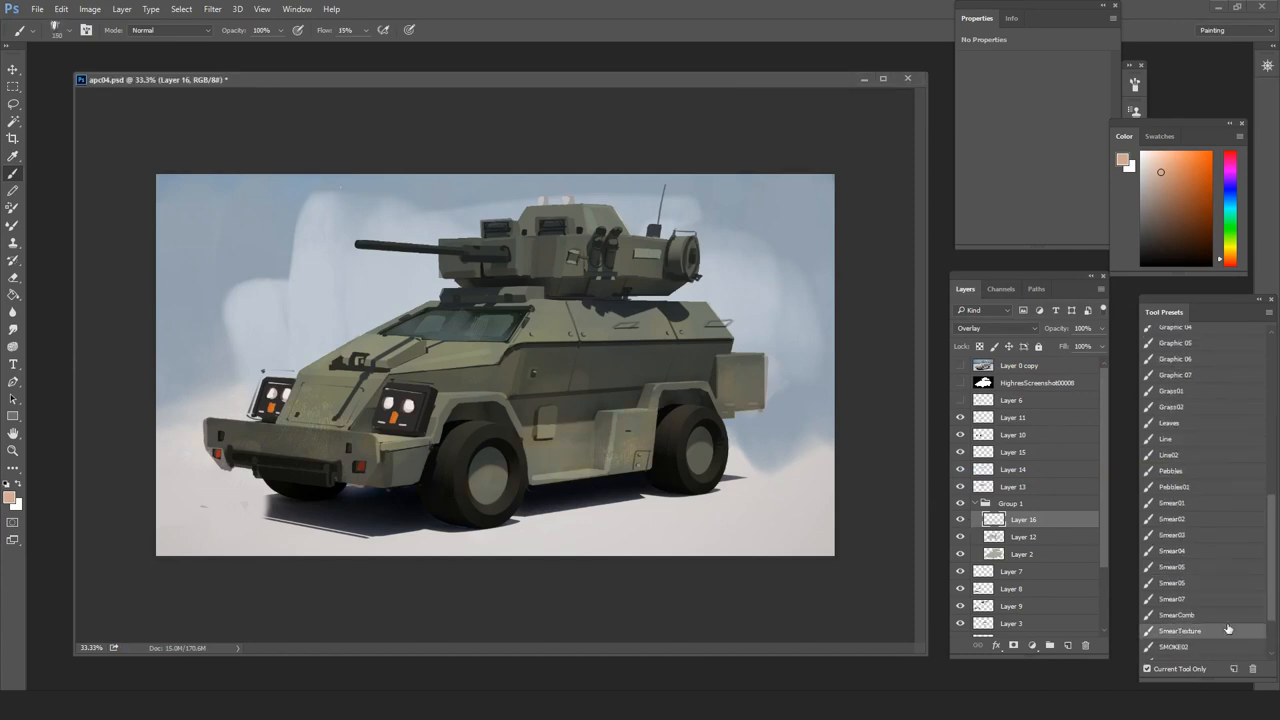
pyautogui.click(1231, 253)
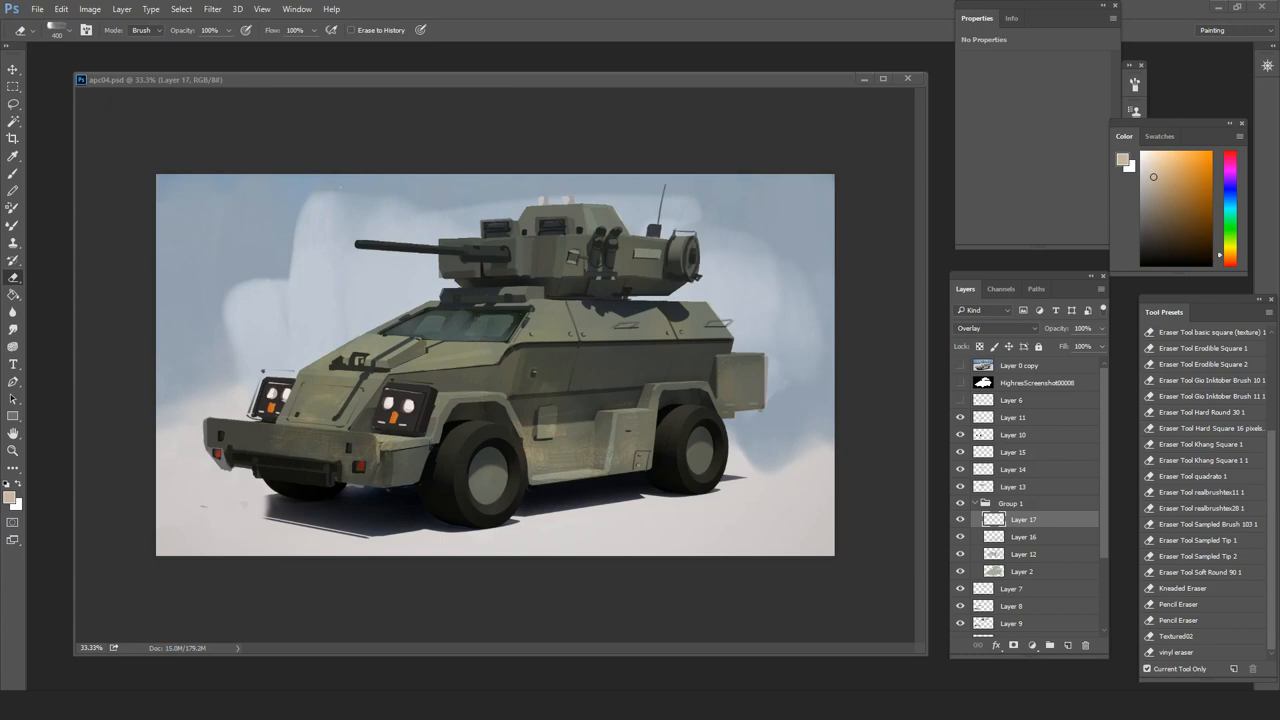
pyautogui.click(1022, 571)
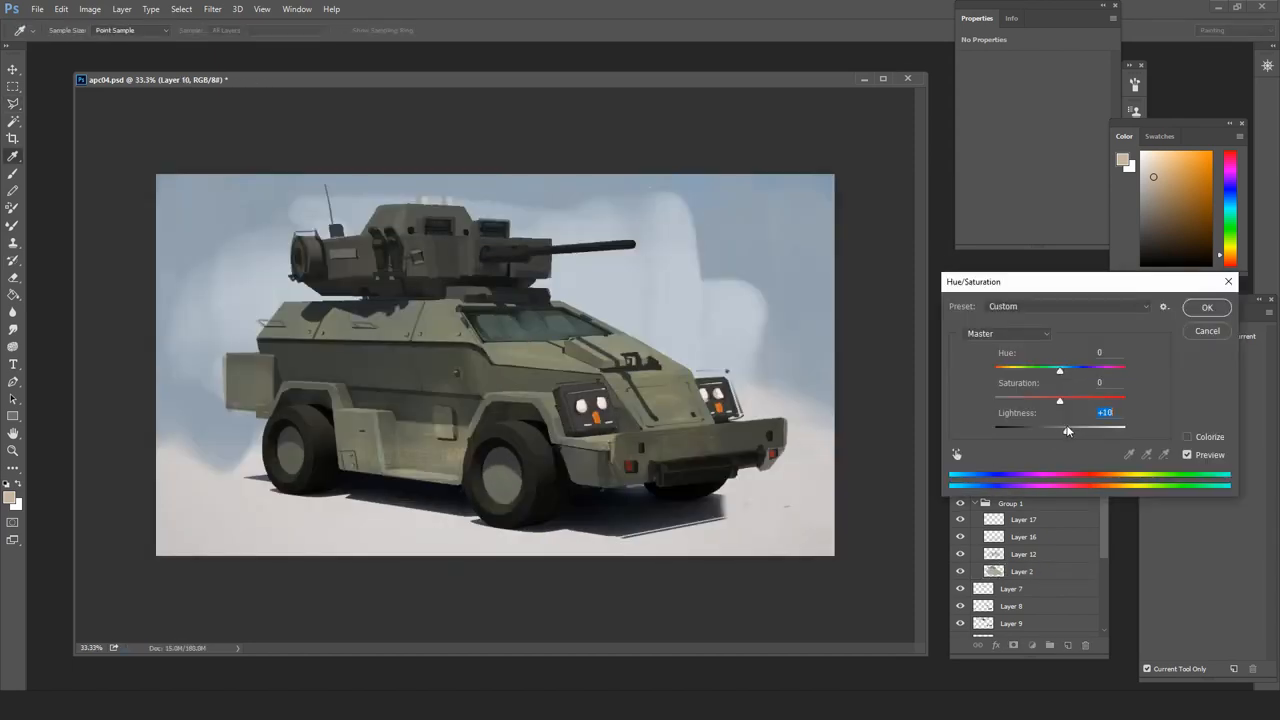
# Apply the slight Hue/Saturation lightness increase to the hull layer.
pyautogui.click(1207, 307)
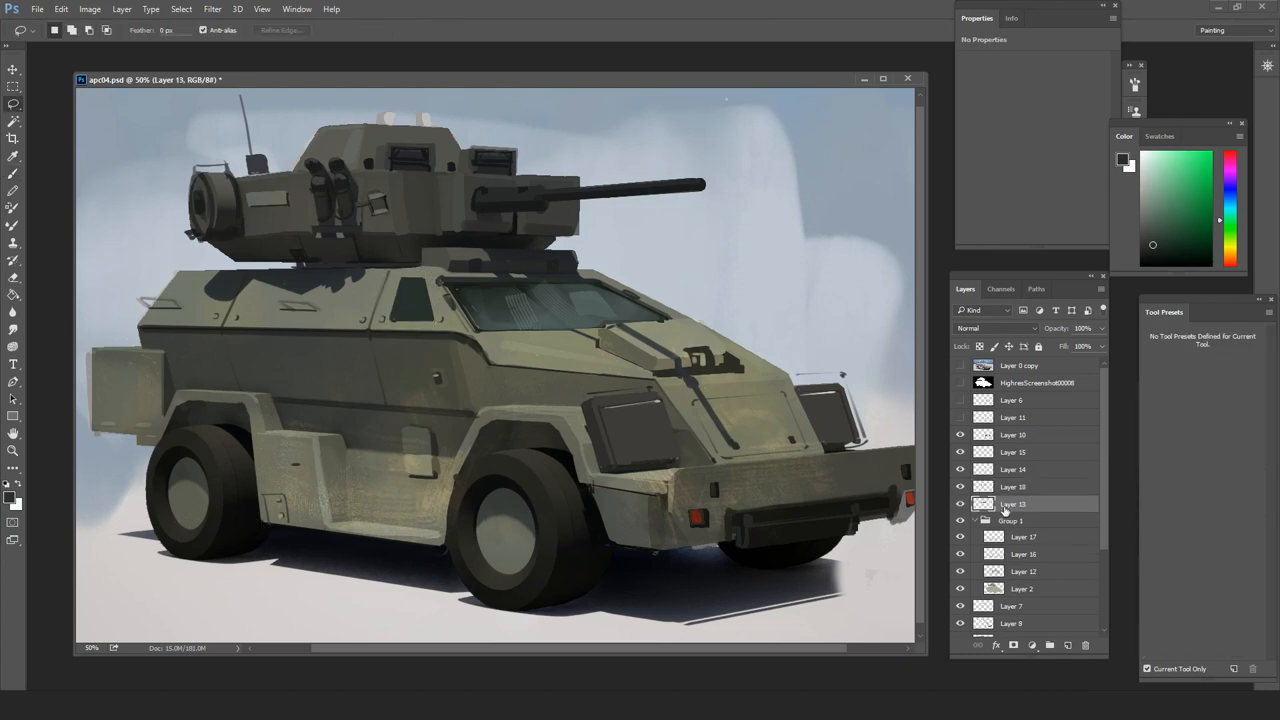
# Free-transform Layer 18 to reposition the small side window beside the windscreen.
pyautogui.click(1012, 487)
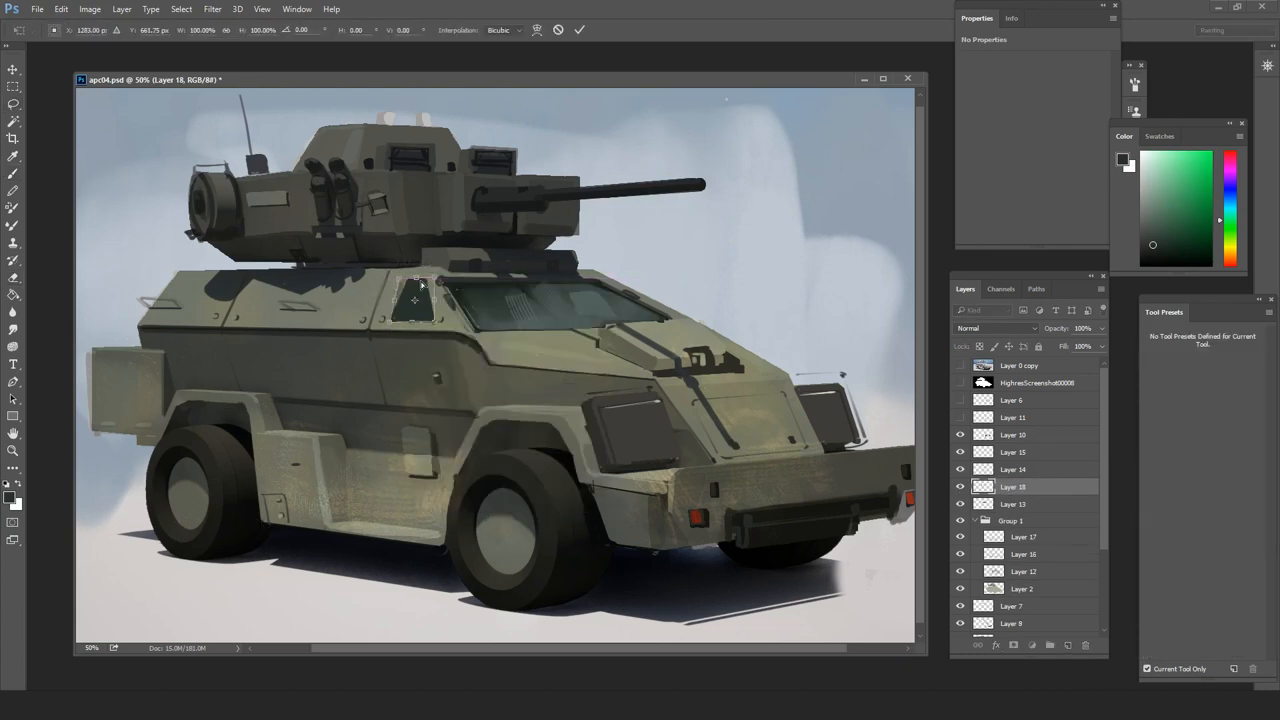
pyautogui.click(1012, 503)
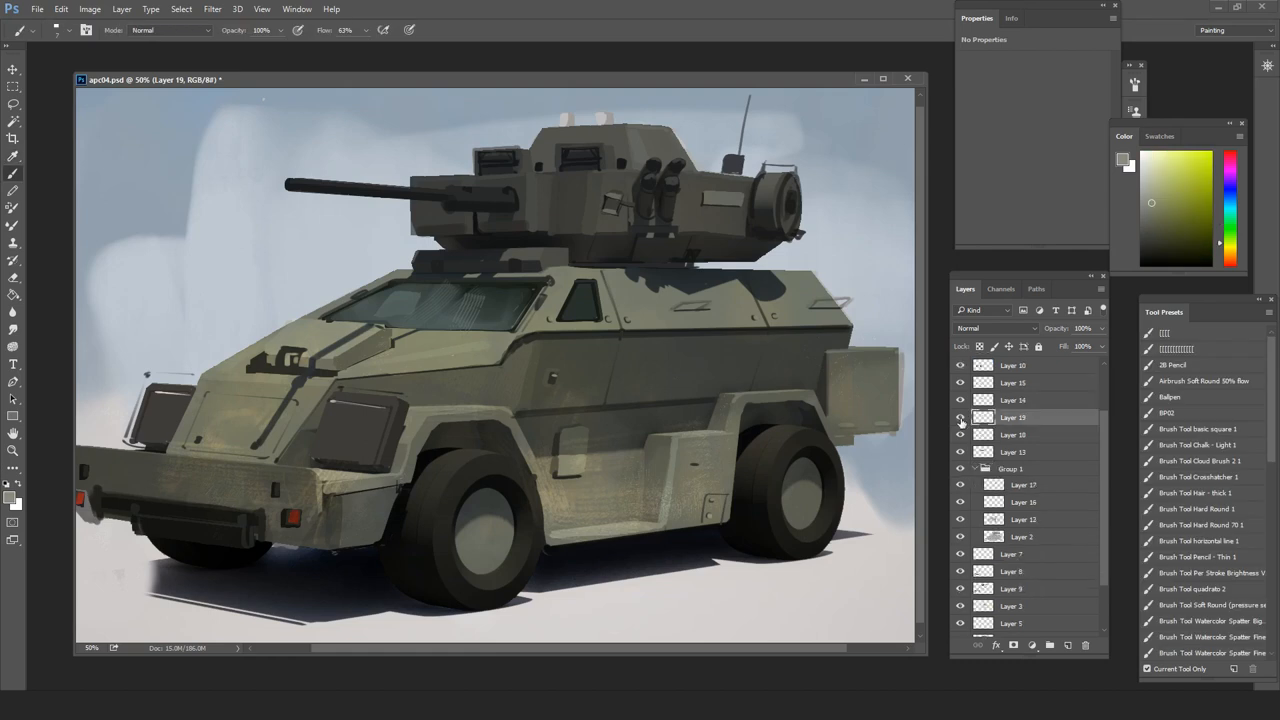
pyautogui.click(1012, 434)
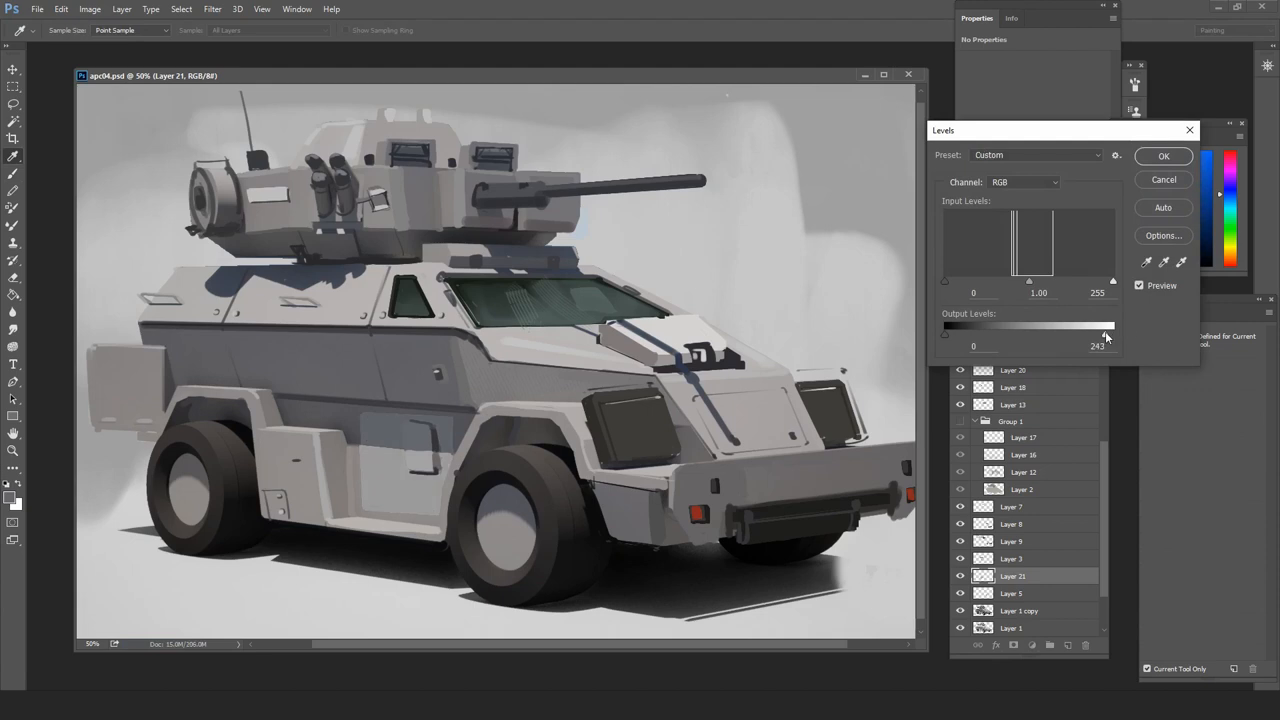
# Apply the Levels adjustment that slightly dims the layer's brightest tones.
pyautogui.click(1163, 156)
pyautogui.write('shadow')
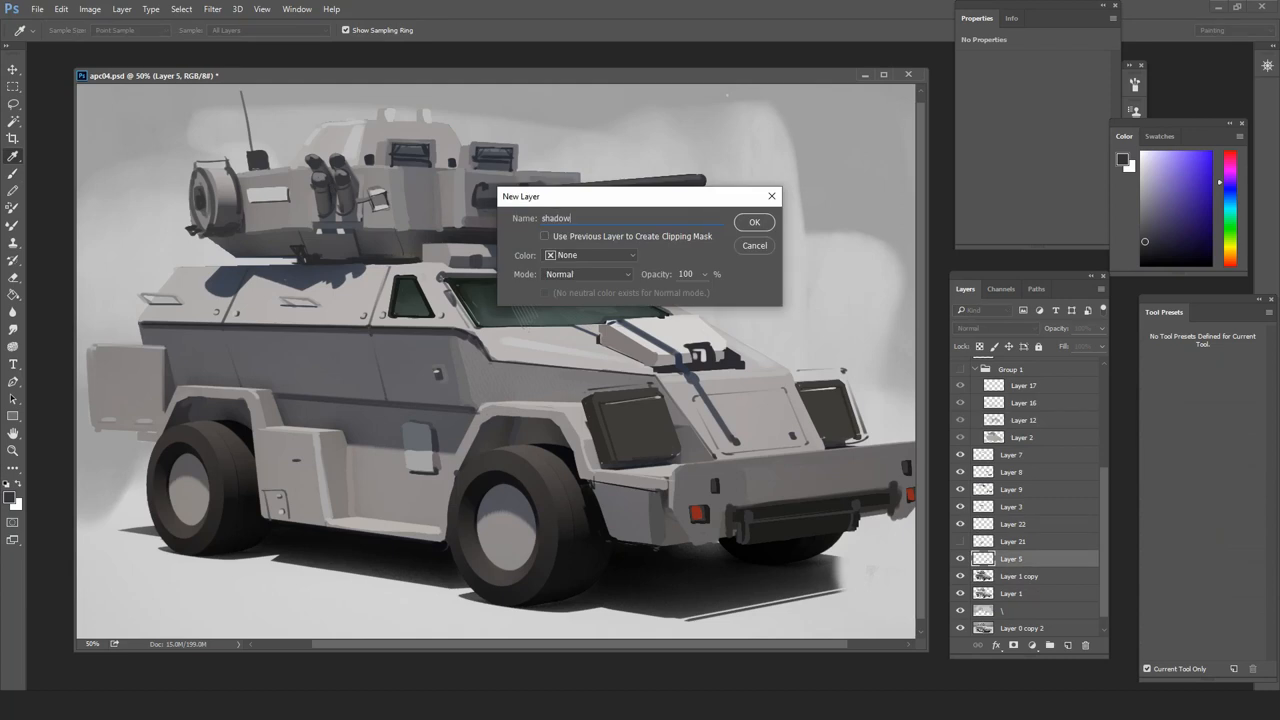
# Confirm the New Layer dialog to create the layer named 'shadow'.
pyautogui.click(755, 221)
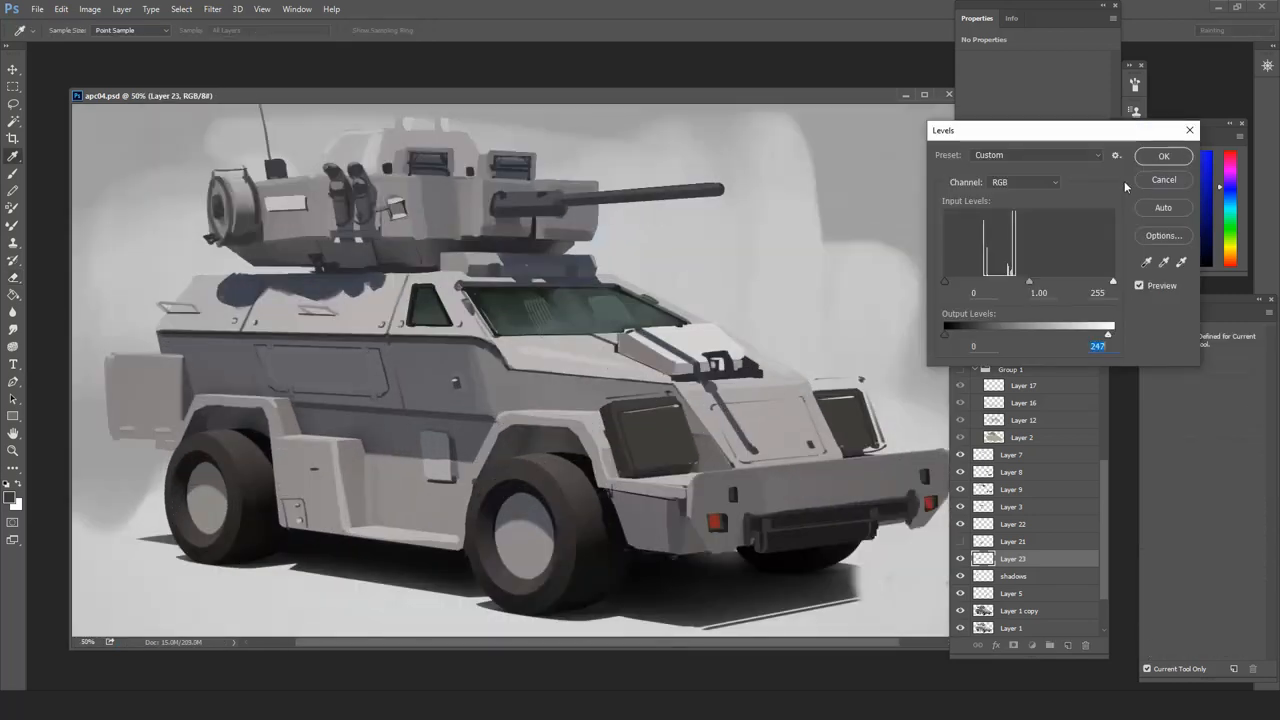
# Apply the Levels adjustment with output white 247 to Layer 23.
pyautogui.click(1163, 156)
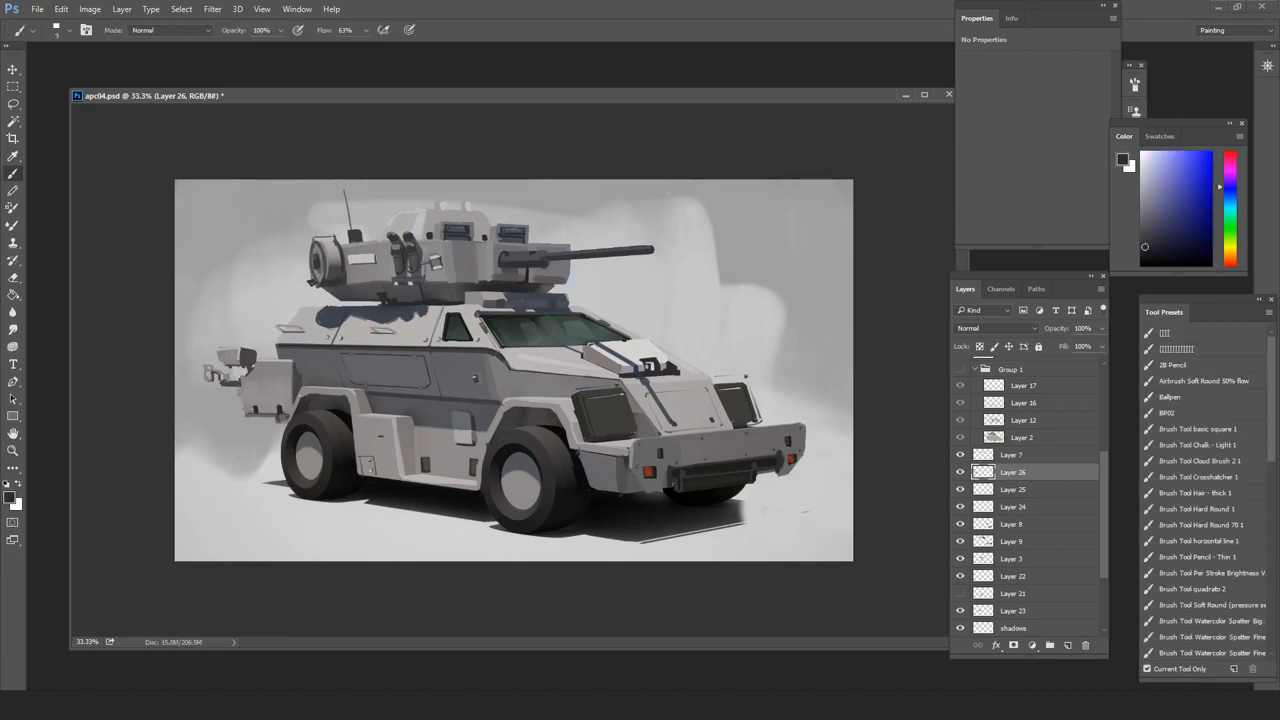
pyautogui.moveTo(445, 122)
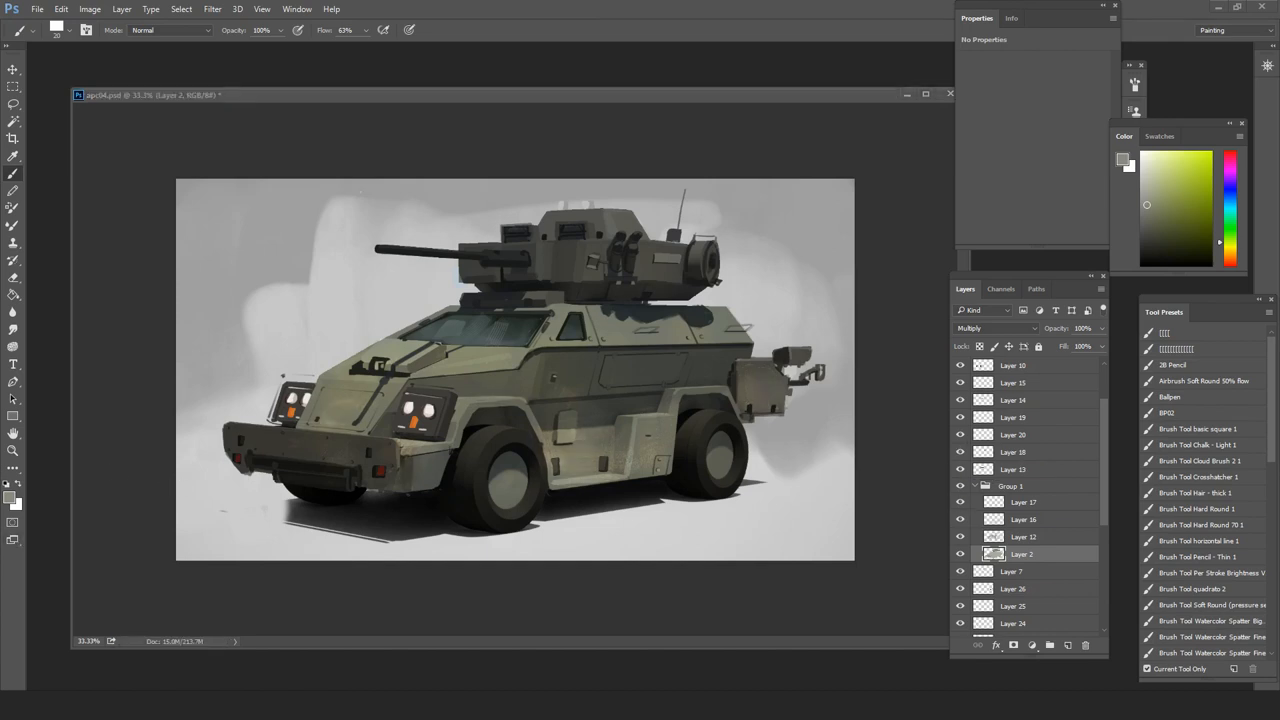
# Select Layer 5 in the Layers panel as the working layer.
pyautogui.scroll(-3)
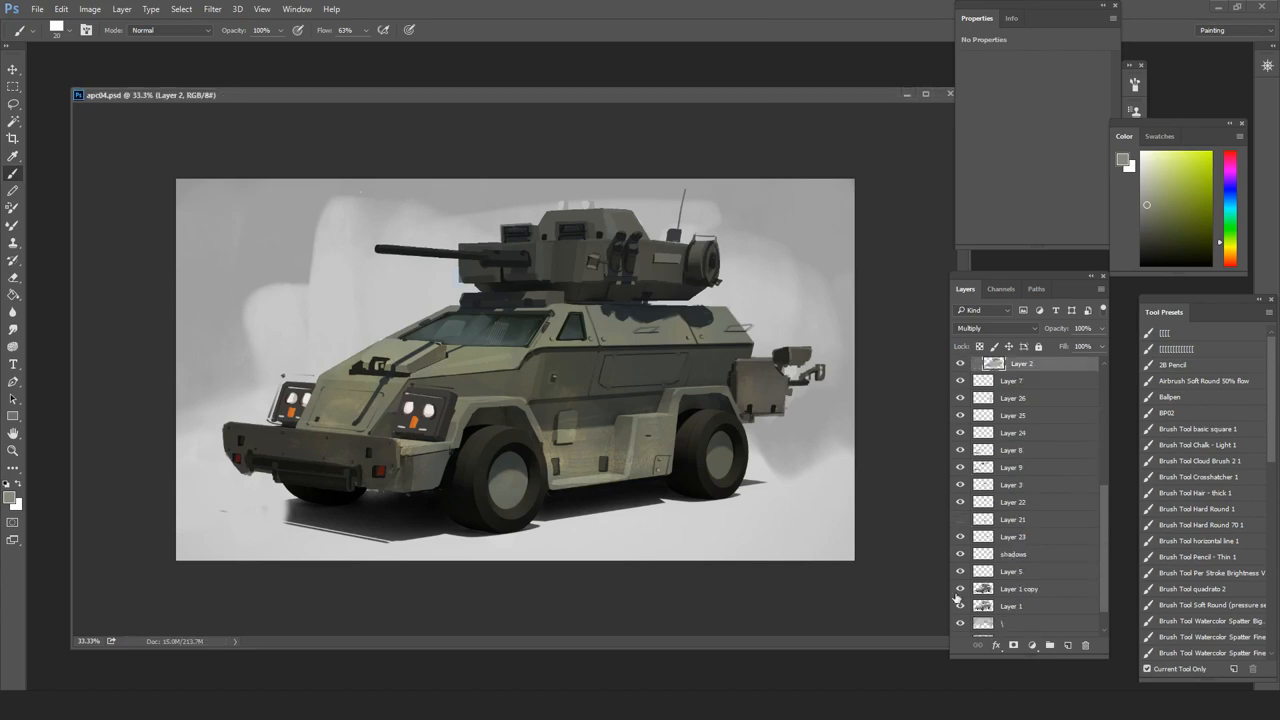
pyautogui.click(1011, 571)
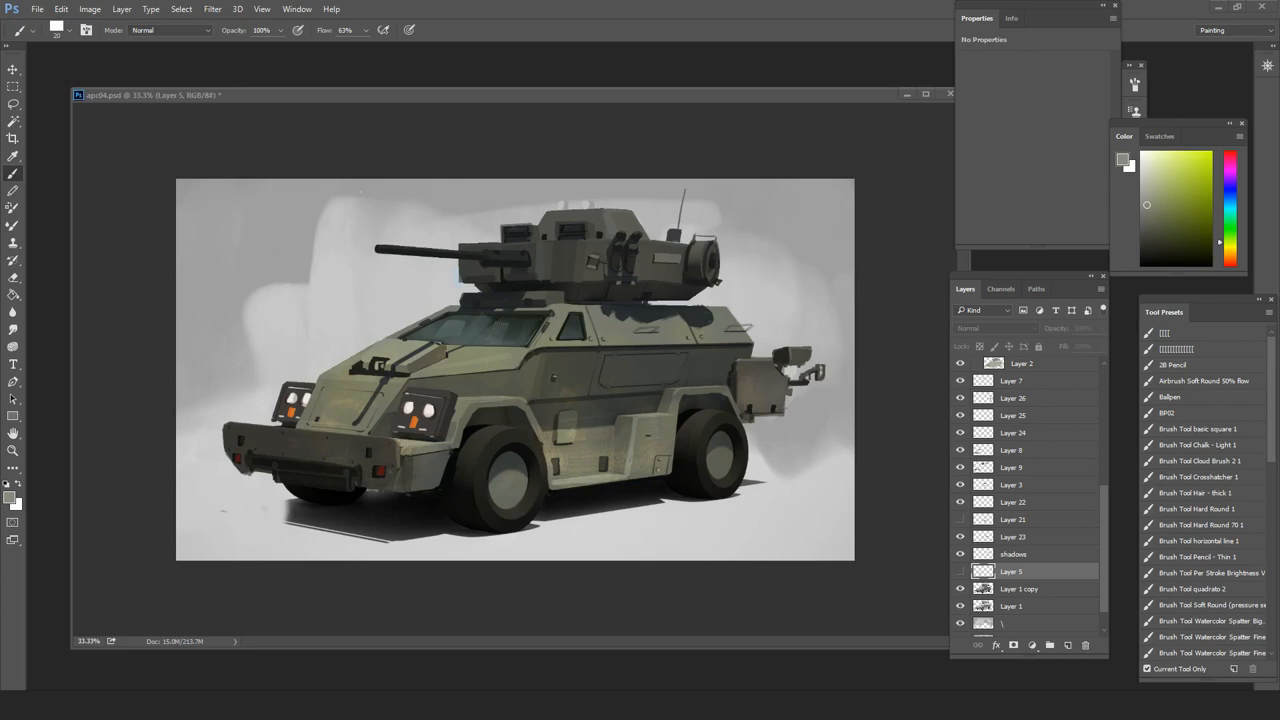
pyautogui.scroll(3)
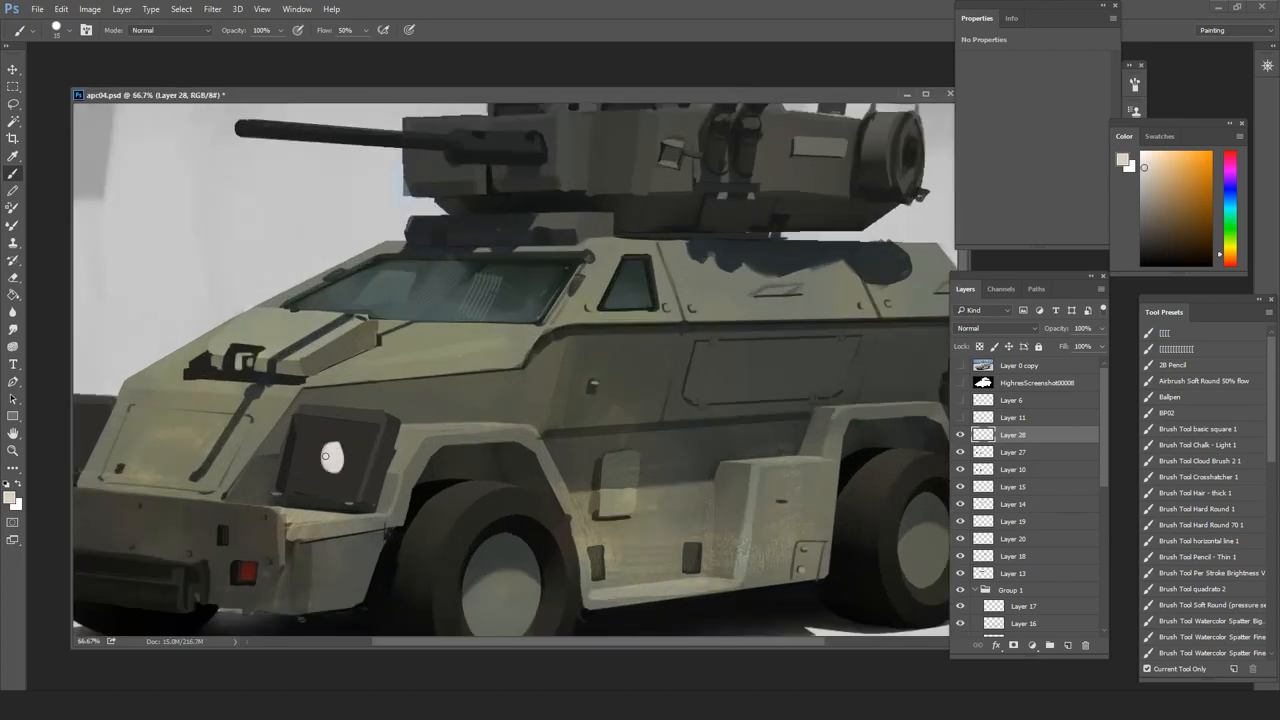
# Paint white lamps inside the headlights and amber indicator lights below them.
pyautogui.click(1166, 250)
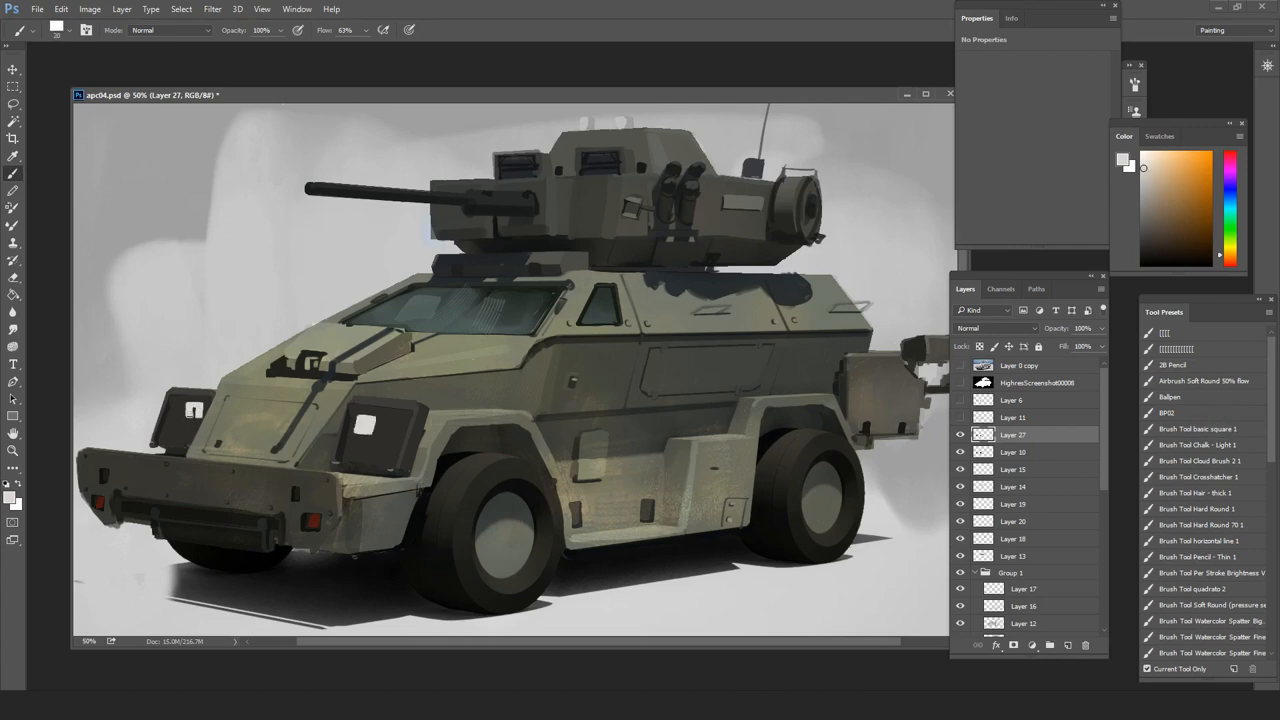
pyautogui.click(1199, 428)
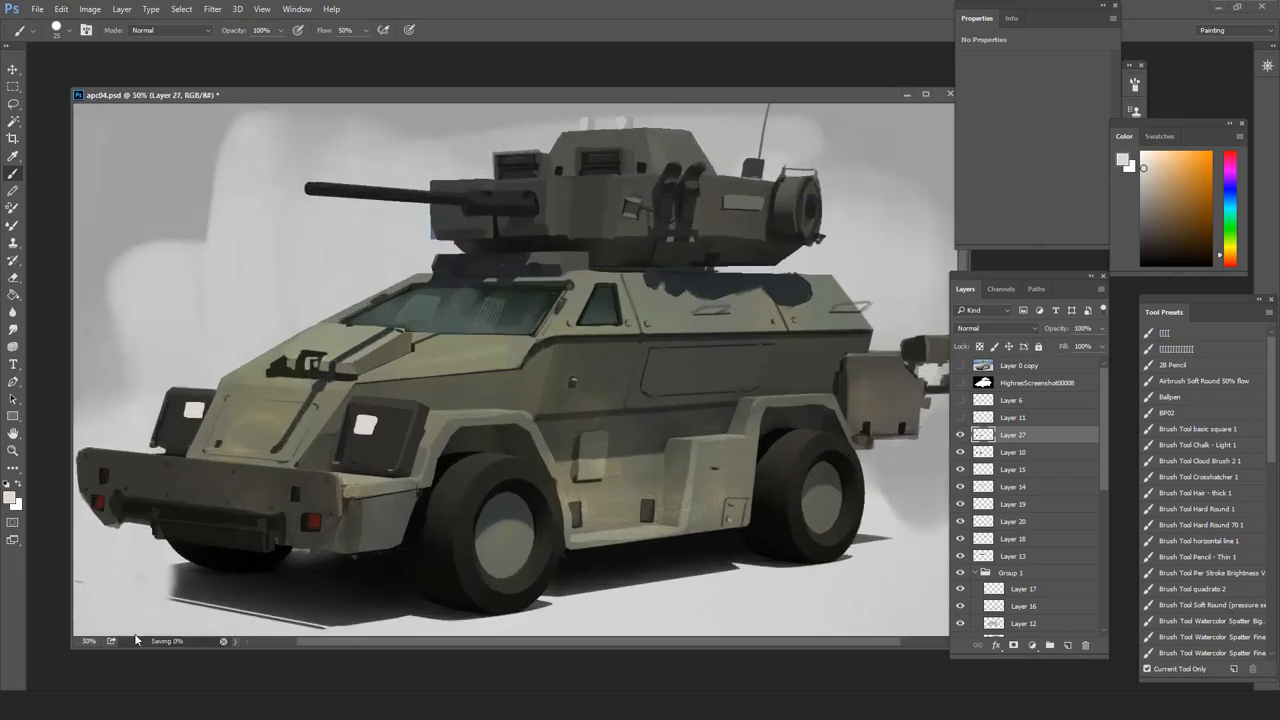
pyautogui.press('ctrl+minus')
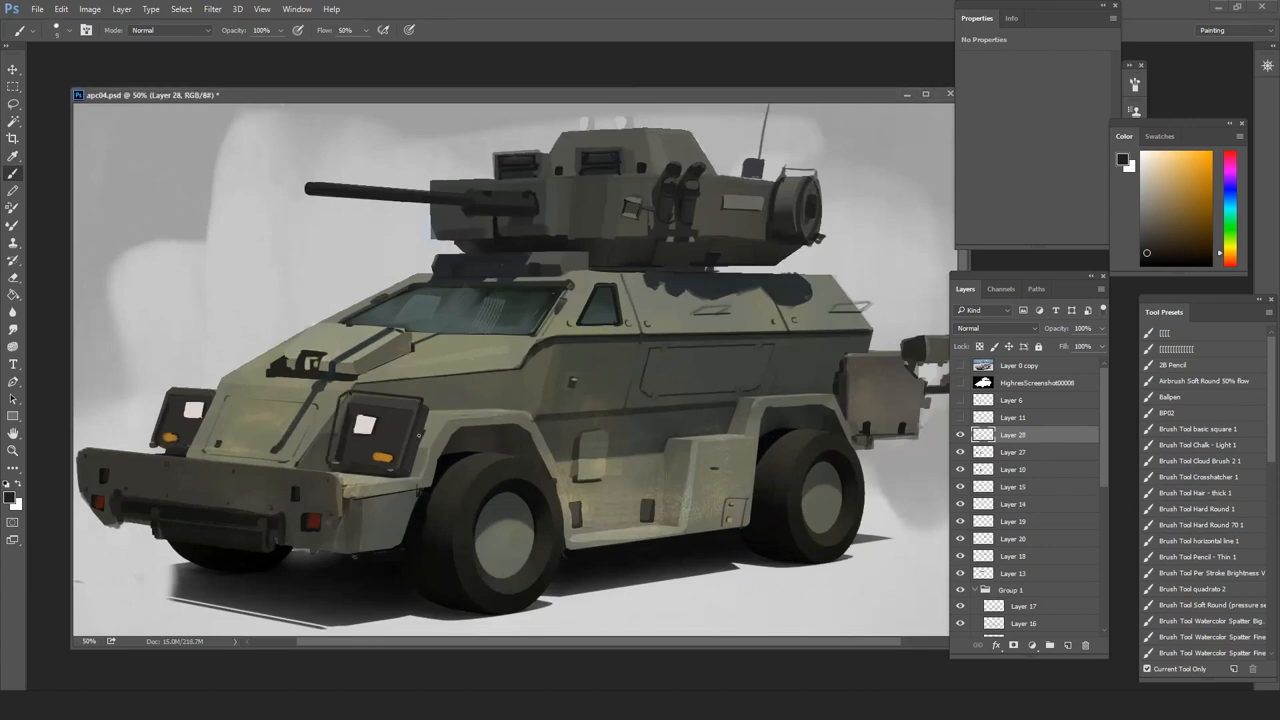
pyautogui.click(365, 425)
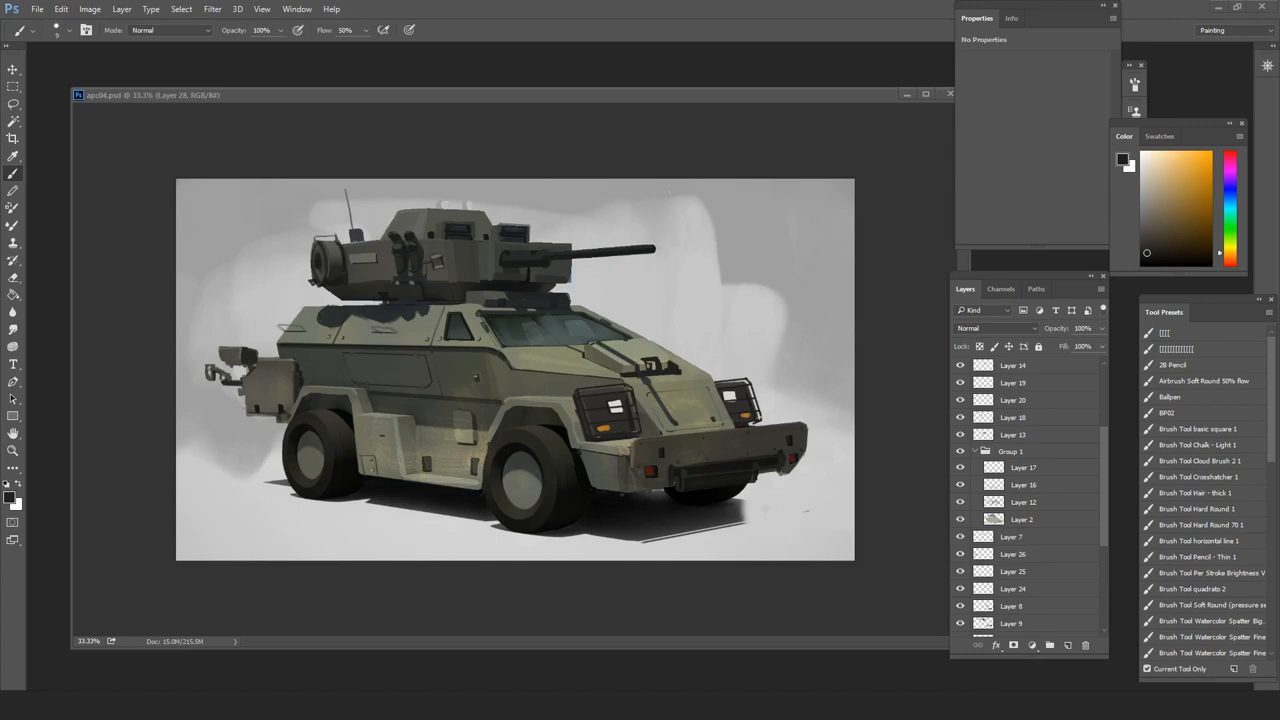
pyautogui.moveTo(731, 115)
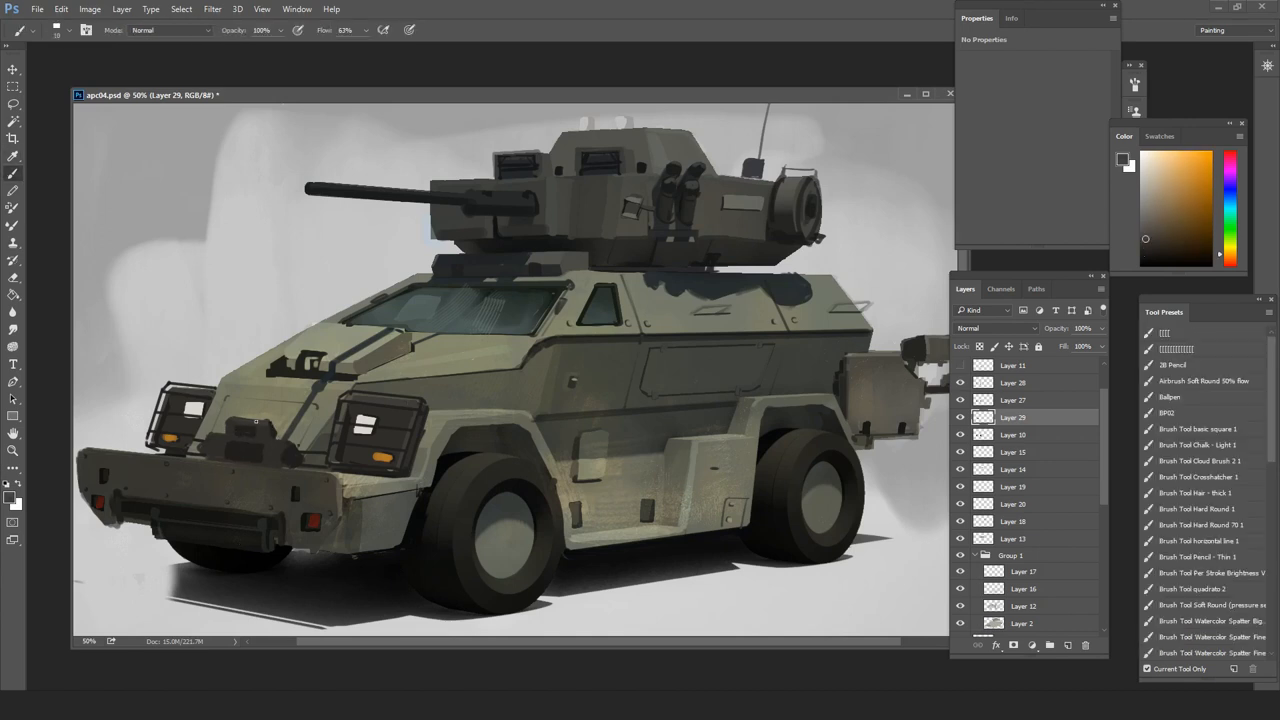
# Paint extra headlight-guard bars and curved grab rails along the hull front and hood.
pyautogui.click(1013, 434)
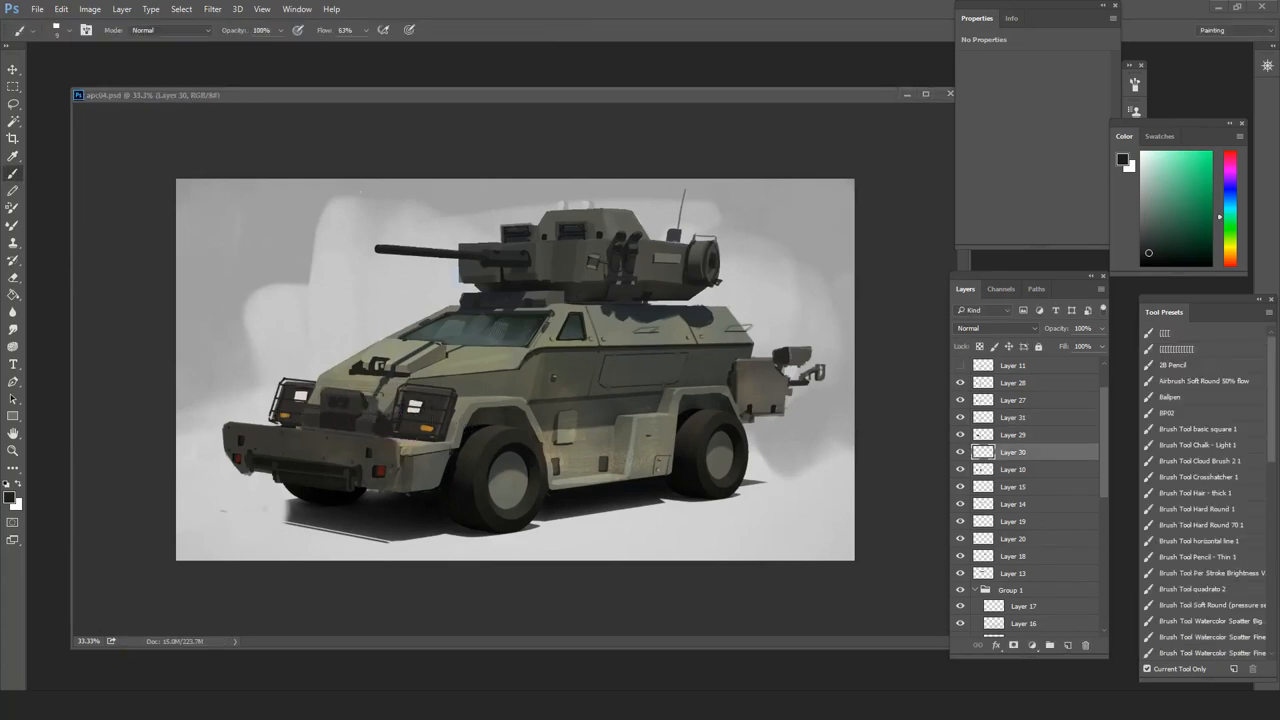
pyautogui.click(1013, 434)
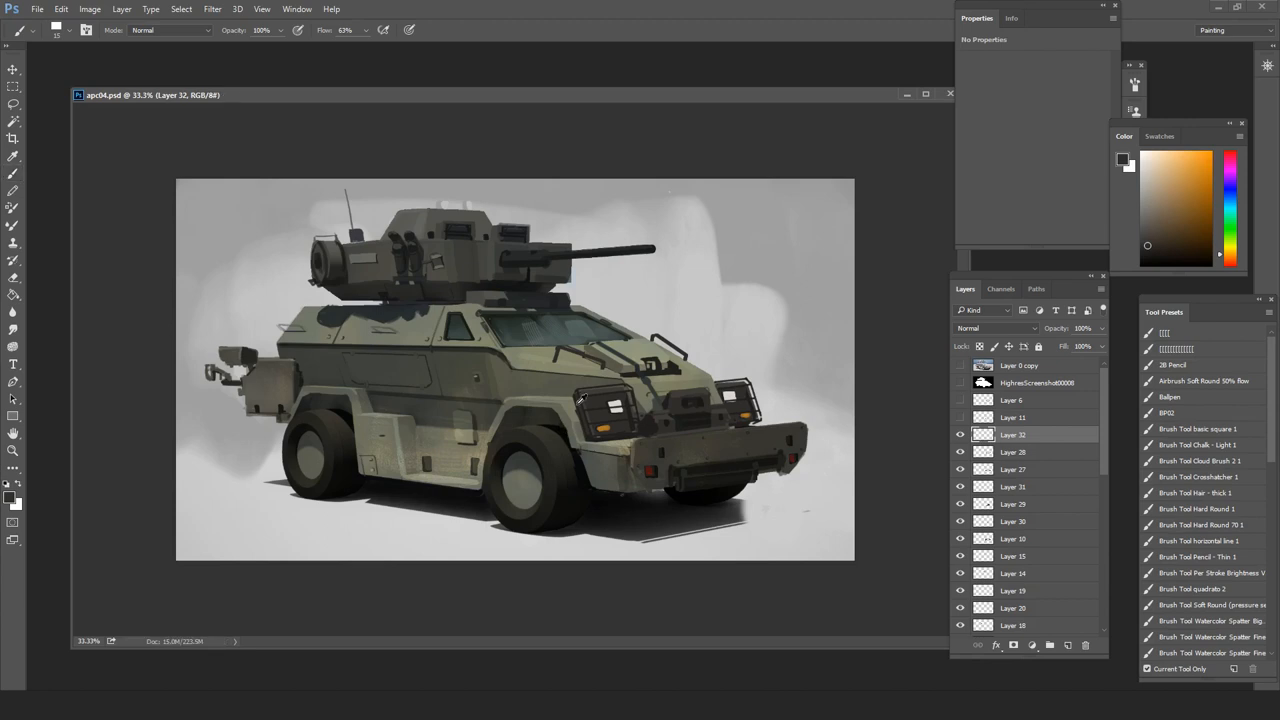
pyautogui.click(1229, 208)
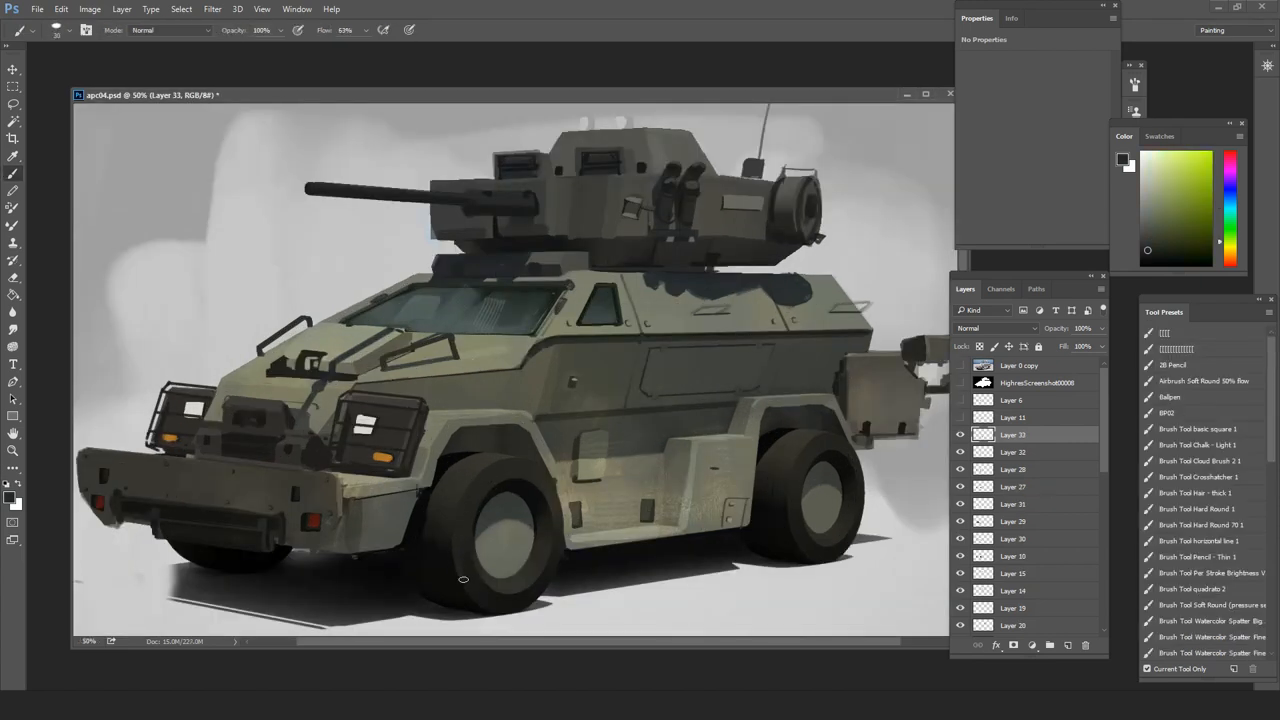
pyautogui.scroll(-3)
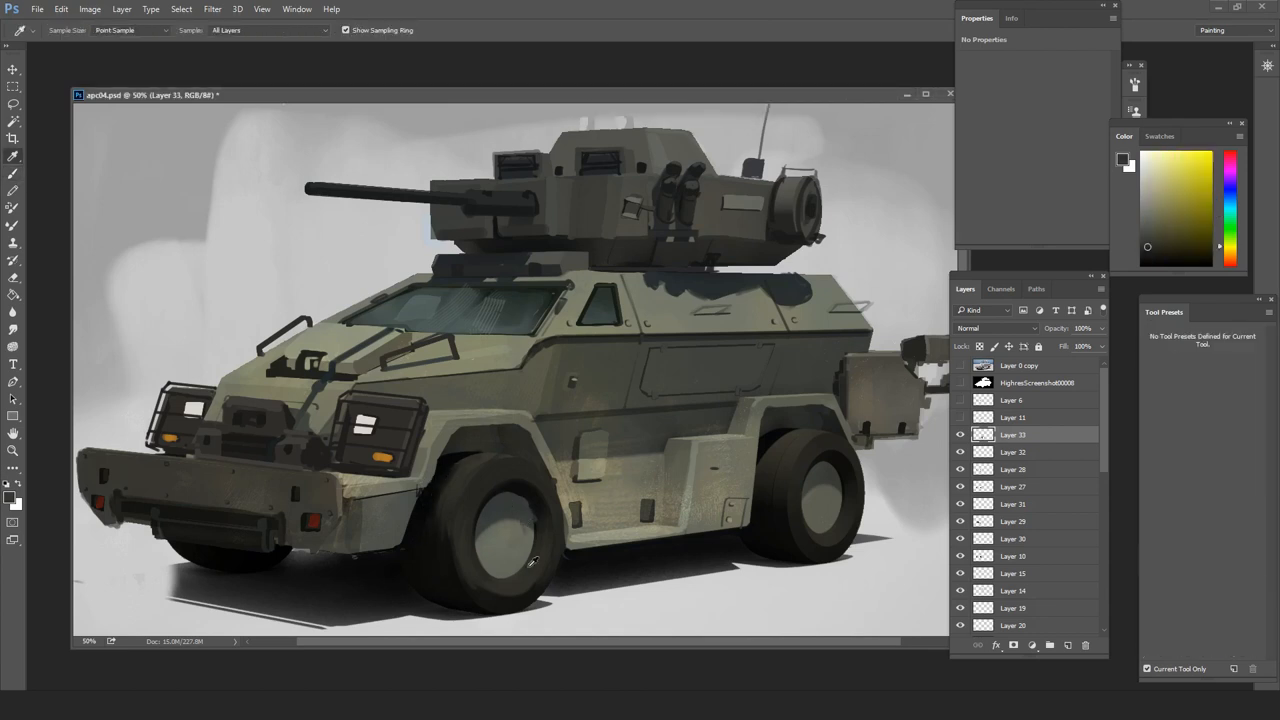
pyautogui.click(13, 157)
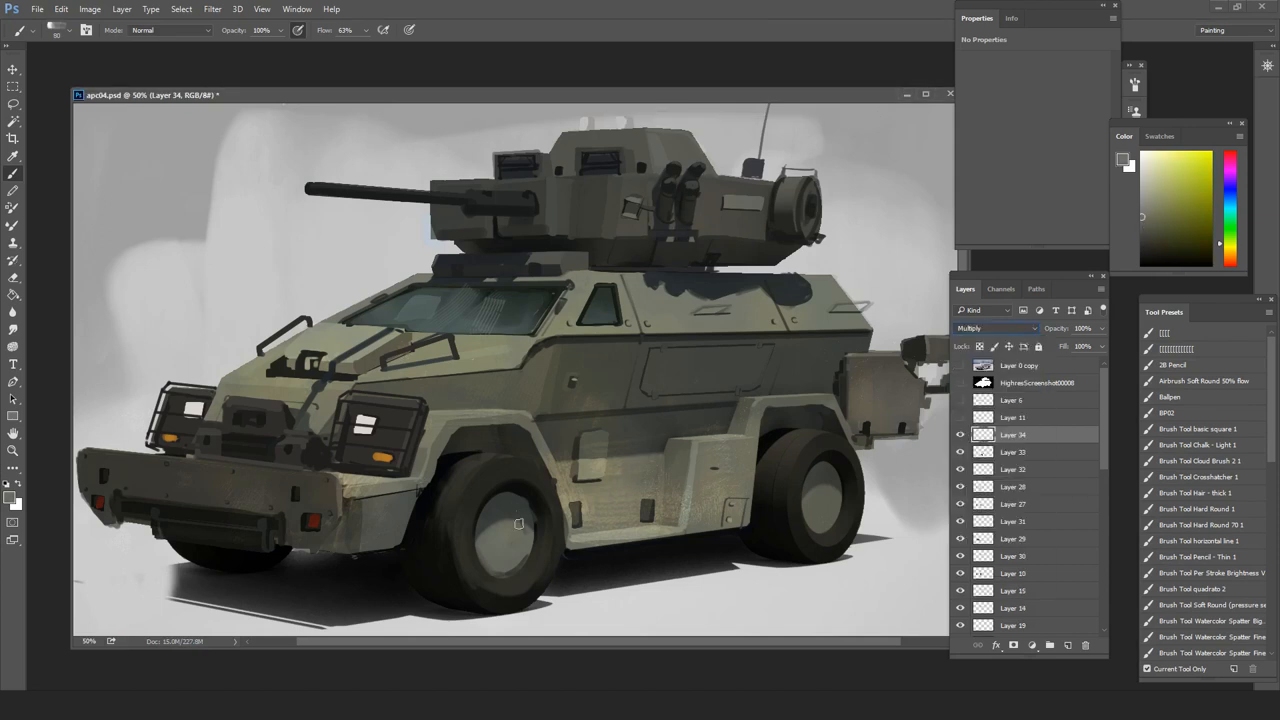
# Paint and erase wheel hub shading on a new layer, then select the duplicated detail copies.
pyautogui.click(510, 535)
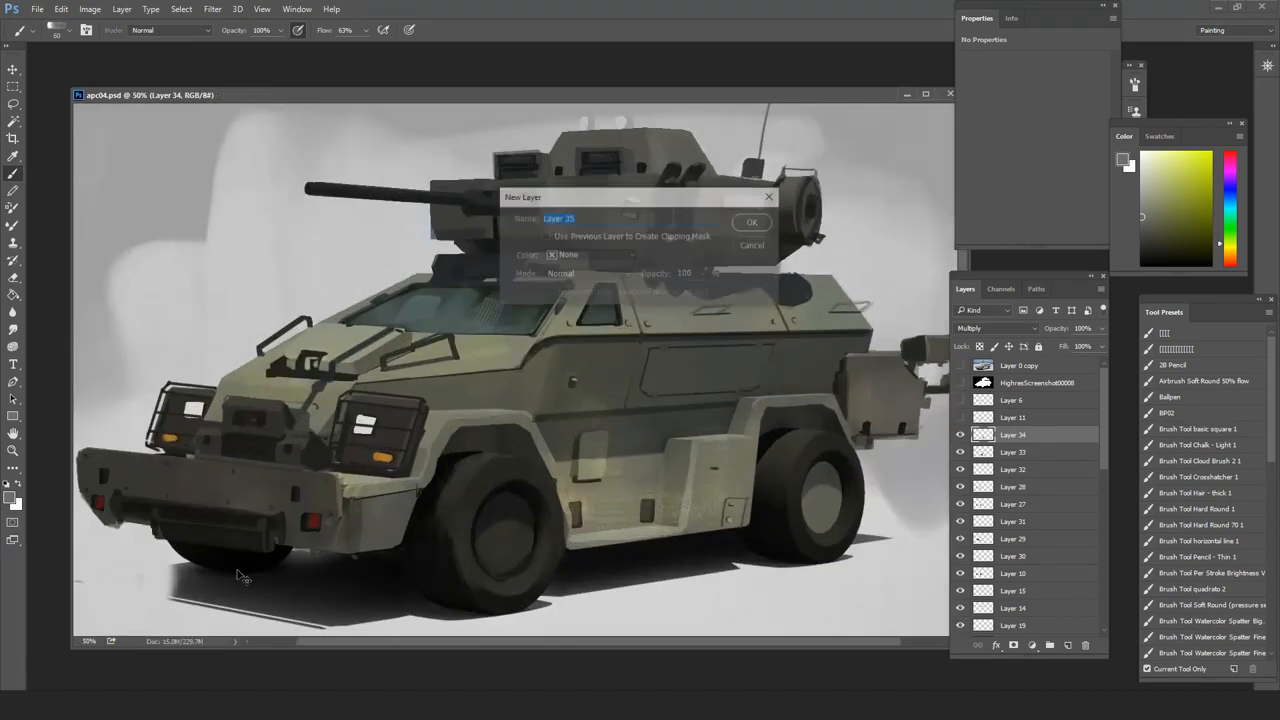
pyautogui.click(751, 221)
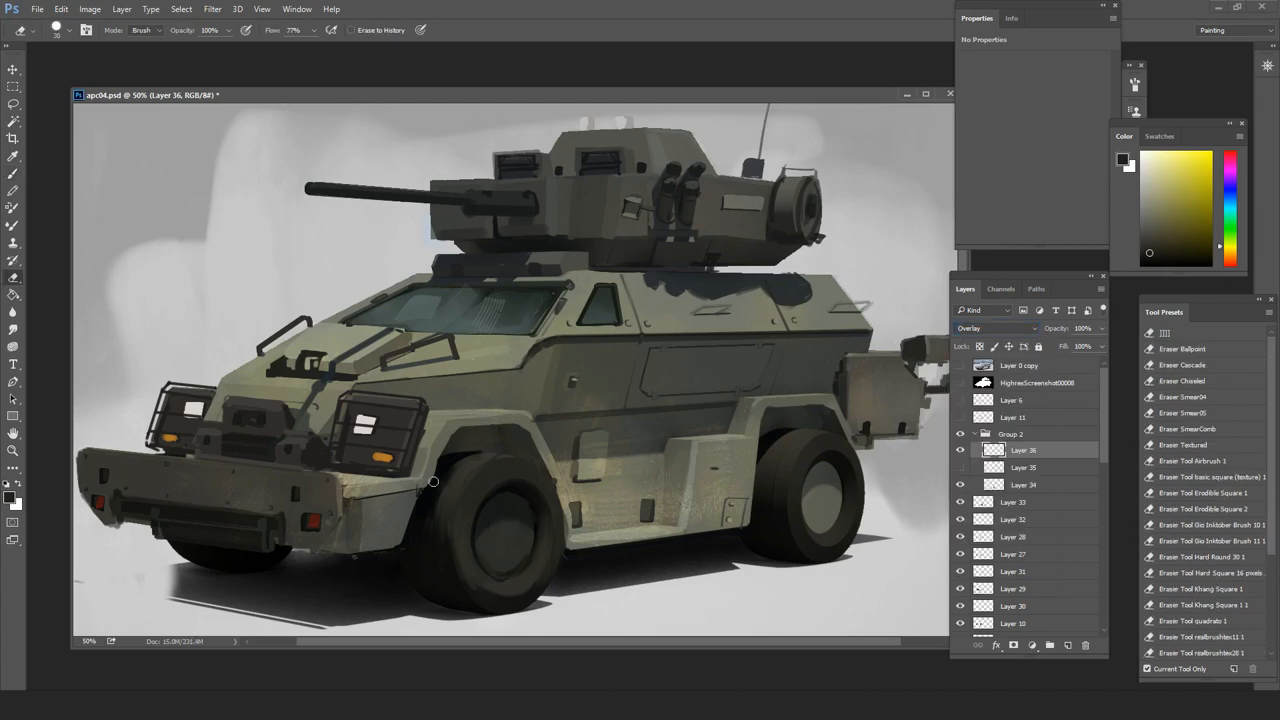
pyautogui.click(13, 156)
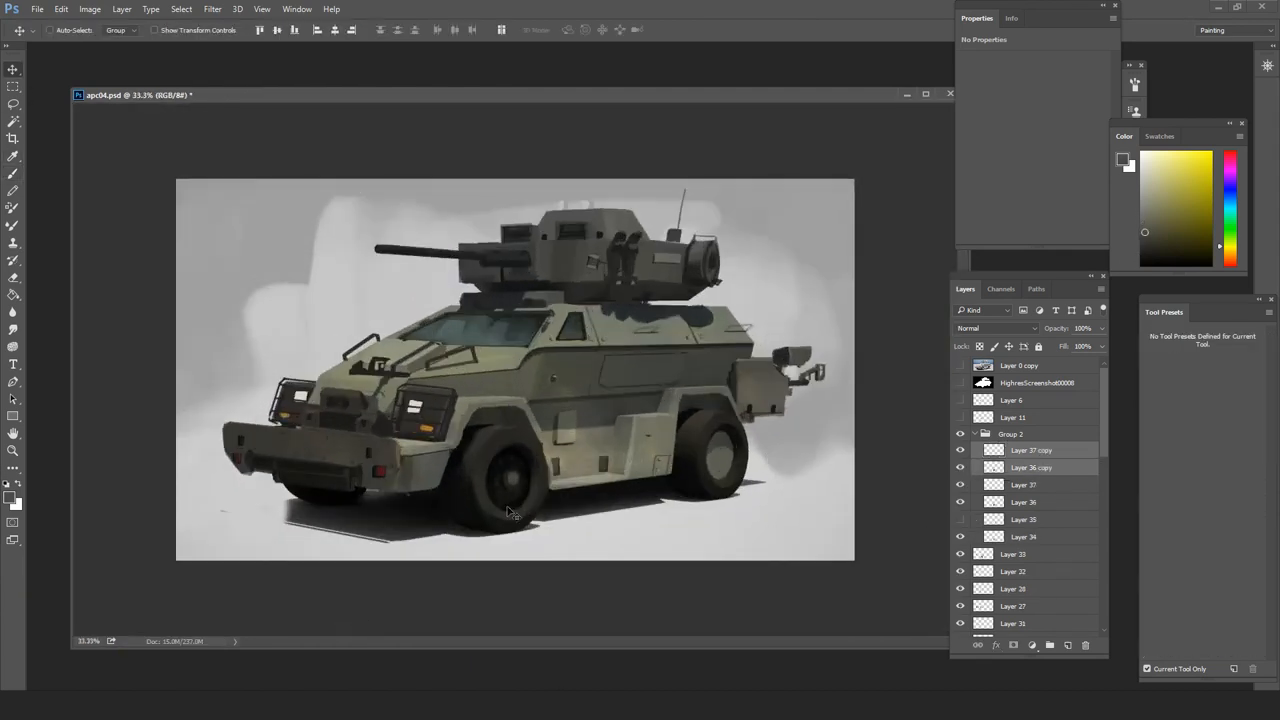
pyautogui.click(1030, 502)
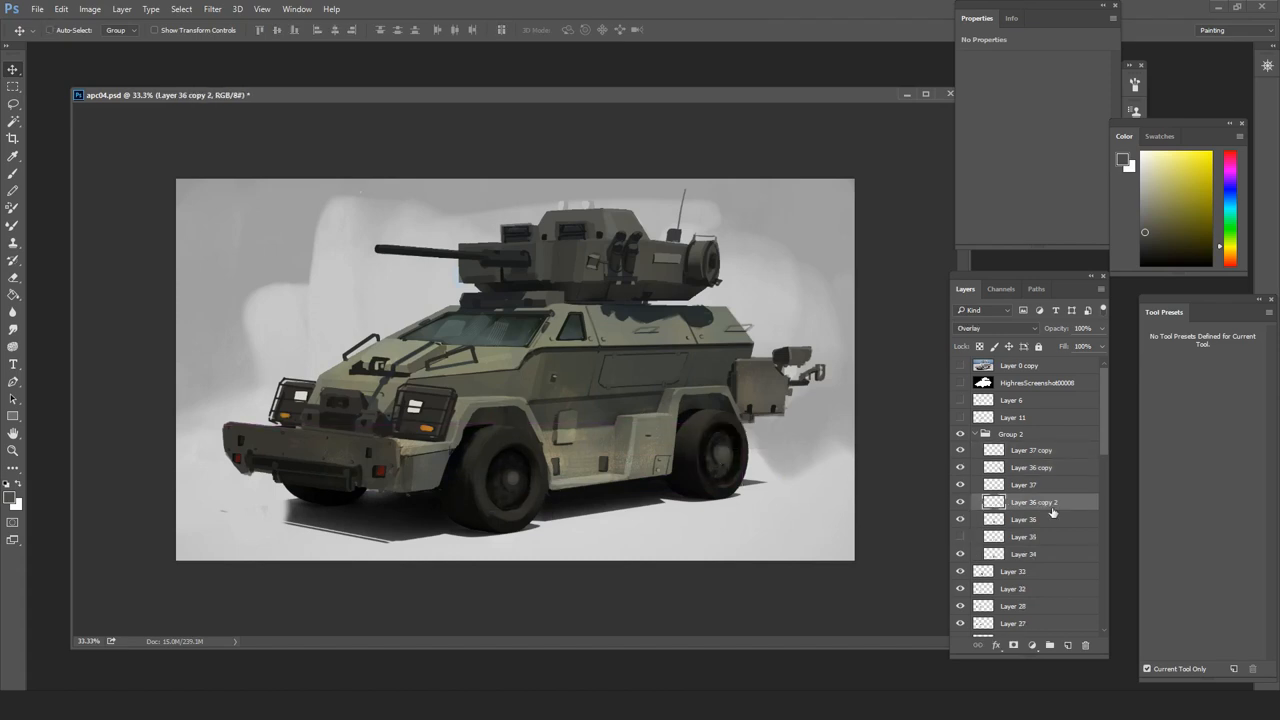
pyautogui.click(1013, 571)
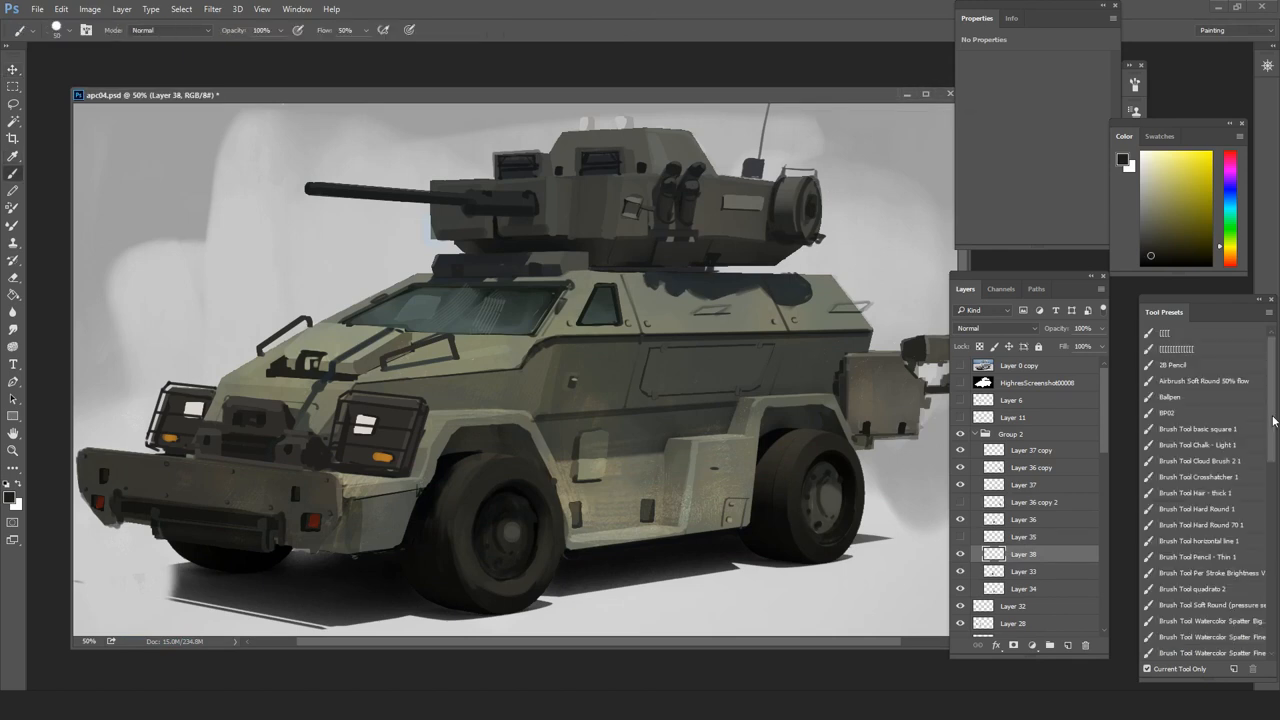
# Paint extra front-wheel detail and switch to Layer 39 in Group 2.
pyautogui.scroll(-3)
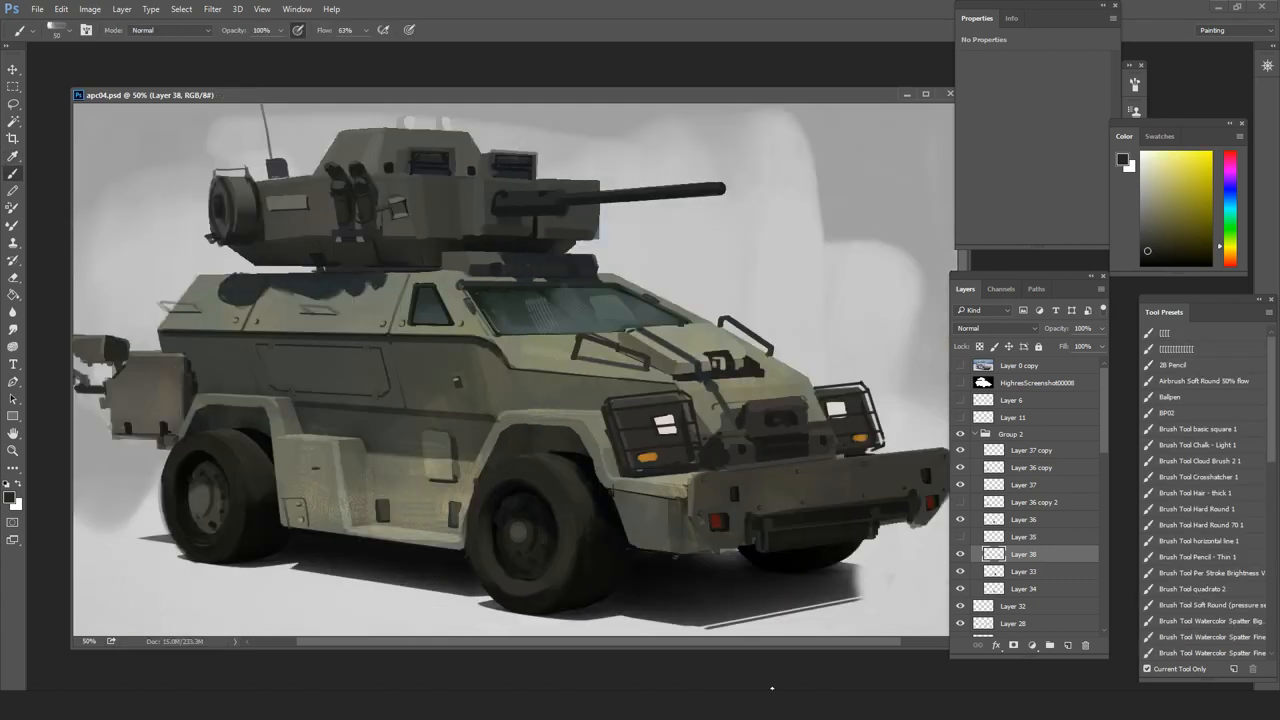
pyautogui.click(1229, 180)
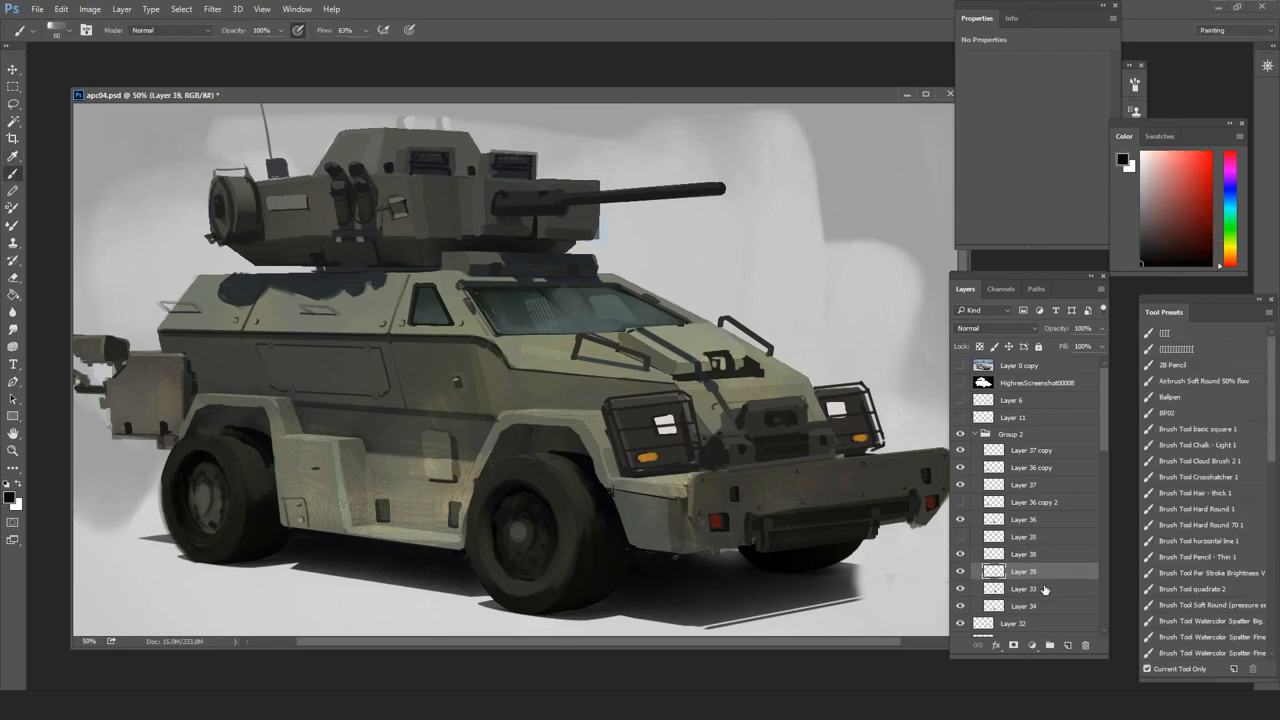
pyautogui.click(1023, 571)
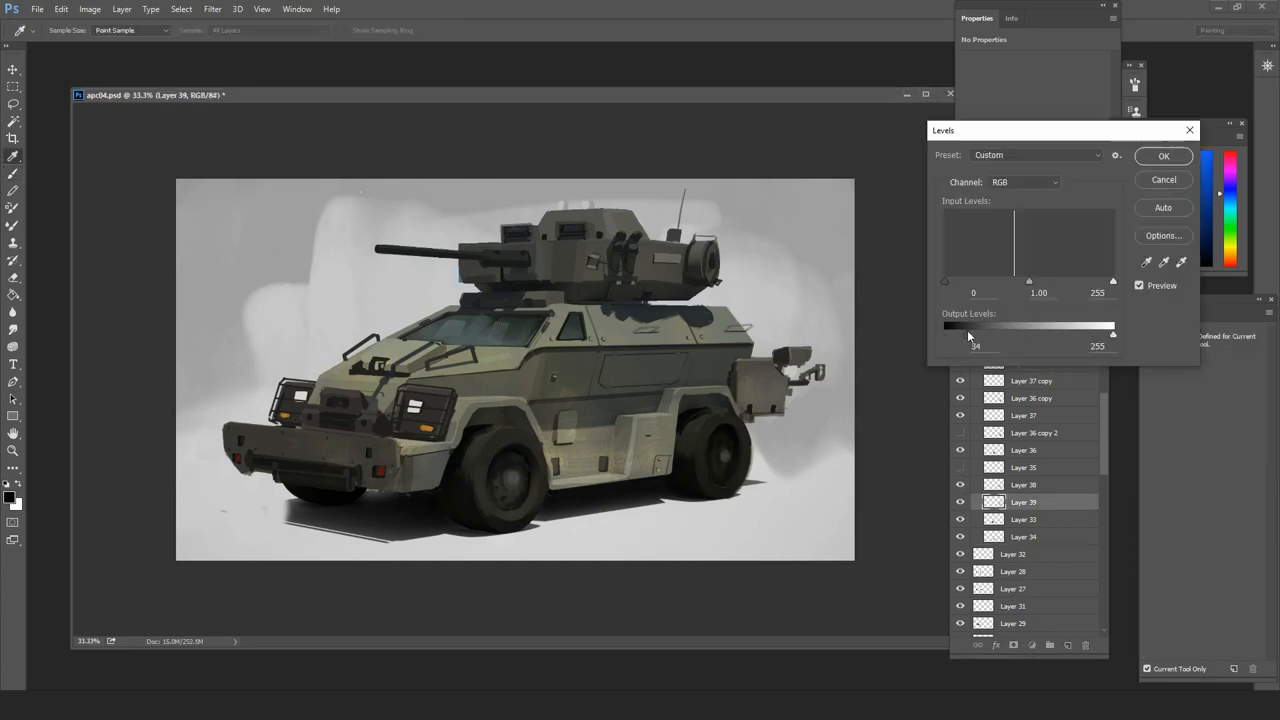
# Raise Layer 39's Levels output black to 34, then paint red marker lights on new Layer 41.
pyautogui.click(1163, 155)
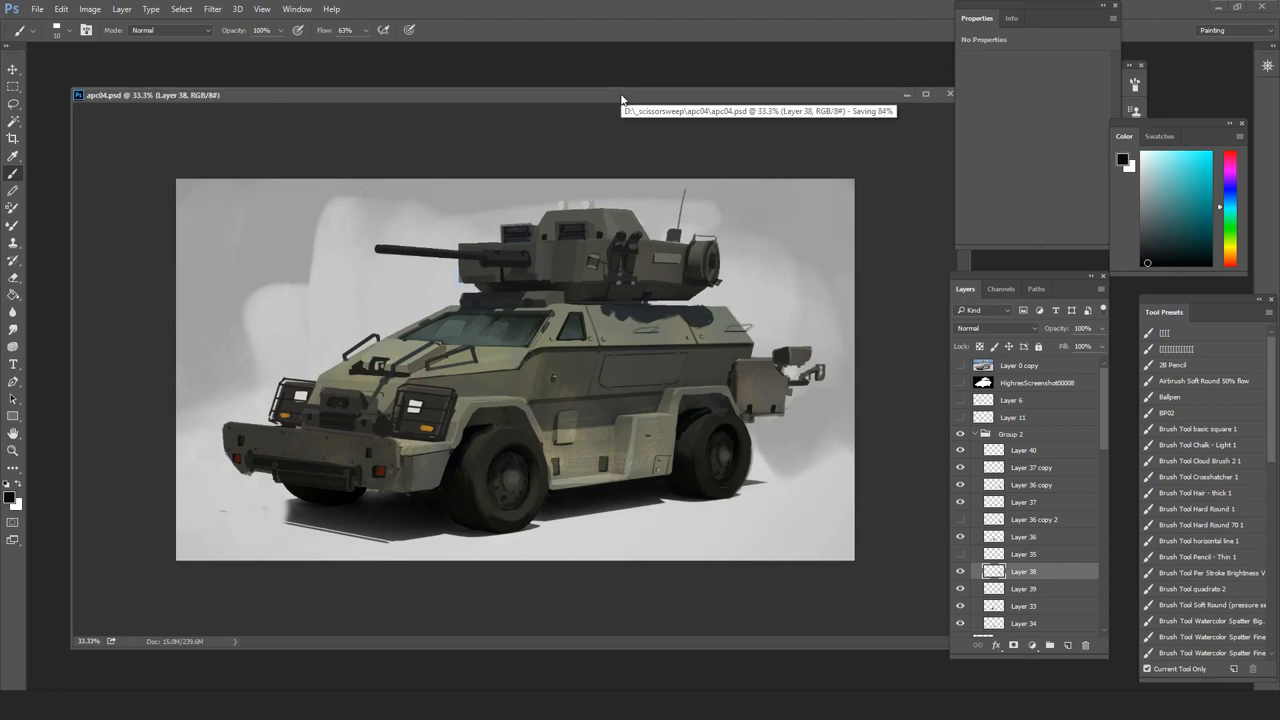
pyautogui.click(960, 365)
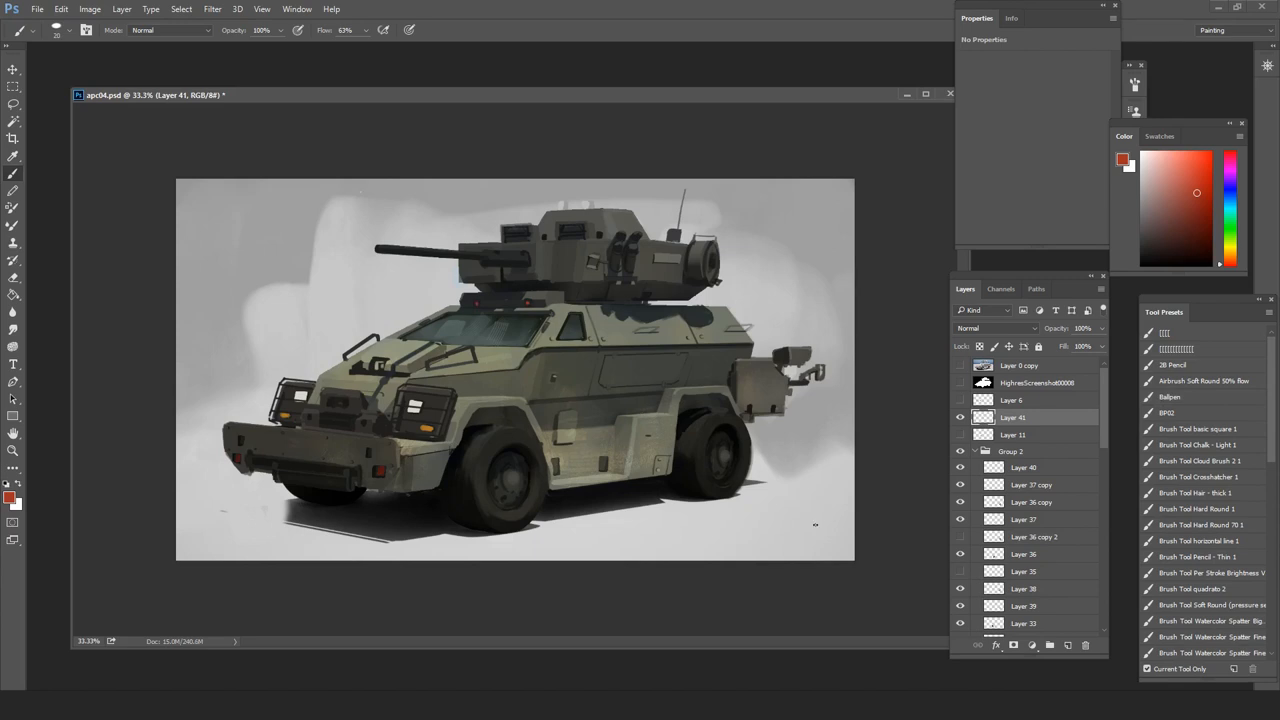
pyautogui.click(785, 355)
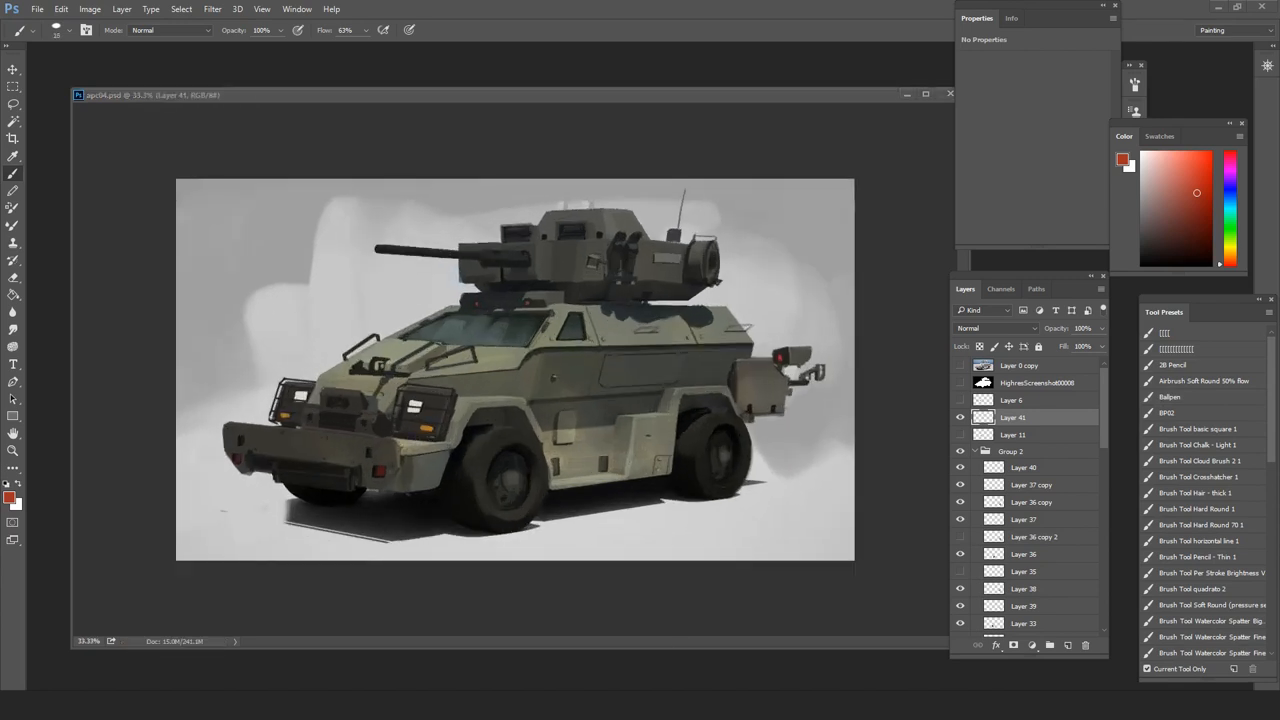